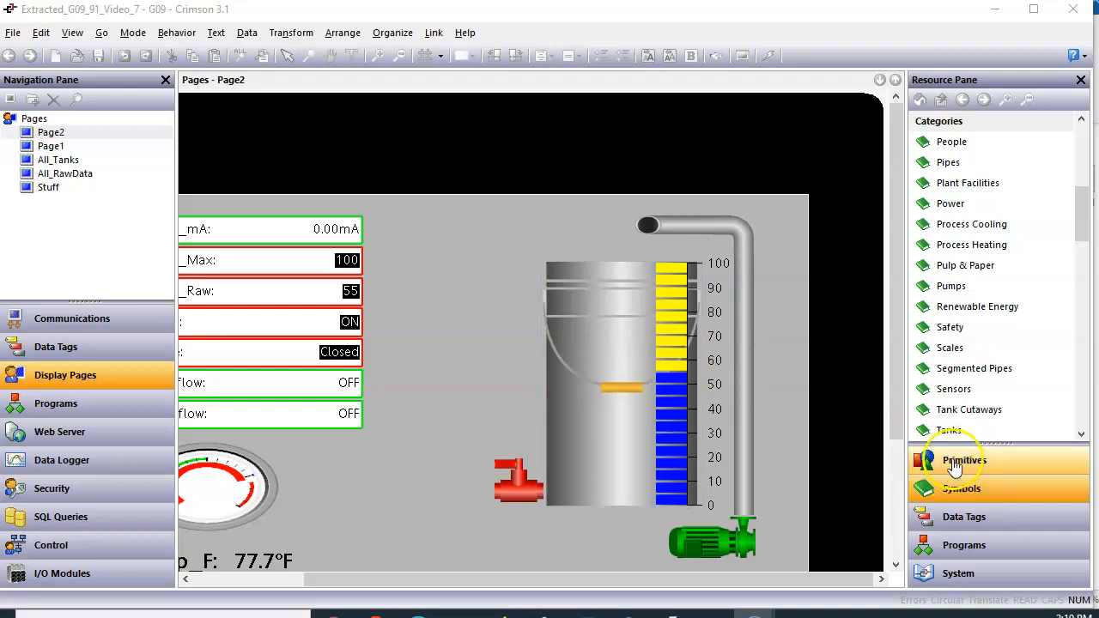
# Switch the resource pane to Primitives and browse the Core Primitives and Indicators categories
pyautogui.click(965, 460)
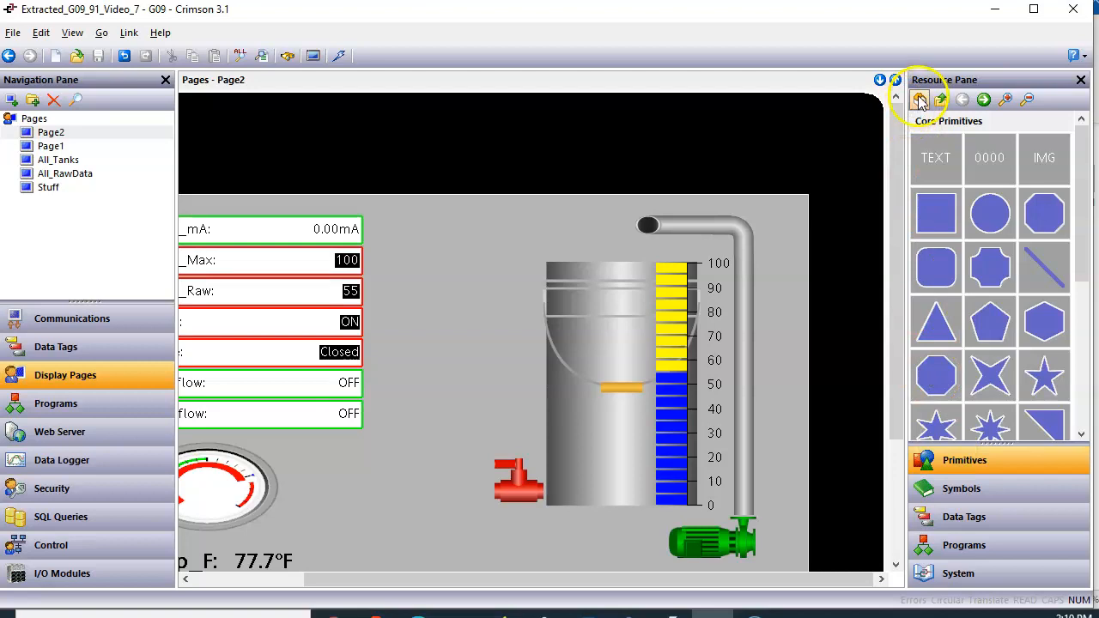
pyautogui.click(920, 100)
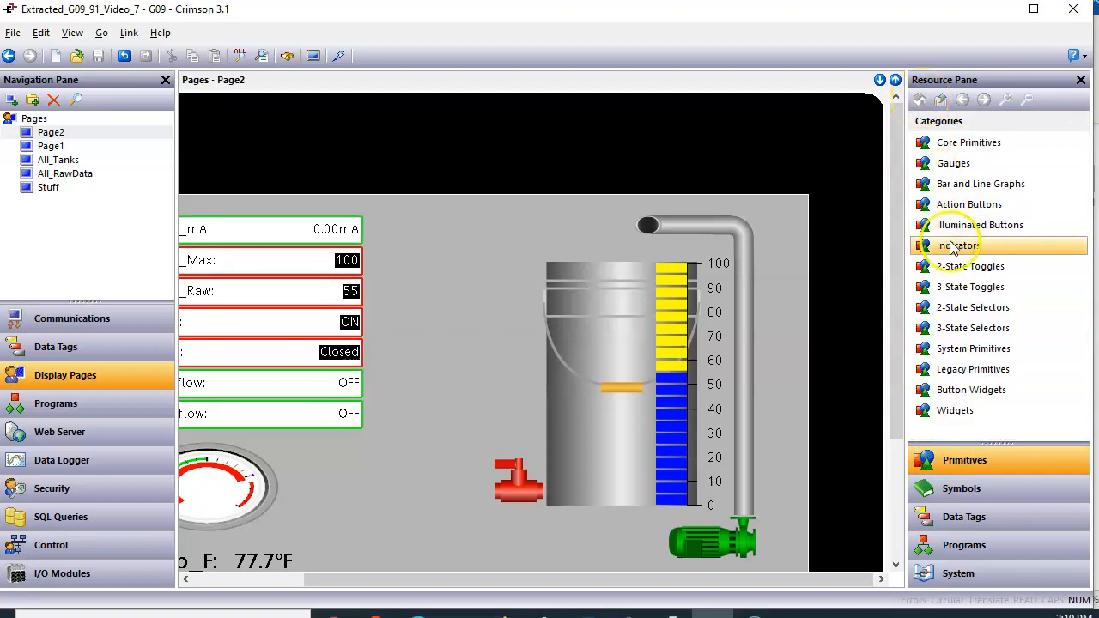
pyautogui.click(957, 244)
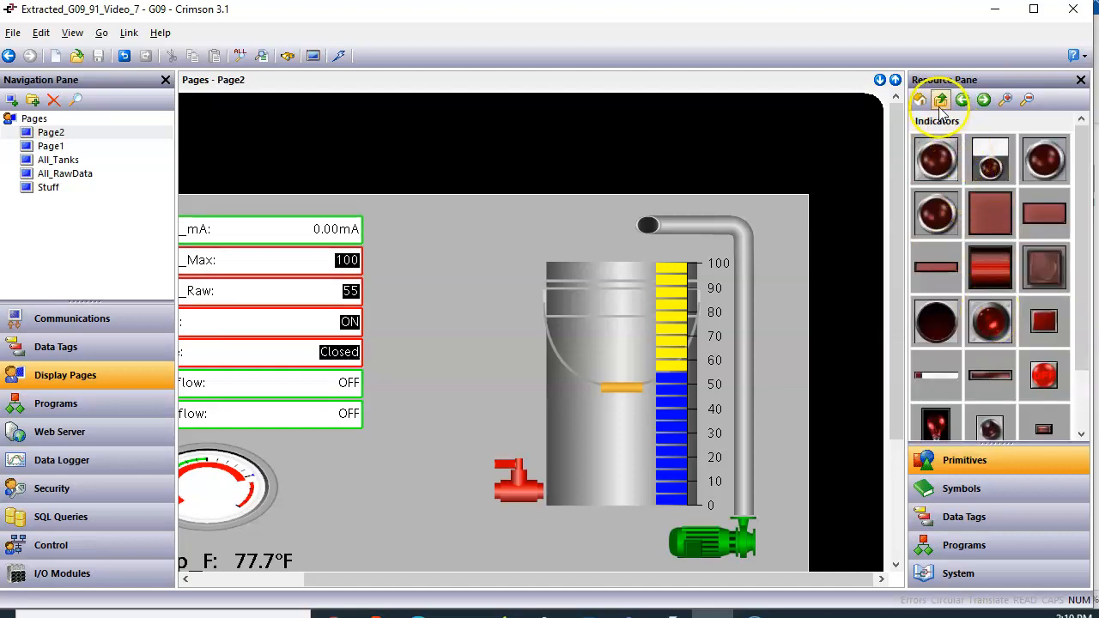
pyautogui.click(940, 100)
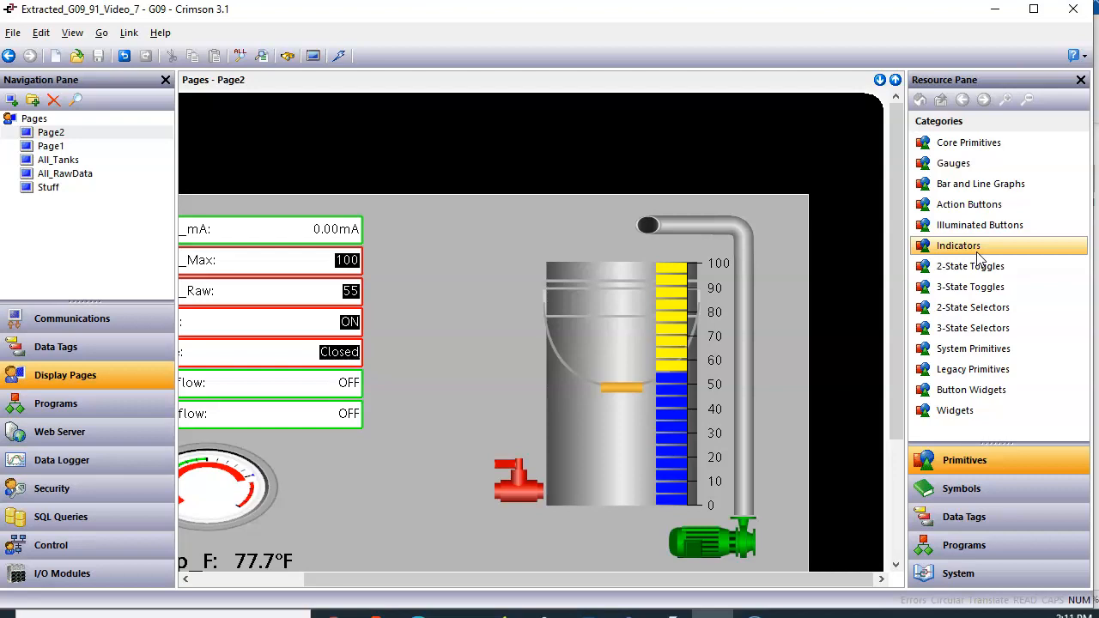
pyautogui.click(711, 536)
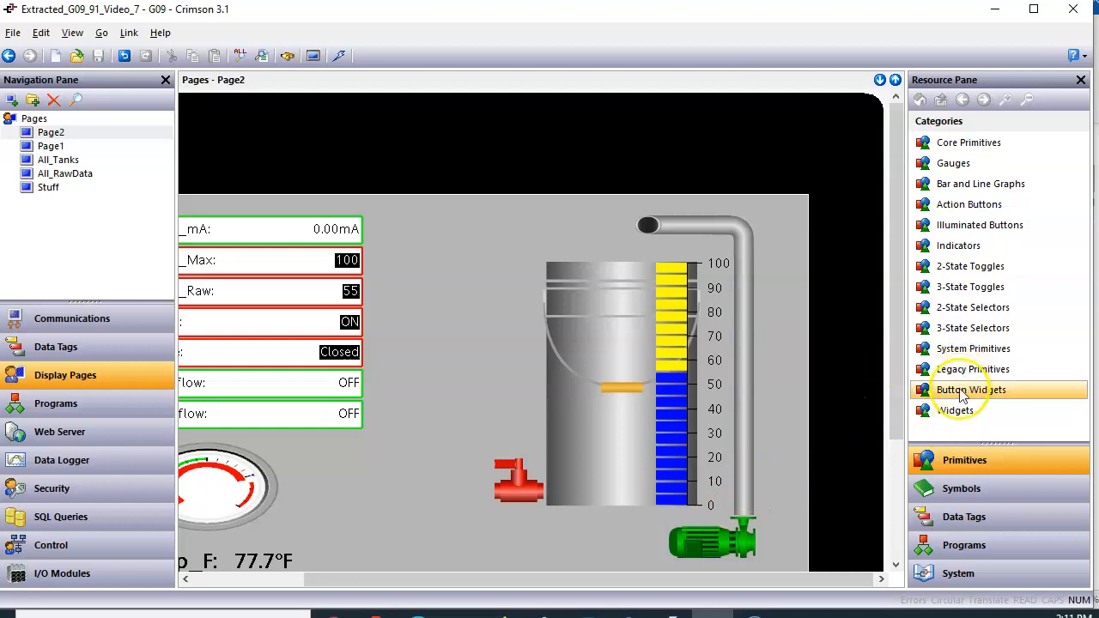
# Browse the Button Widgets and Widgets categories, scrolling through the saved widgets gallery
pyautogui.click(970, 388)
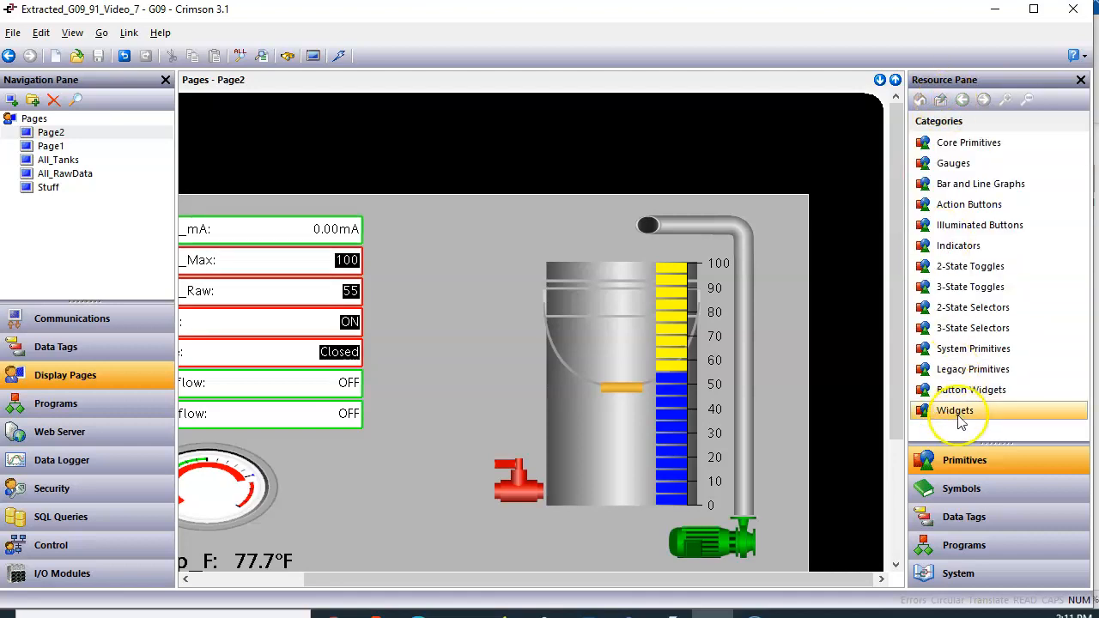
pyautogui.click(955, 409)
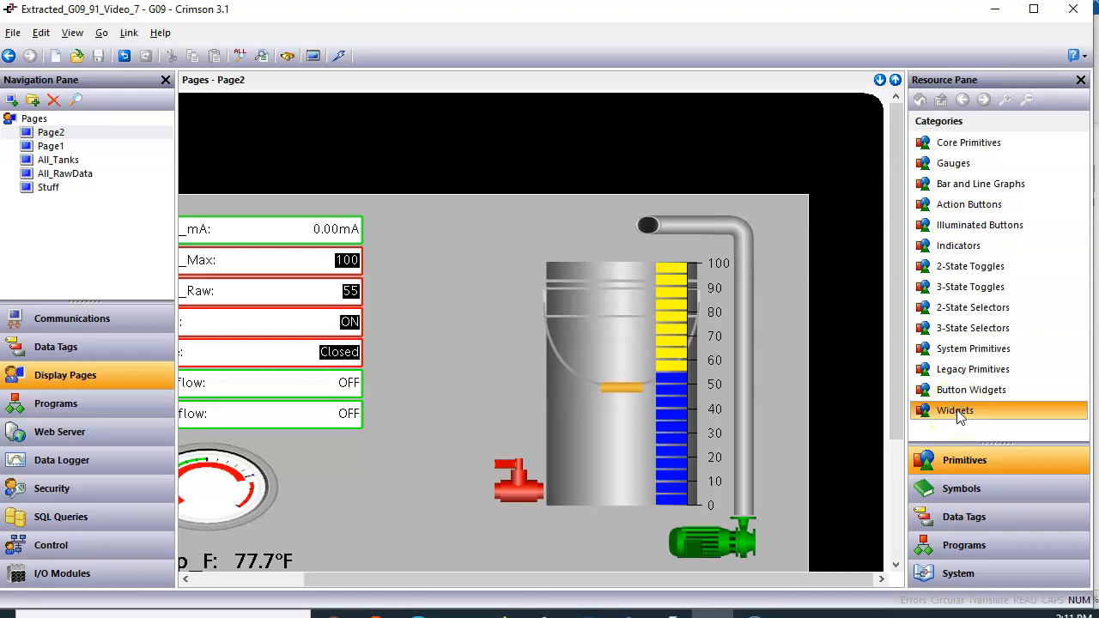
pyautogui.click(955, 410)
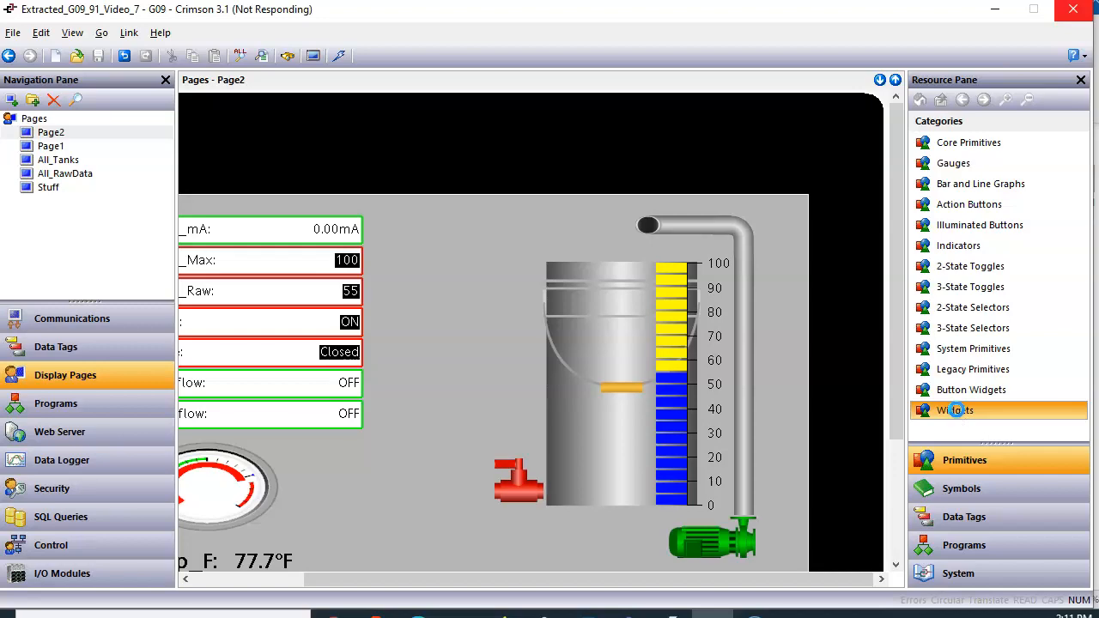
pyautogui.click(955, 409)
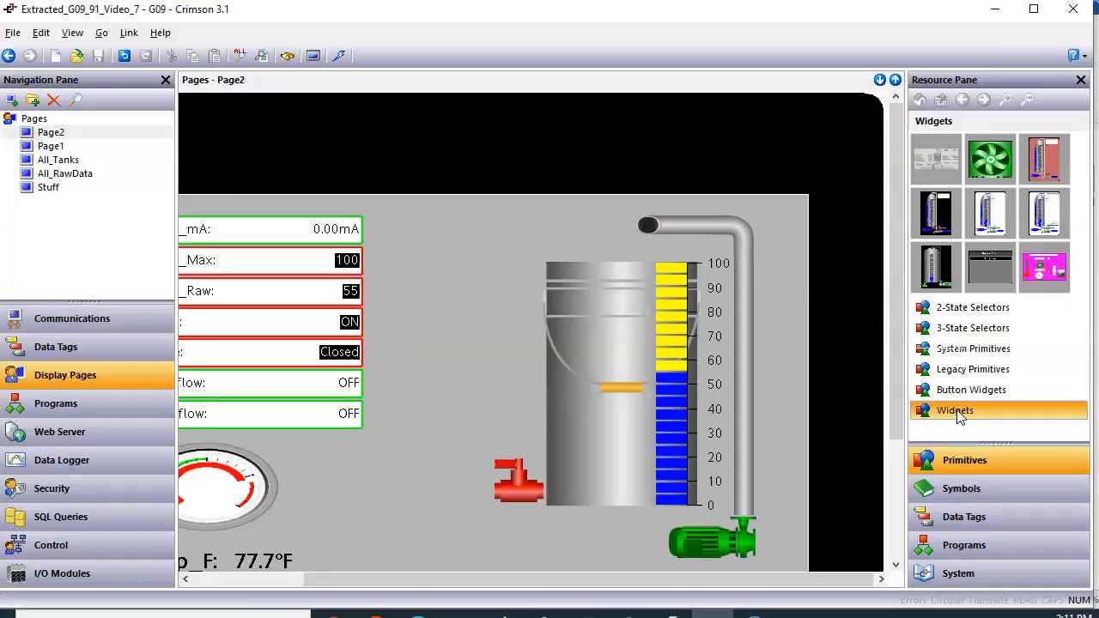
pyautogui.scroll(-3)
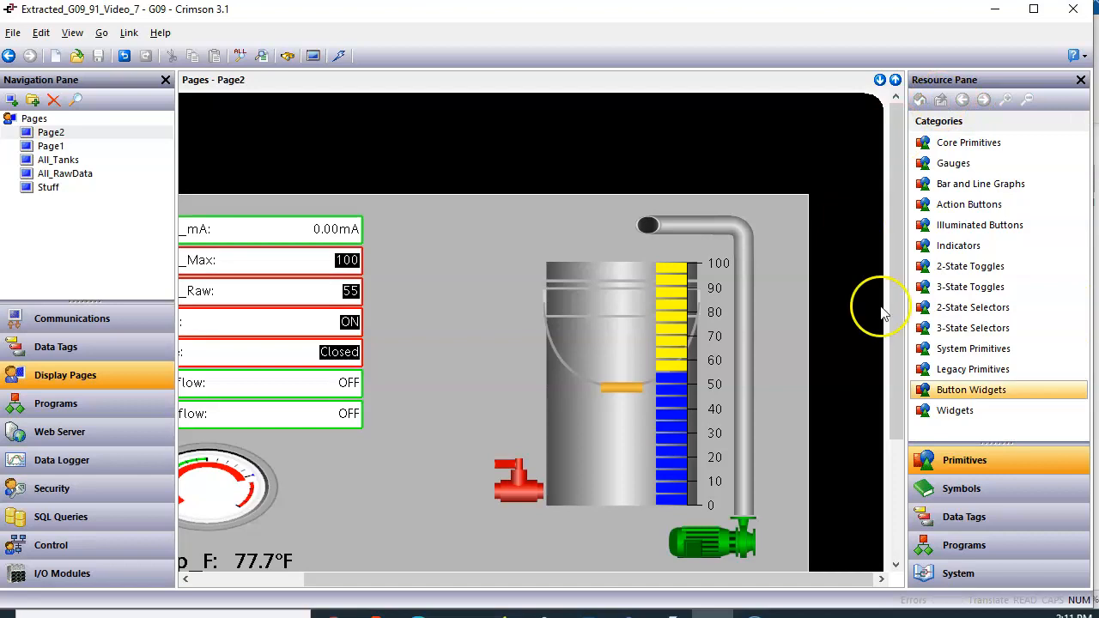
pyautogui.click(954, 409)
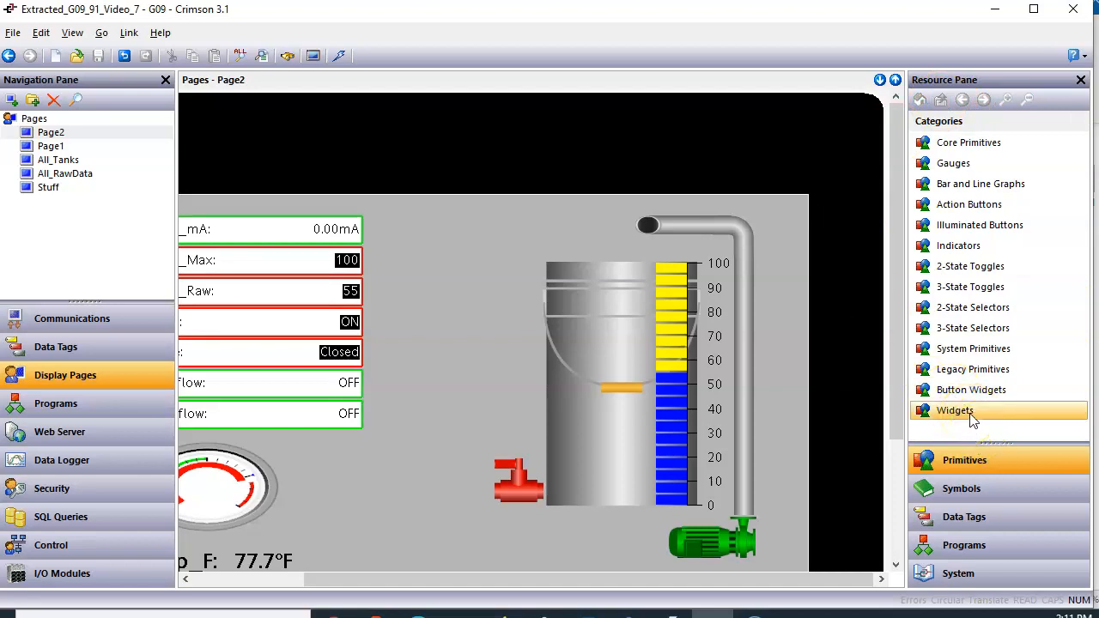
# Widgetize the green pump graphic into Untitled Widget 1 with no data items yet
pyautogui.click(713, 535)
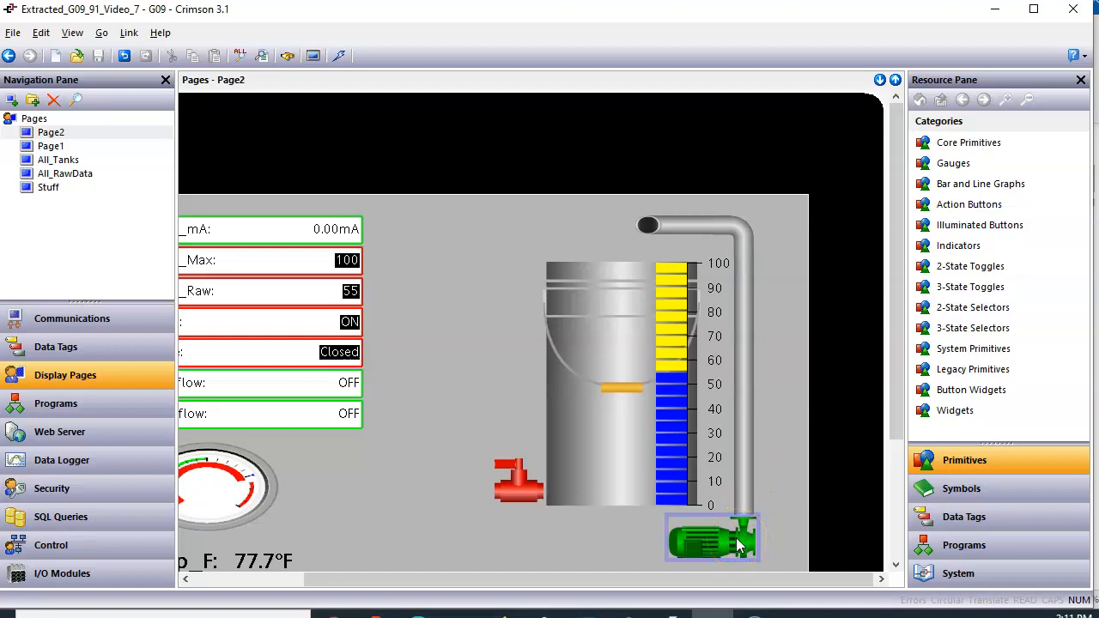
pyautogui.click(736, 532)
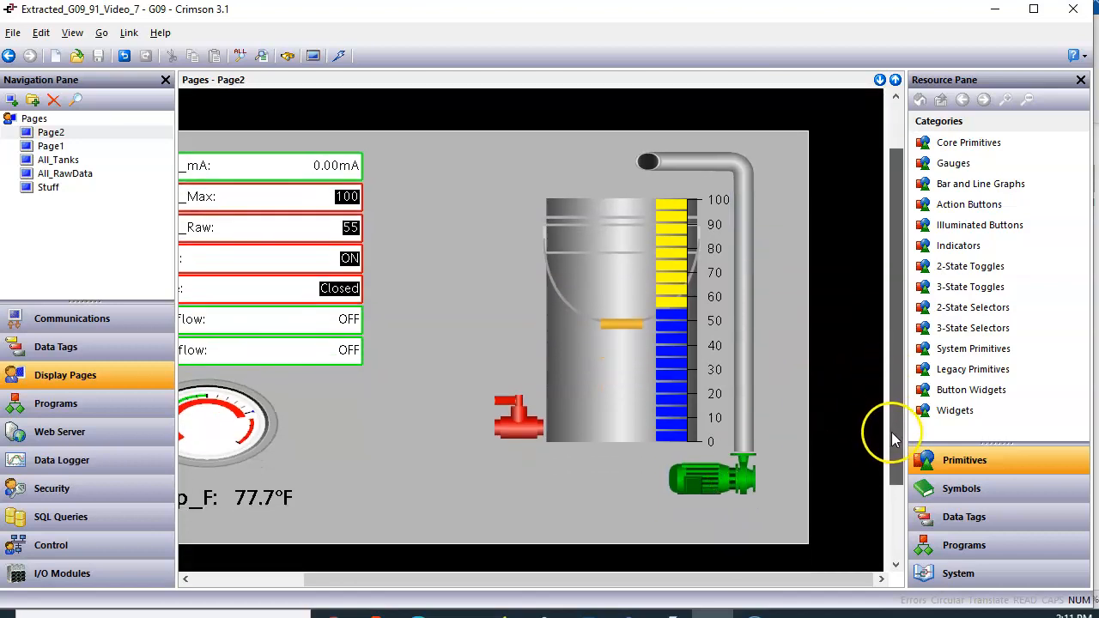
pyautogui.rightClick(712, 463)
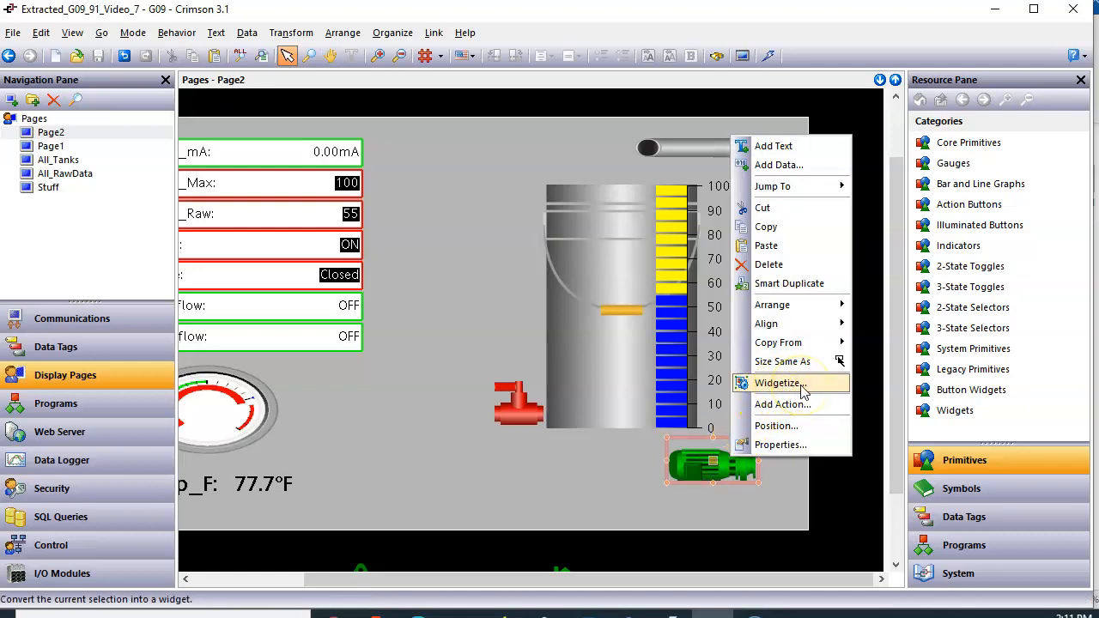
pyautogui.moveTo(813, 393)
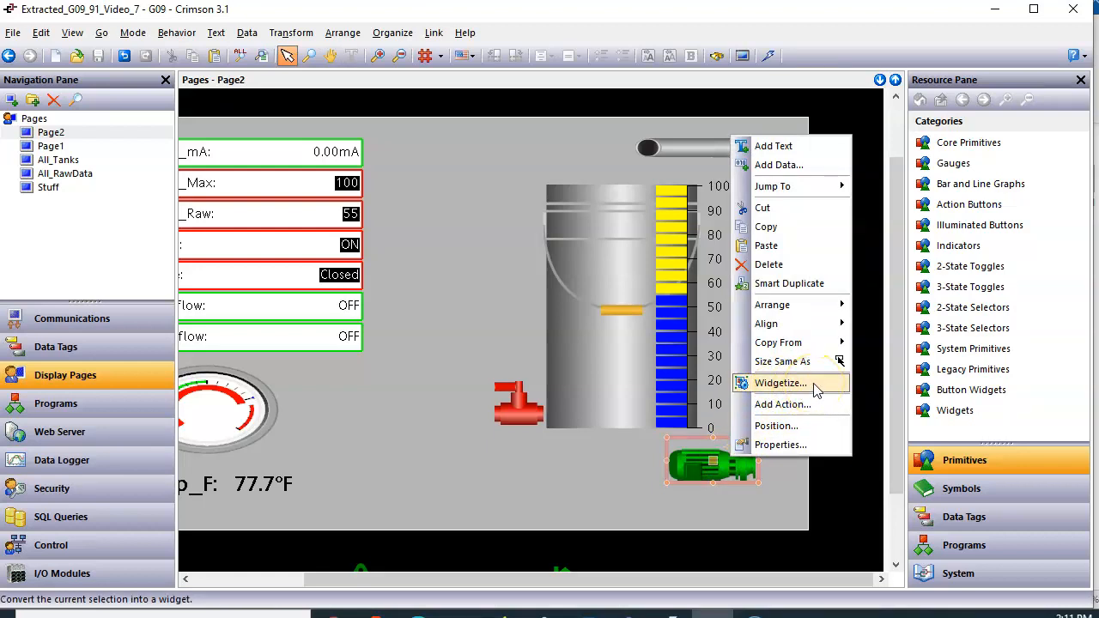
pyautogui.click(779, 383)
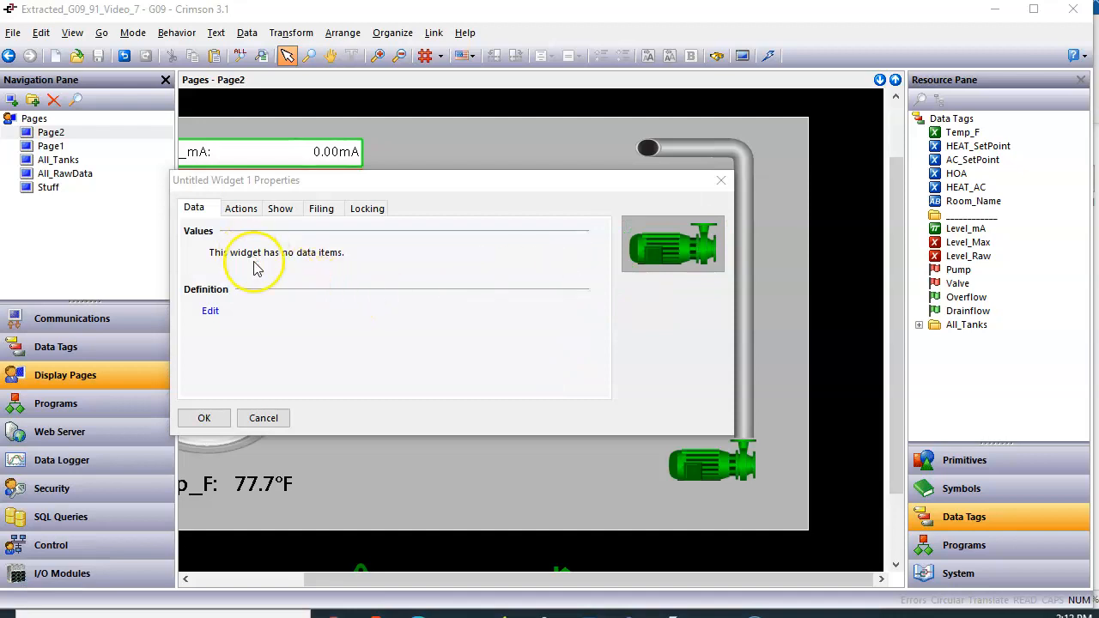
pyautogui.moveTo(292, 264)
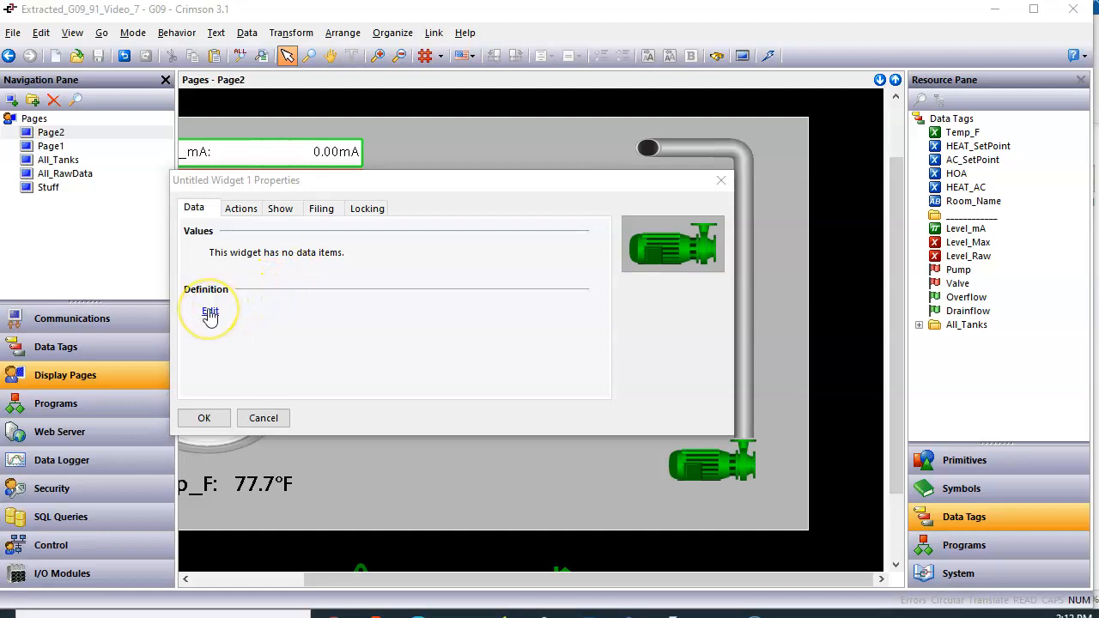
# Set the widget data definition count to 1, creating the Real item Data1
pyautogui.click(210, 311)
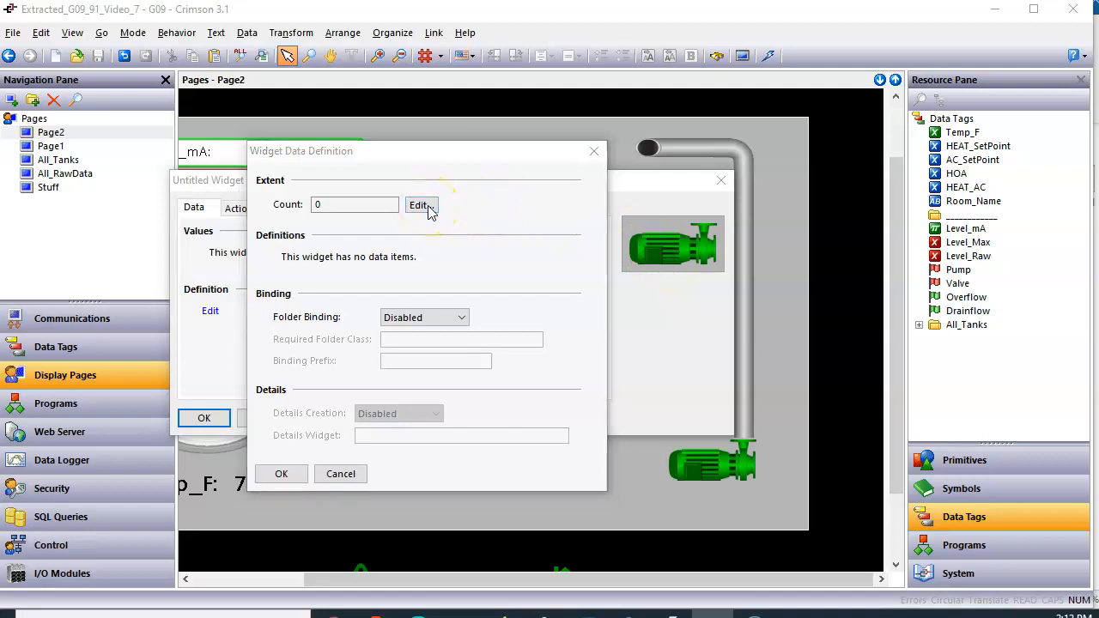
pyautogui.click(419, 204)
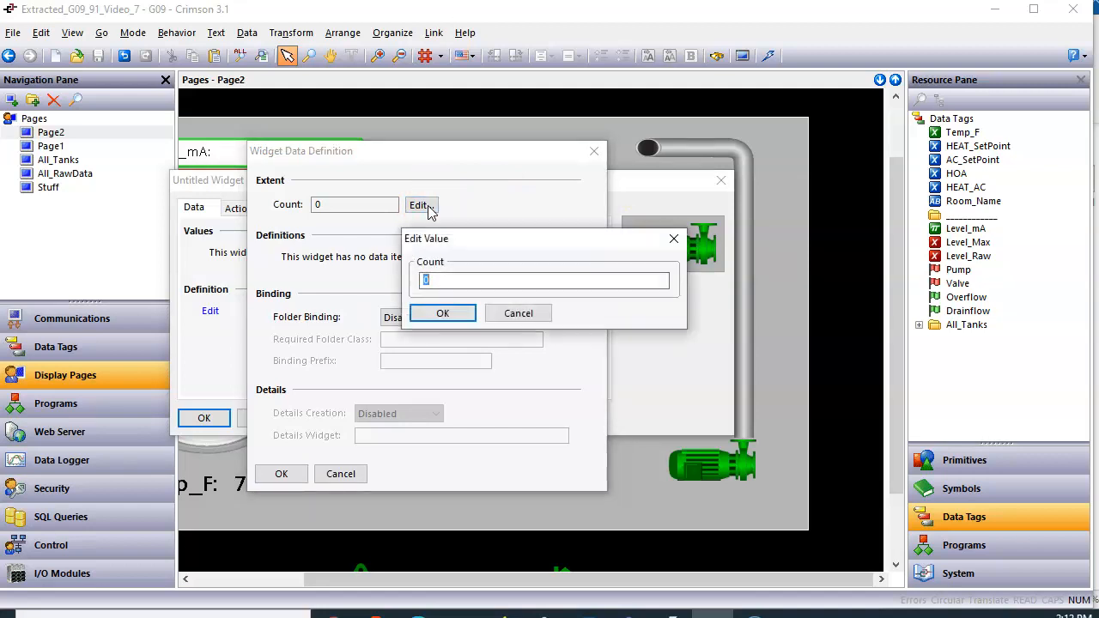
pyautogui.write('1')
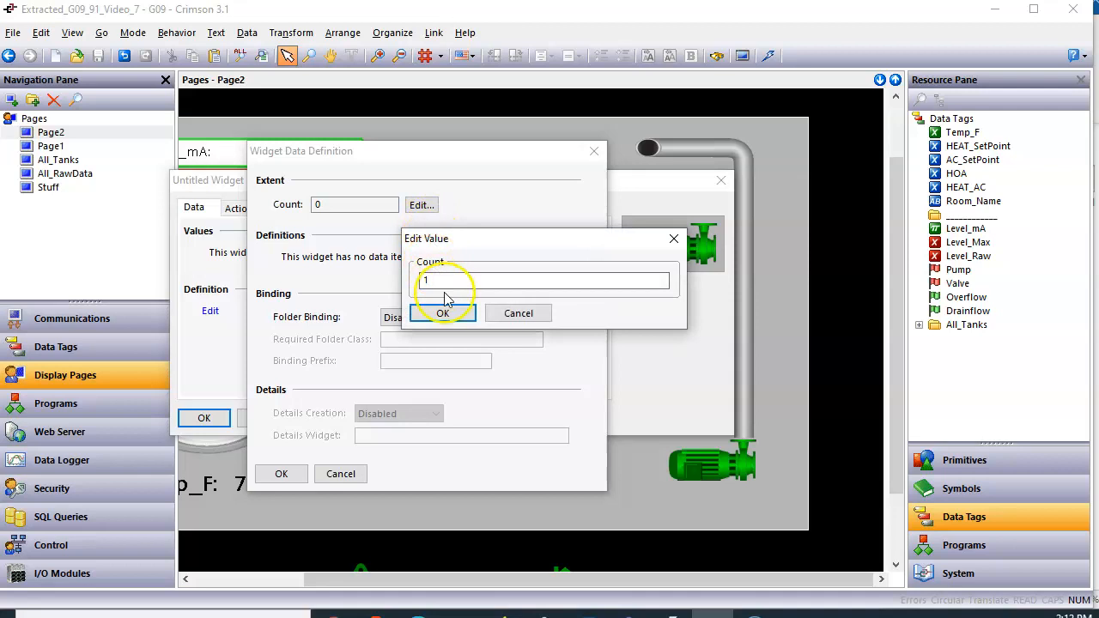
pyautogui.click(443, 313)
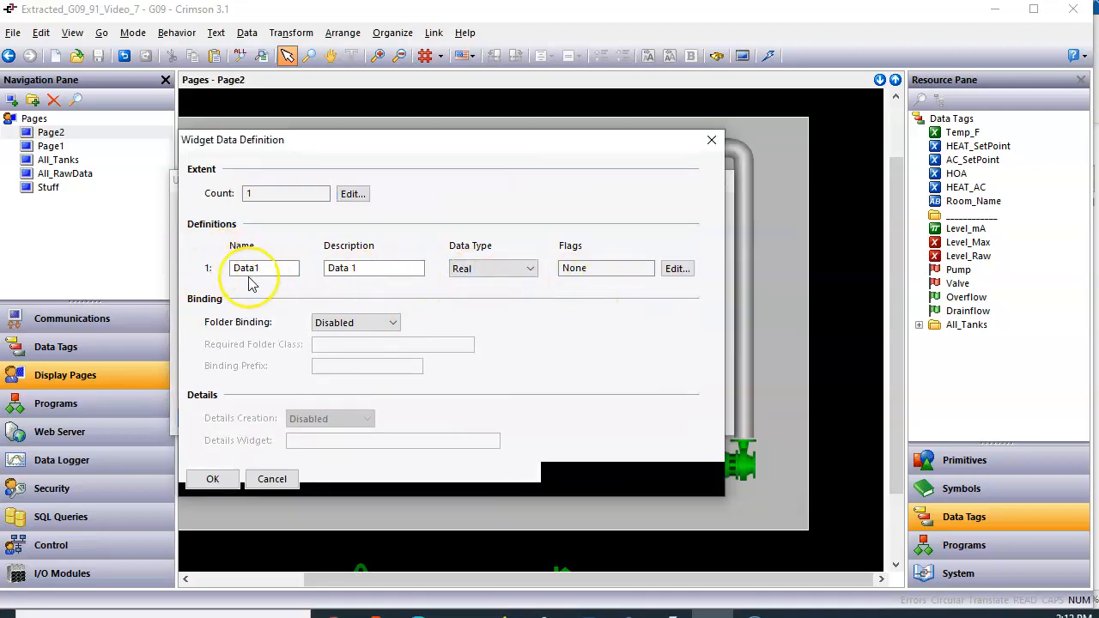
pyautogui.moveTo(307, 292)
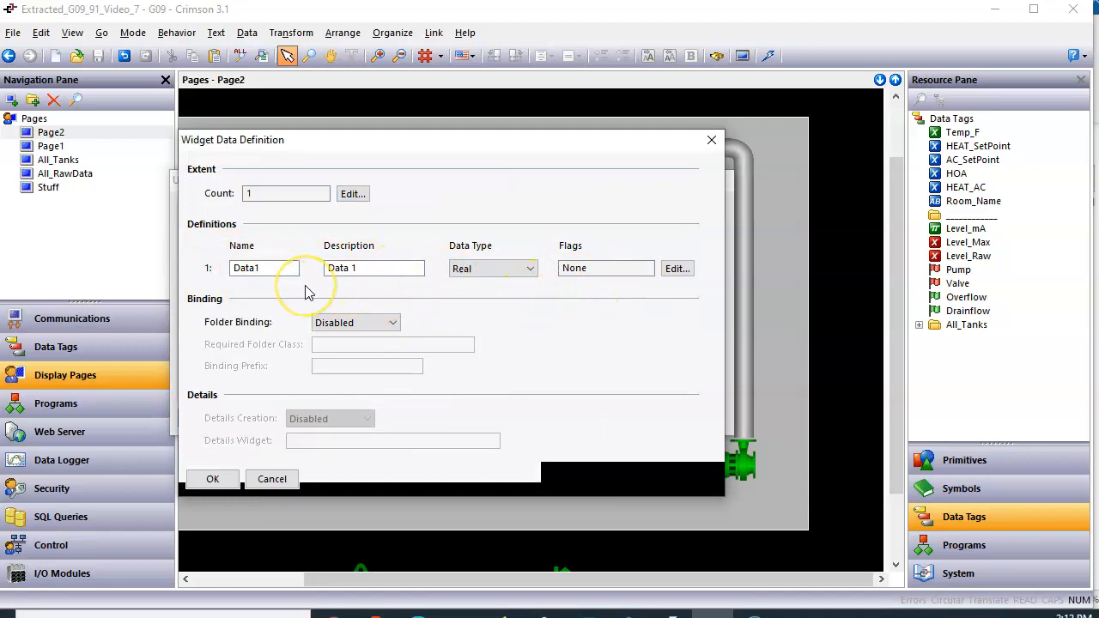
pyautogui.moveTo(307, 289)
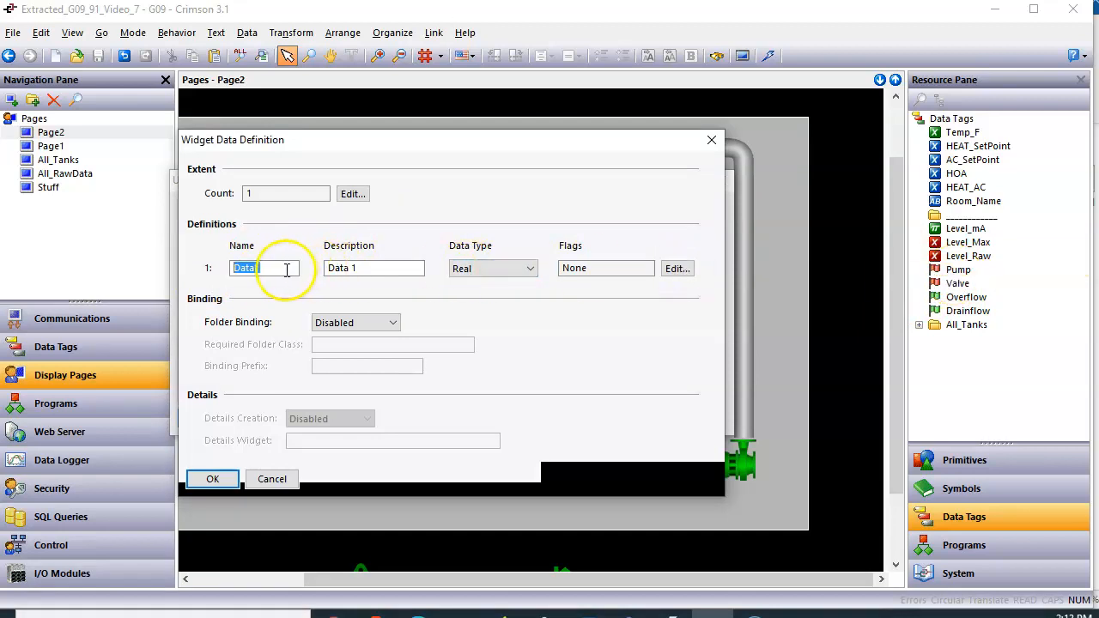
# Name the data item Pump, replacing junk text, and select its old description for replacement
pyautogui.write('P')
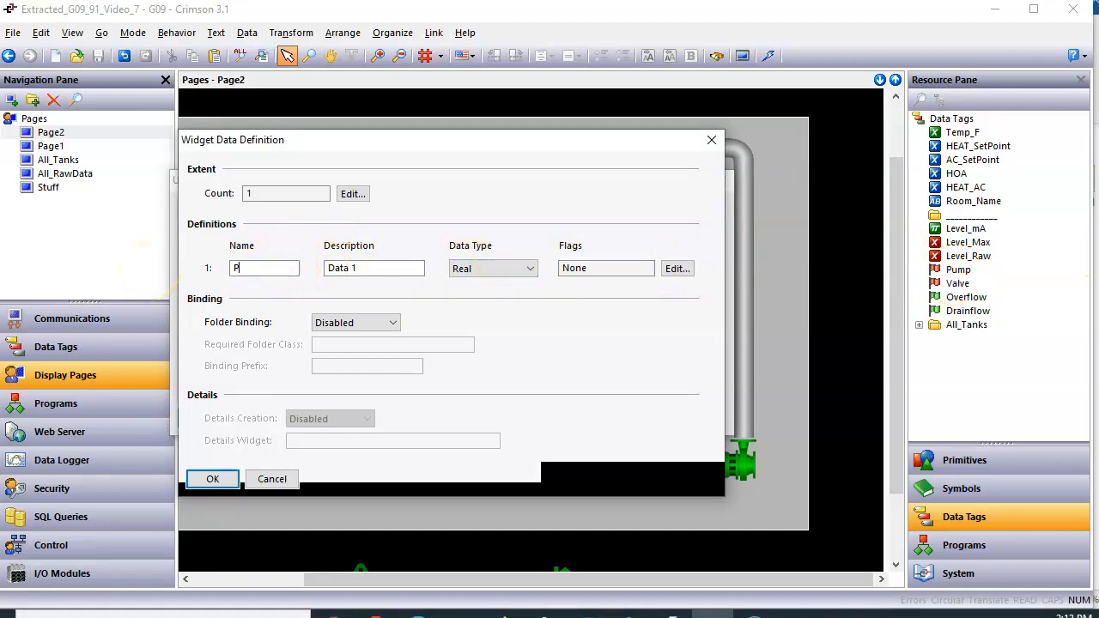
pyautogui.write('ump')
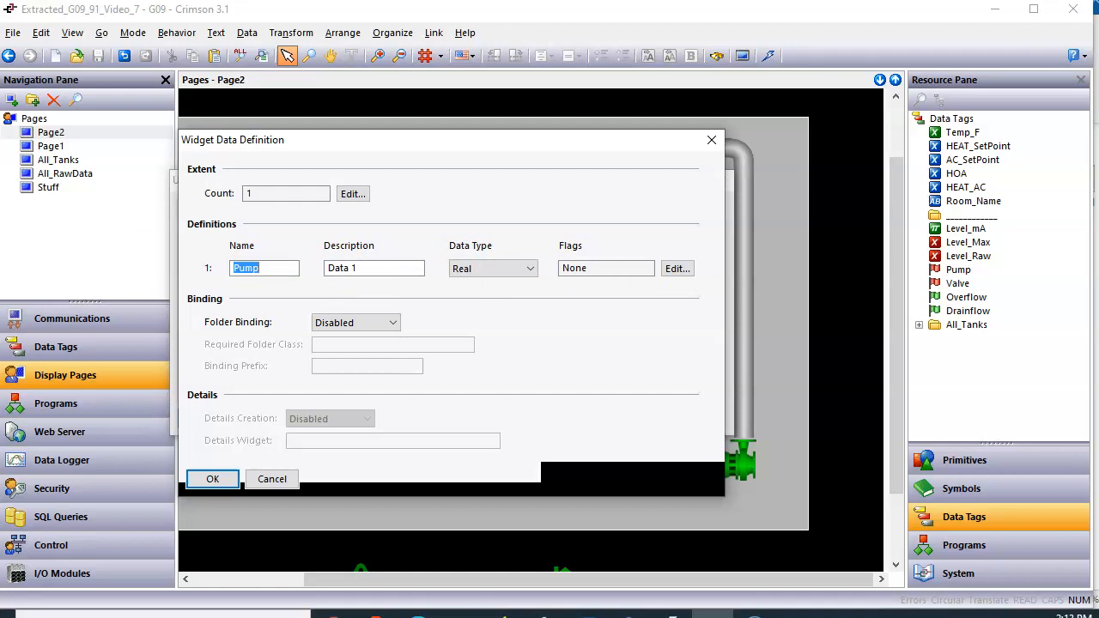
pyautogui.write('g')
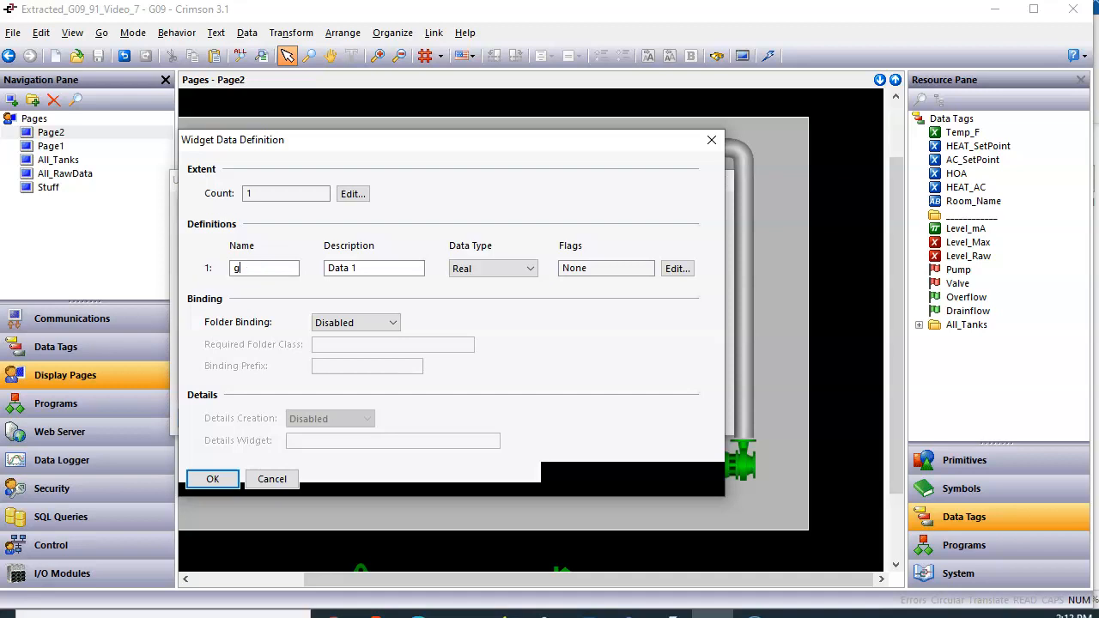
pyautogui.write('agsjdhd')
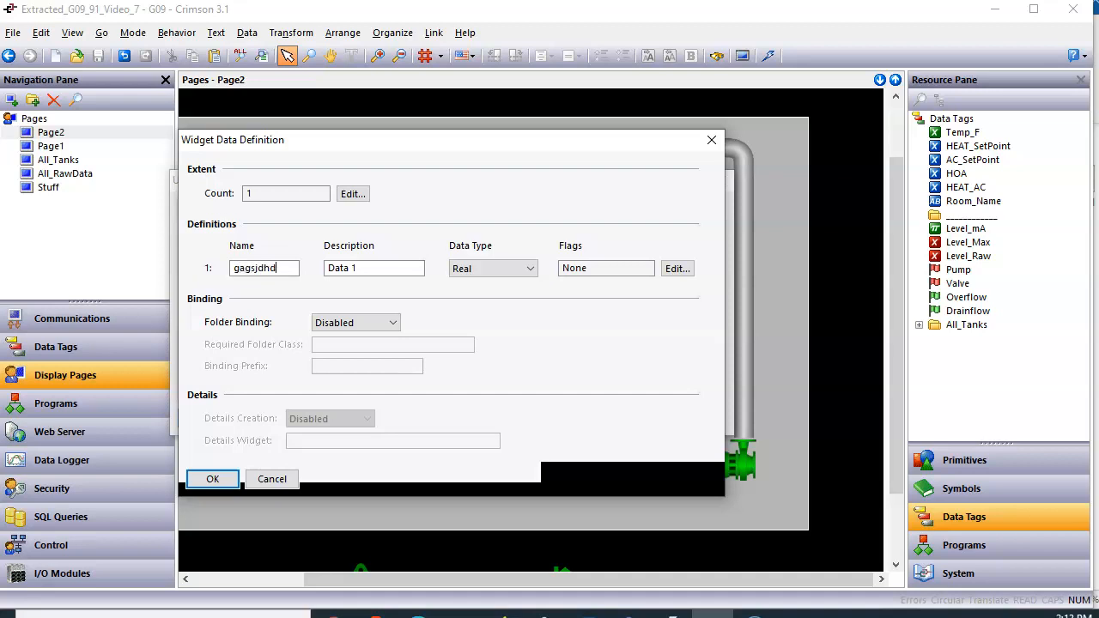
pyautogui.tripleClick(264, 268)
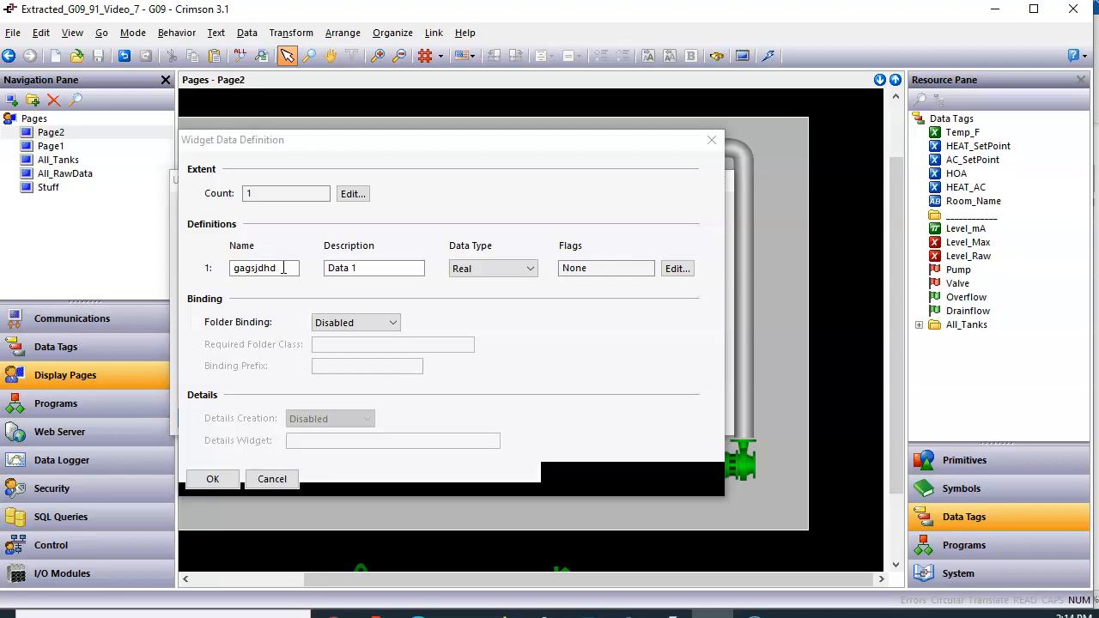
pyautogui.write('P')
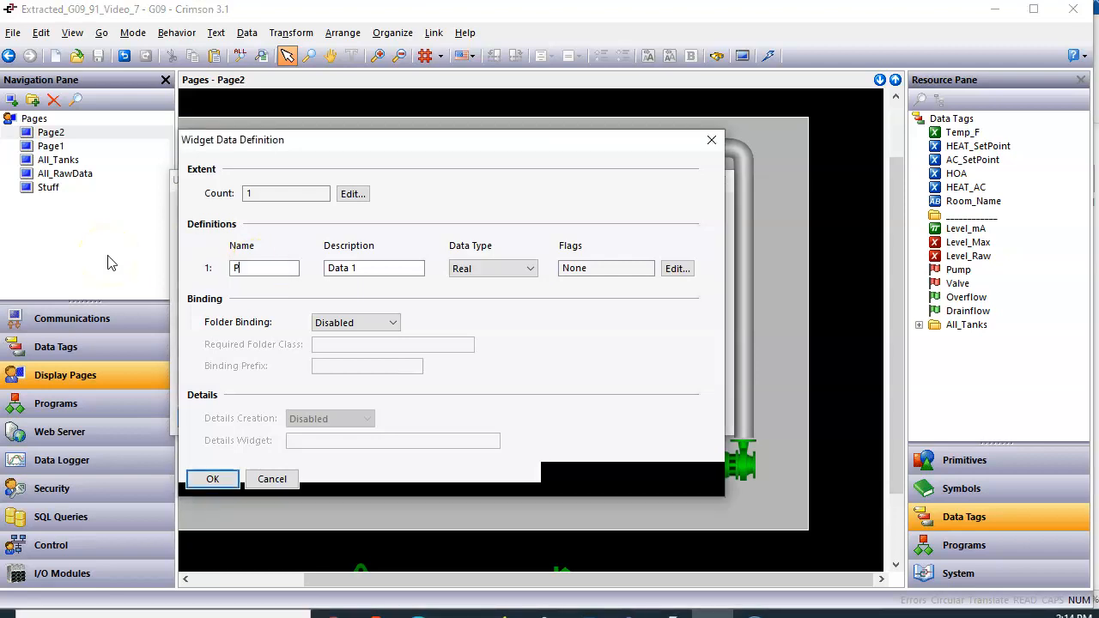
pyautogui.write('ump')
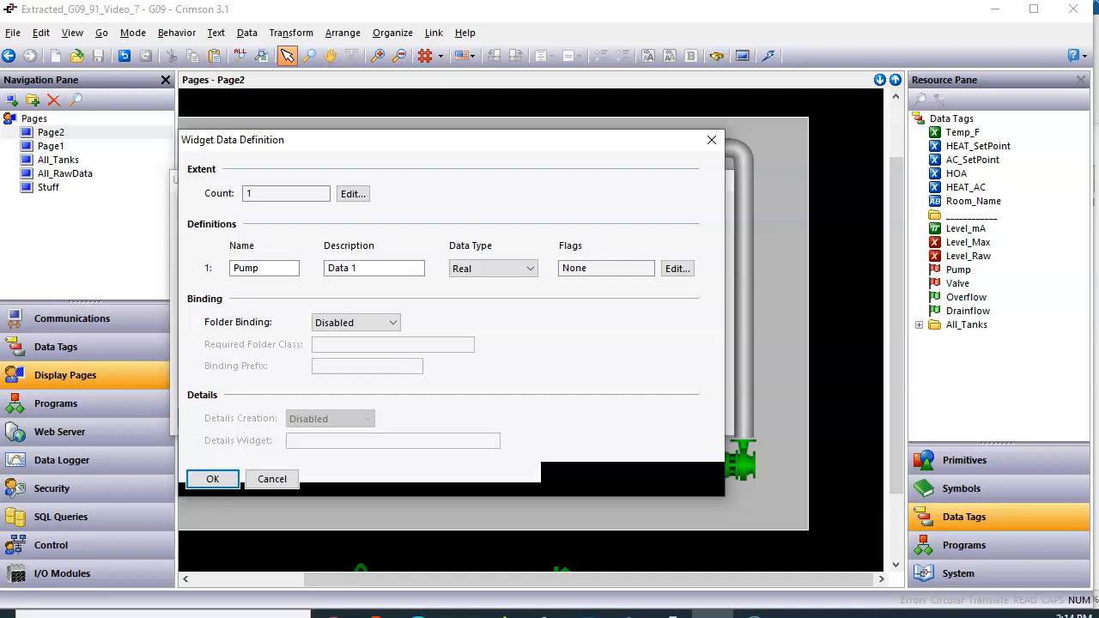
pyautogui.tripleClick(265, 268)
pyautogui.write('P')
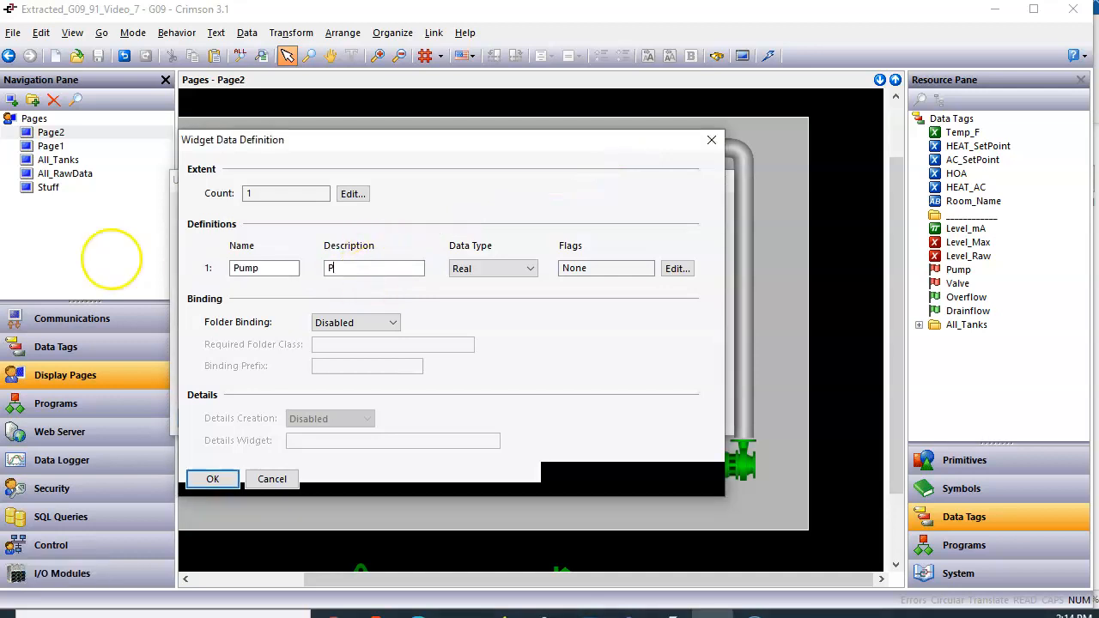
# Give the Pump item the description Pump Tag and the Integer data type
pyautogui.write('ump Tag')
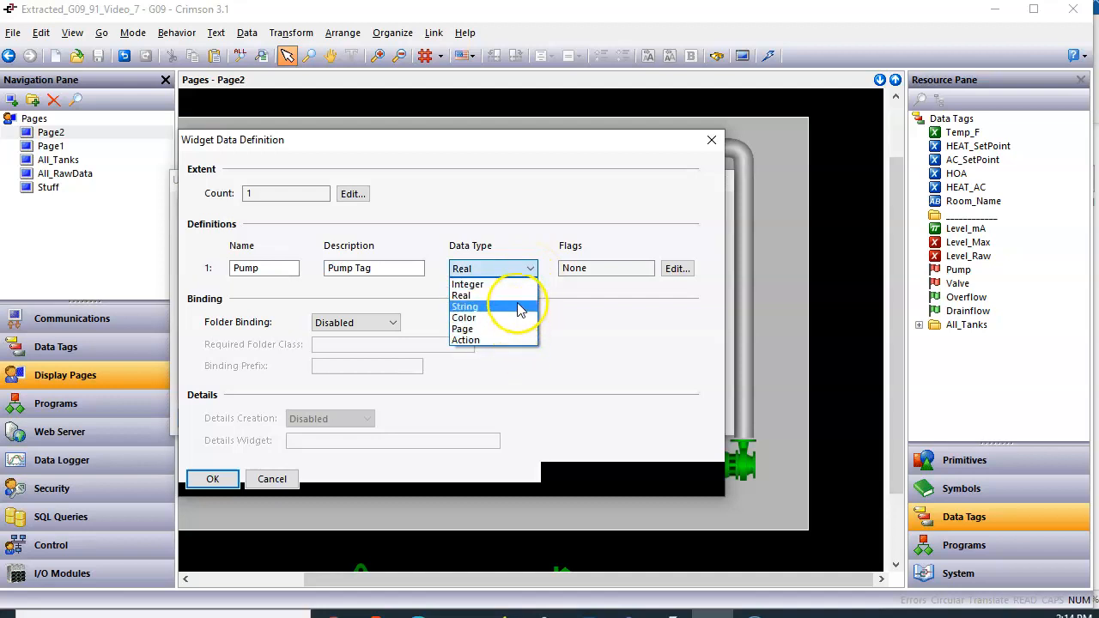
pyautogui.moveTo(515, 285)
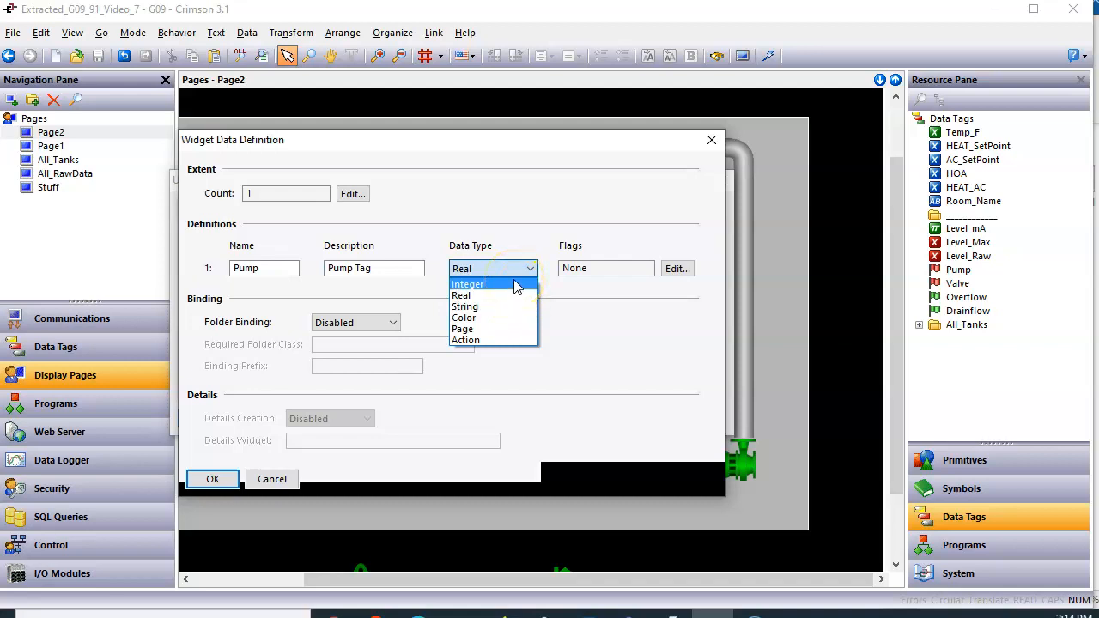
pyautogui.click(467, 285)
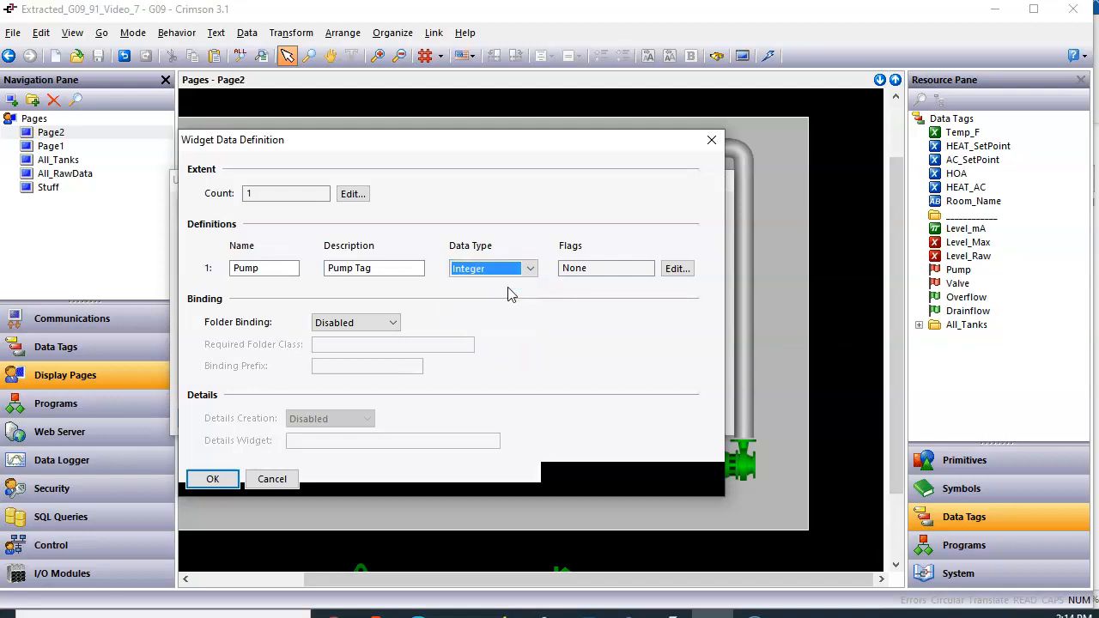
pyautogui.moveTo(532, 288)
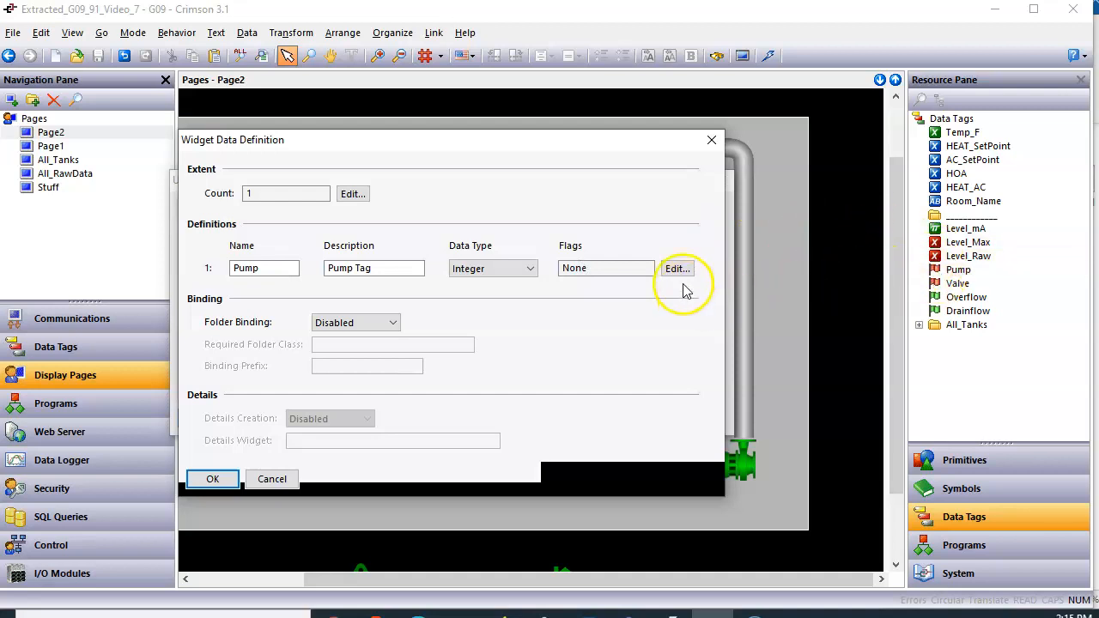
# Set the Pump item's flags to Tag and Writable
pyautogui.click(677, 268)
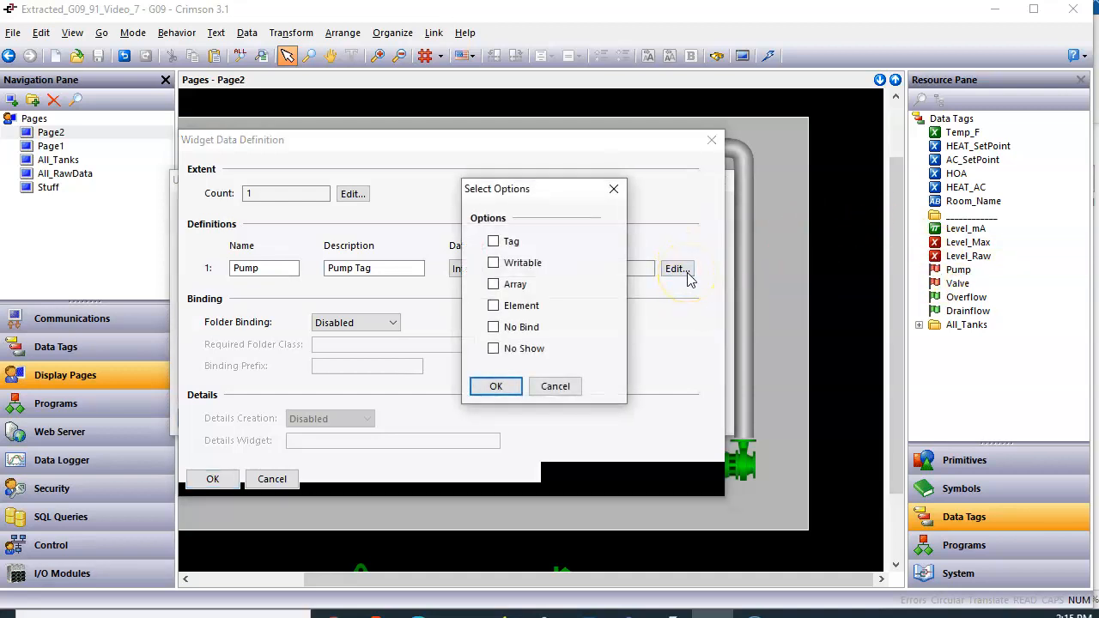
pyautogui.click(494, 263)
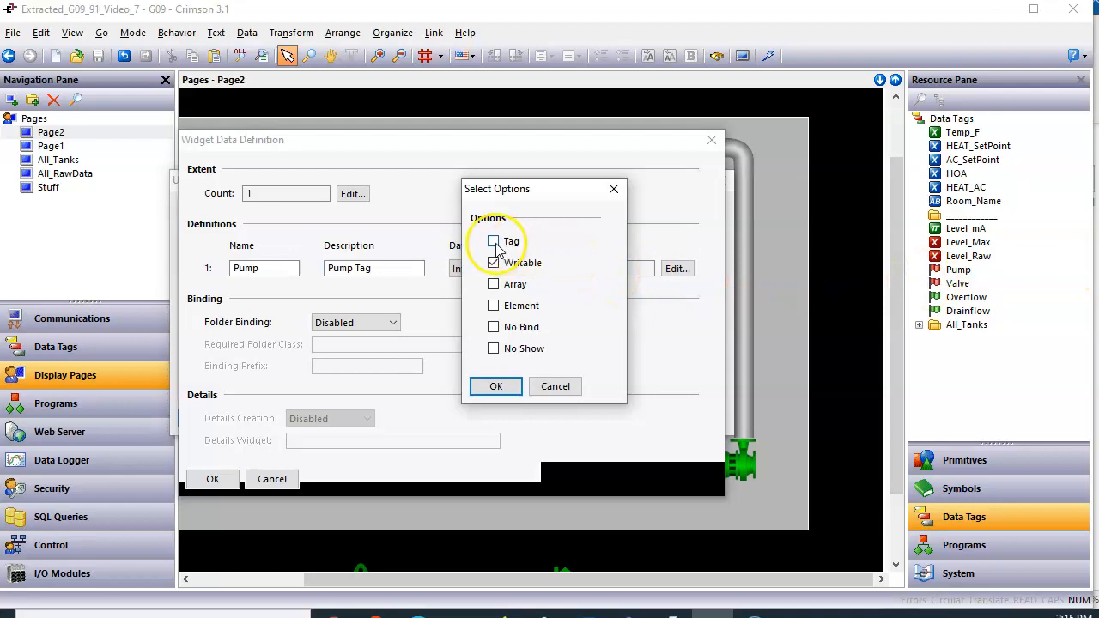
pyautogui.click(495, 241)
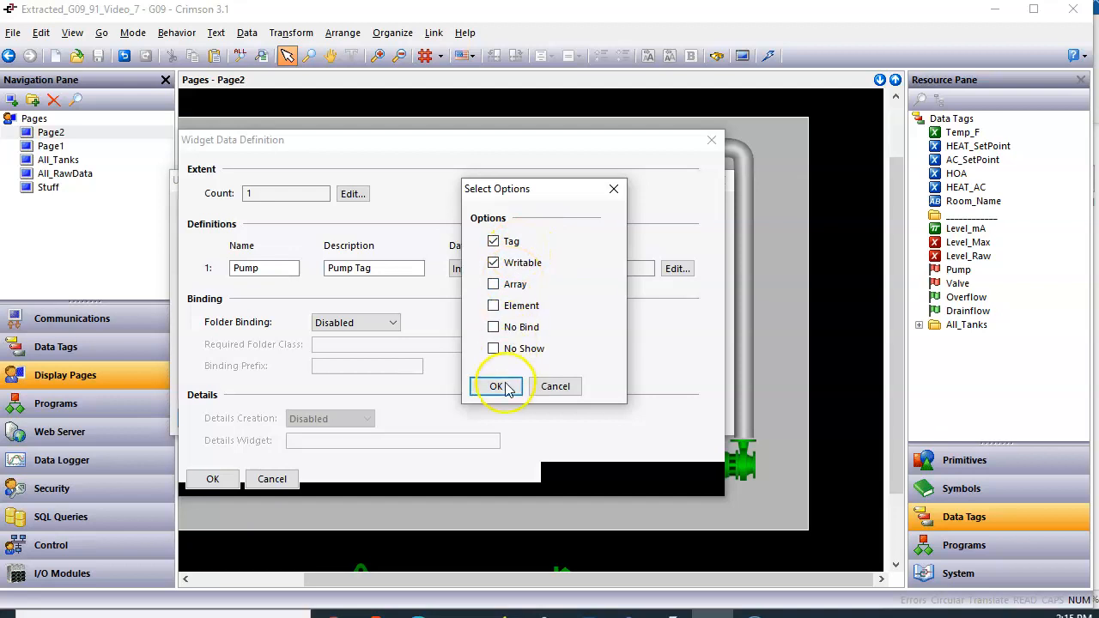
pyautogui.click(496, 386)
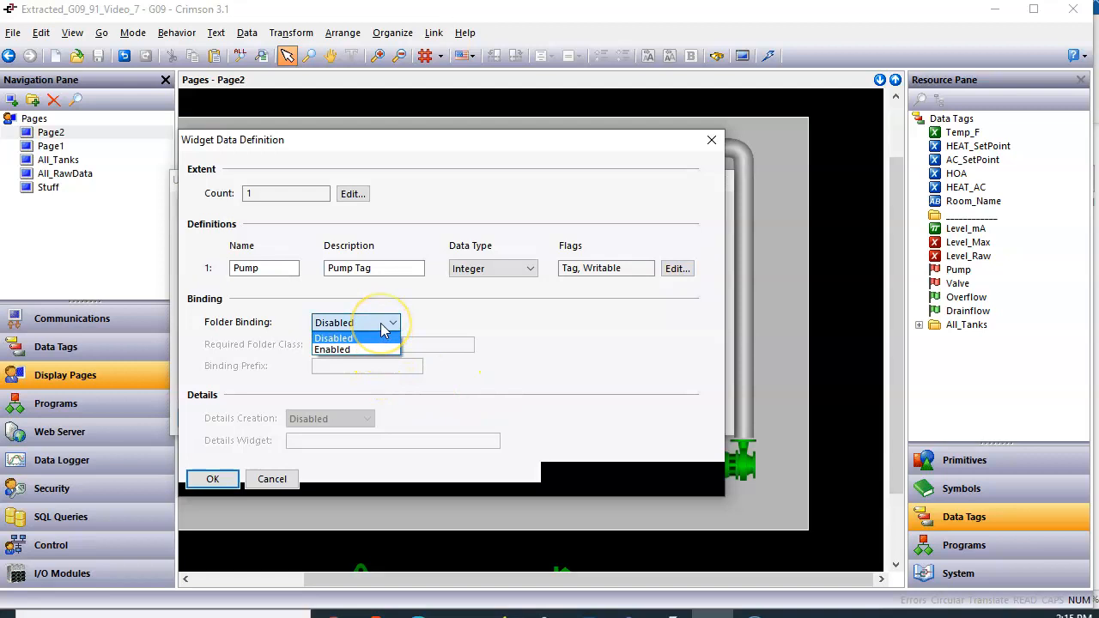
pyautogui.moveTo(374, 351)
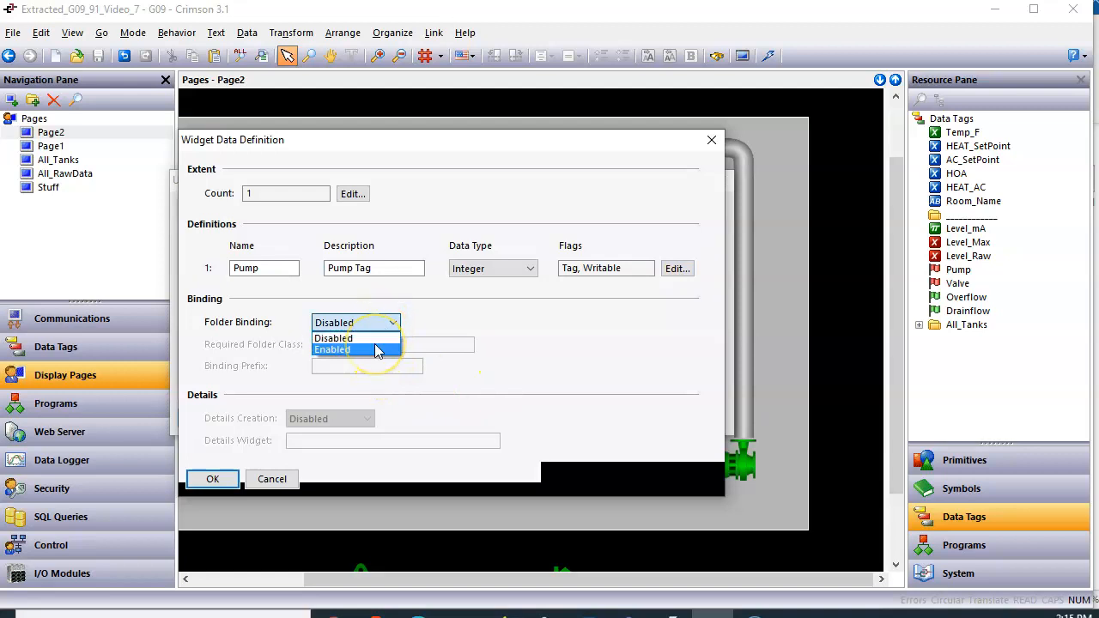
# Enable folder binding so the Pump item gains a Bind To entry
pyautogui.click(333, 350)
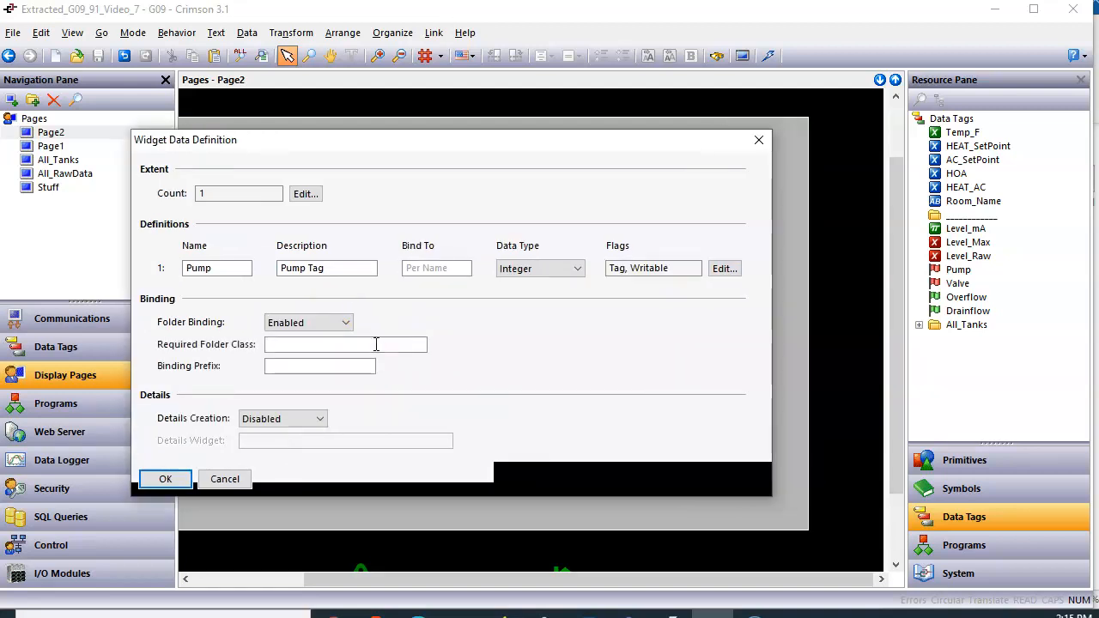
pyautogui.moveTo(562, 323)
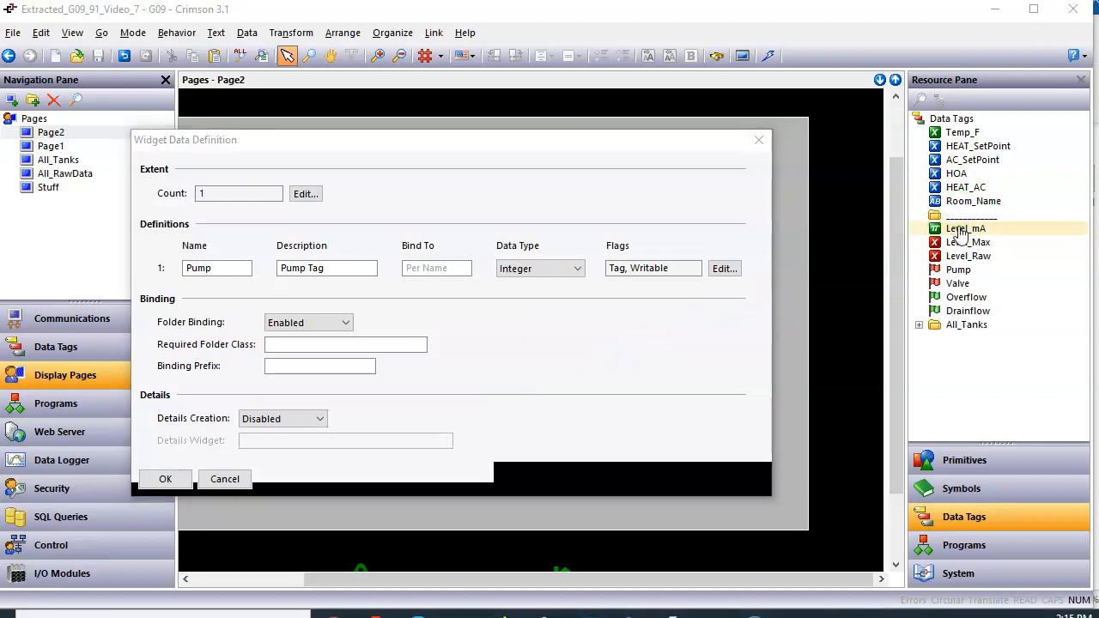
pyautogui.click(969, 240)
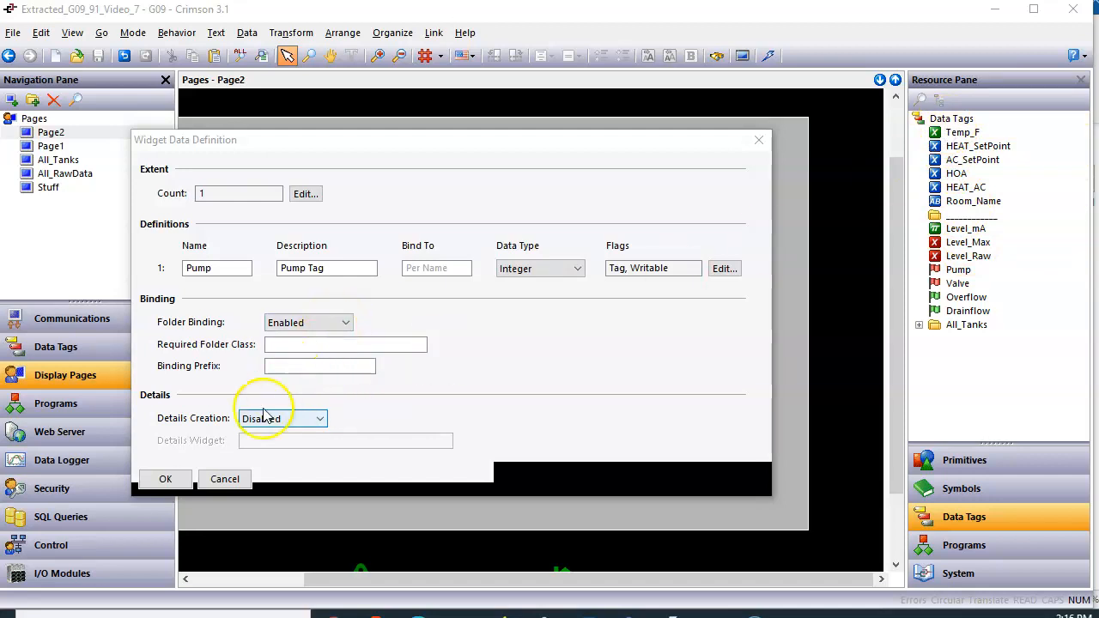
# Confirm the widget data definition, review it once more, and close the widget properties
pyautogui.click(165, 478)
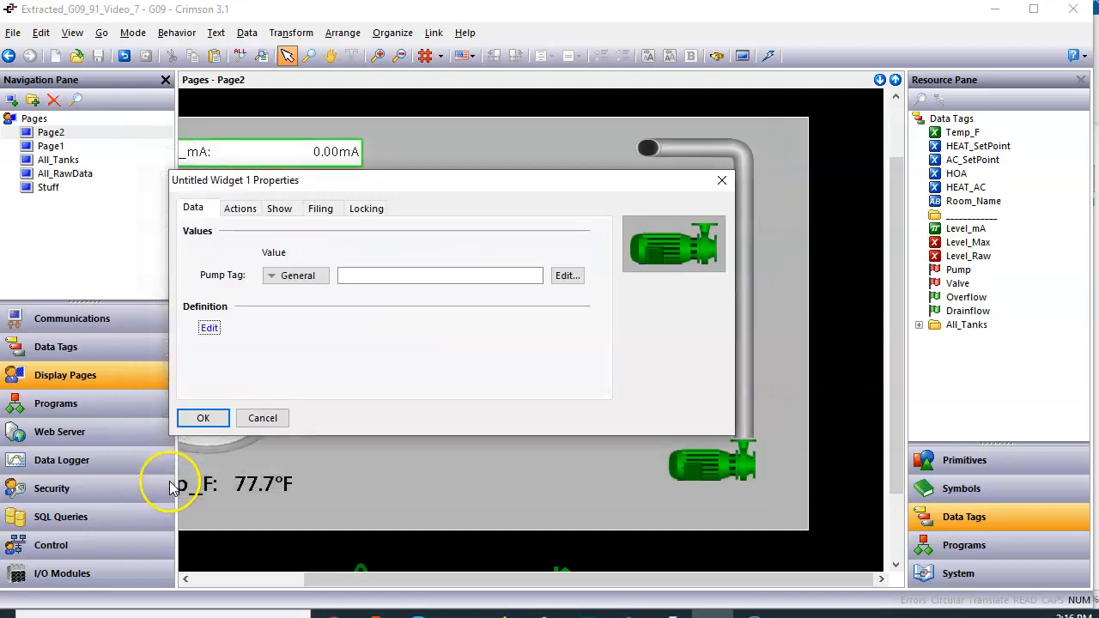
pyautogui.moveTo(290, 364)
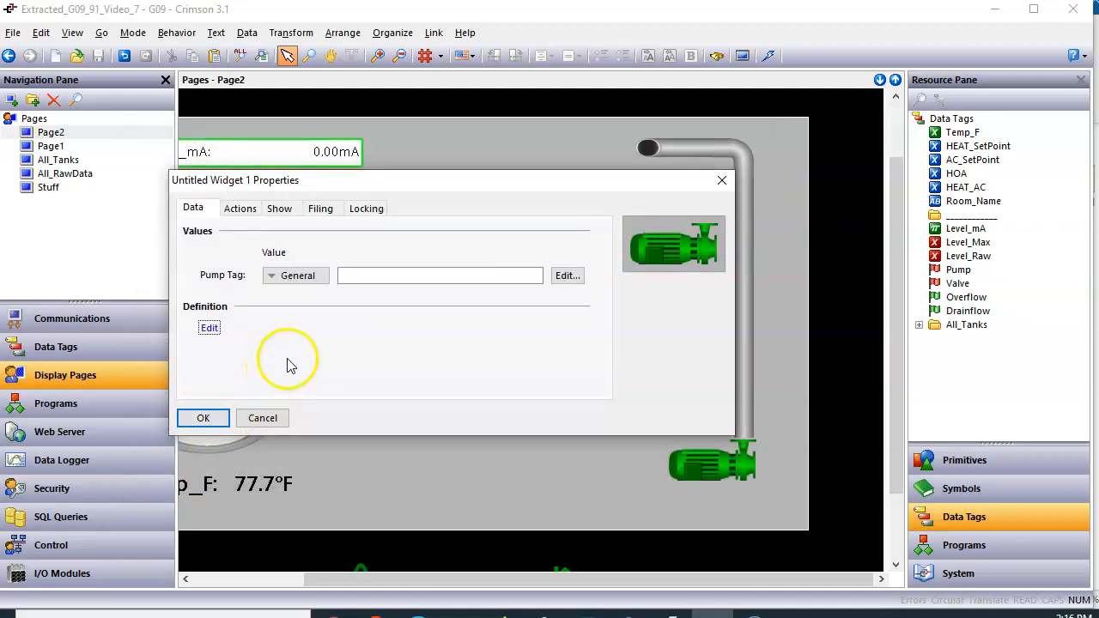
pyautogui.moveTo(210, 330)
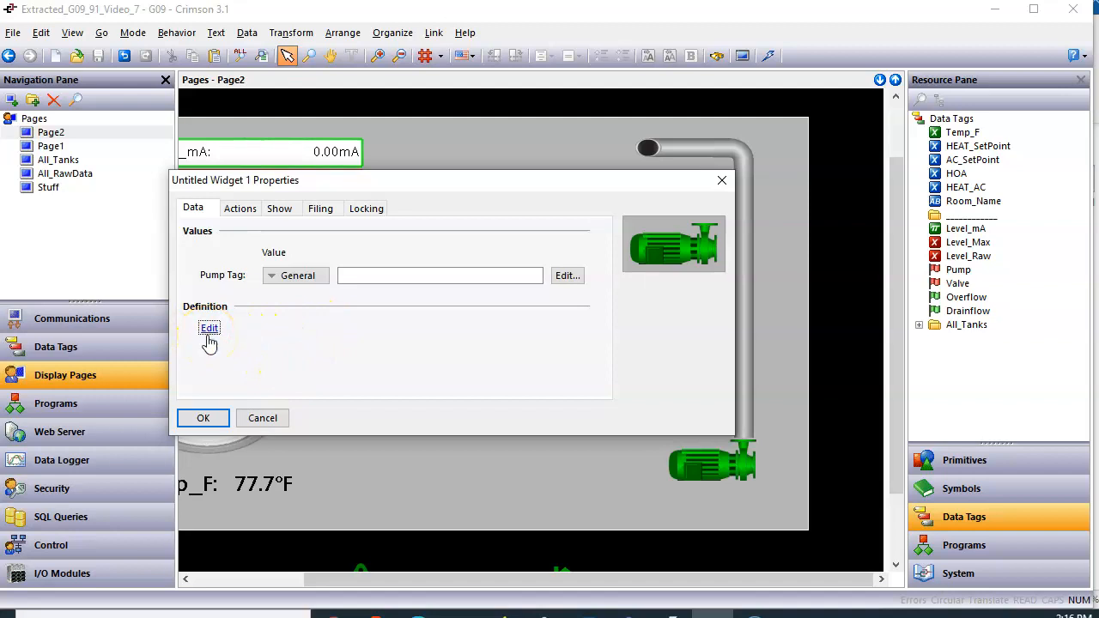
pyautogui.click(210, 328)
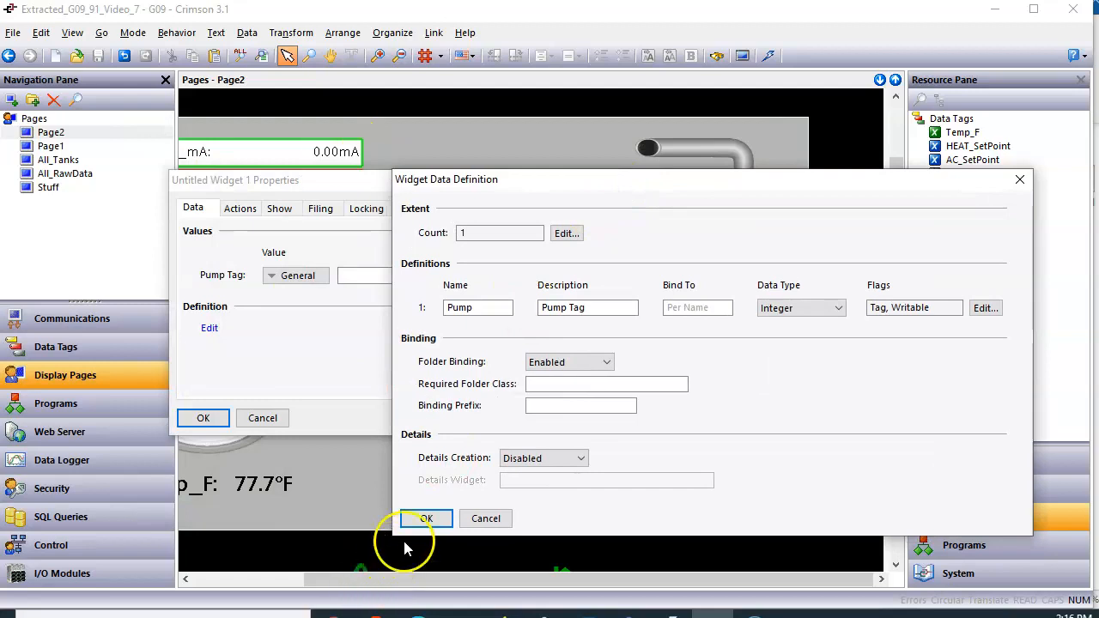
pyautogui.click(426, 519)
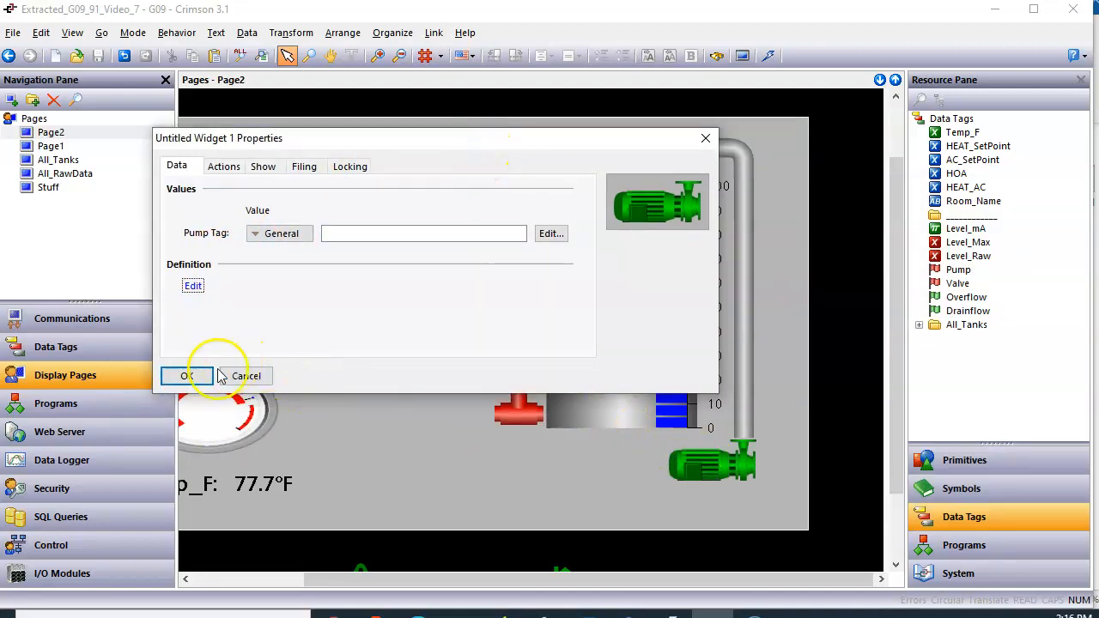
pyautogui.click(185, 376)
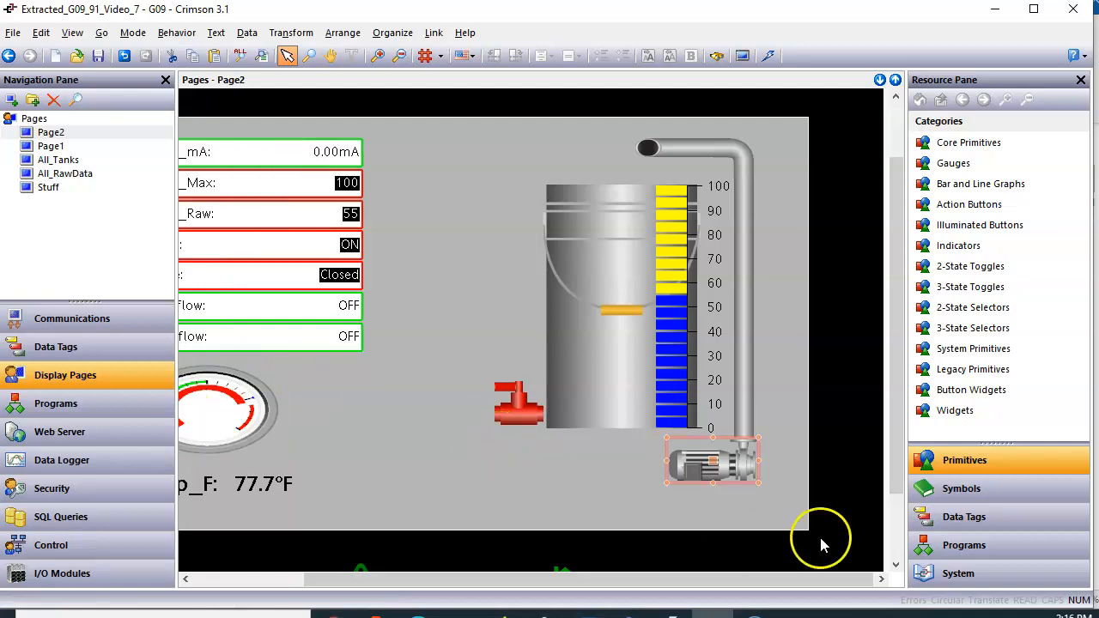
# Reselect the pump widget and reach the Save Widget command under Organize
pyautogui.click(963, 515)
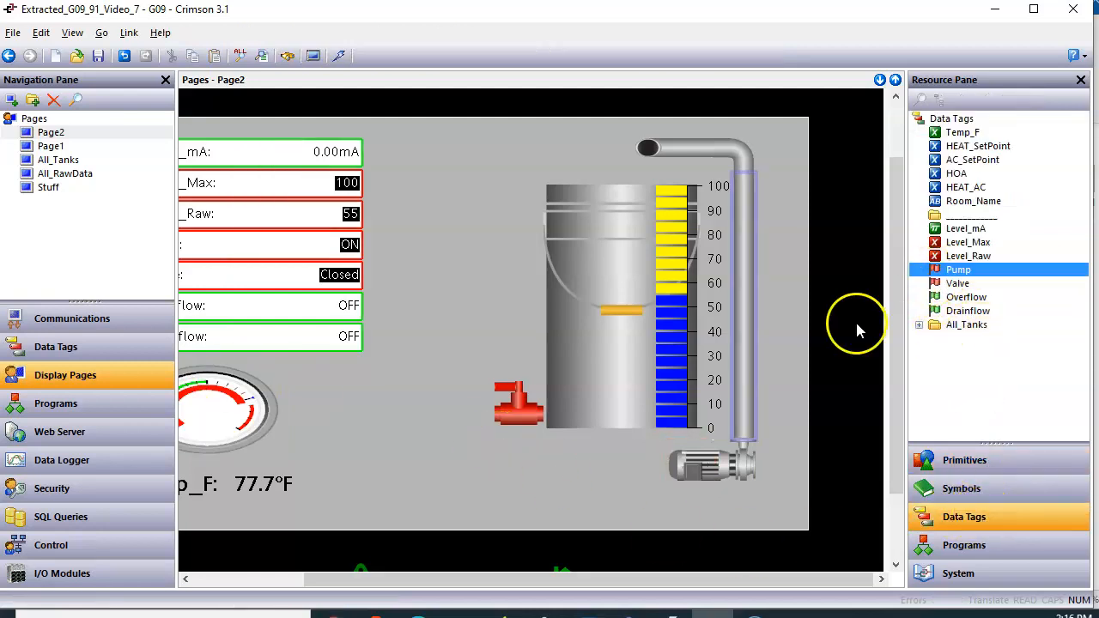
pyautogui.click(713, 463)
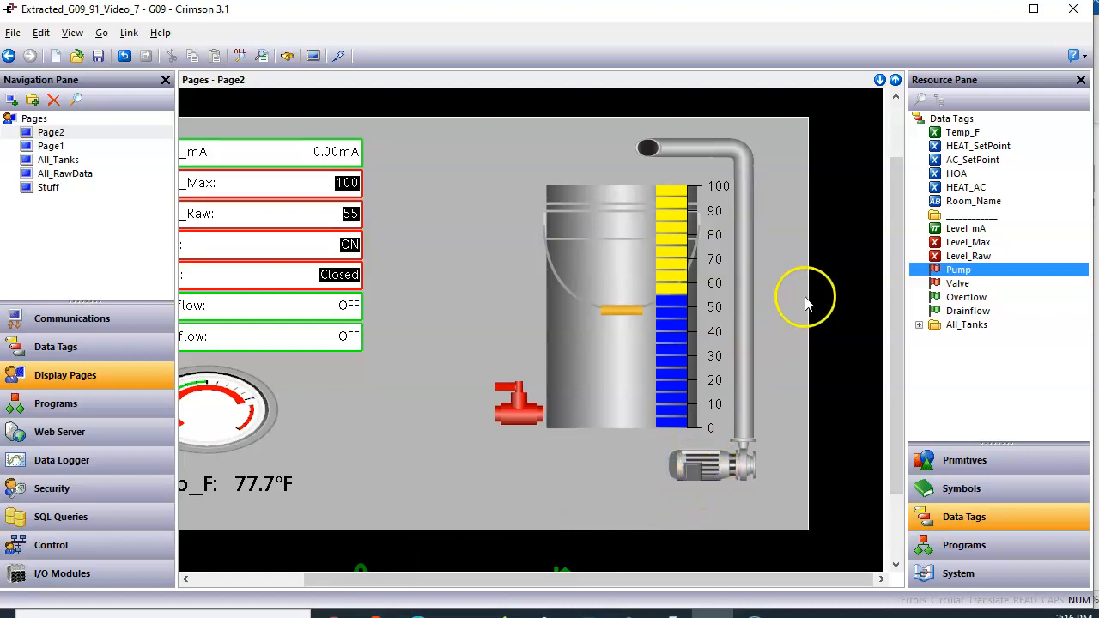
pyautogui.click(711, 463)
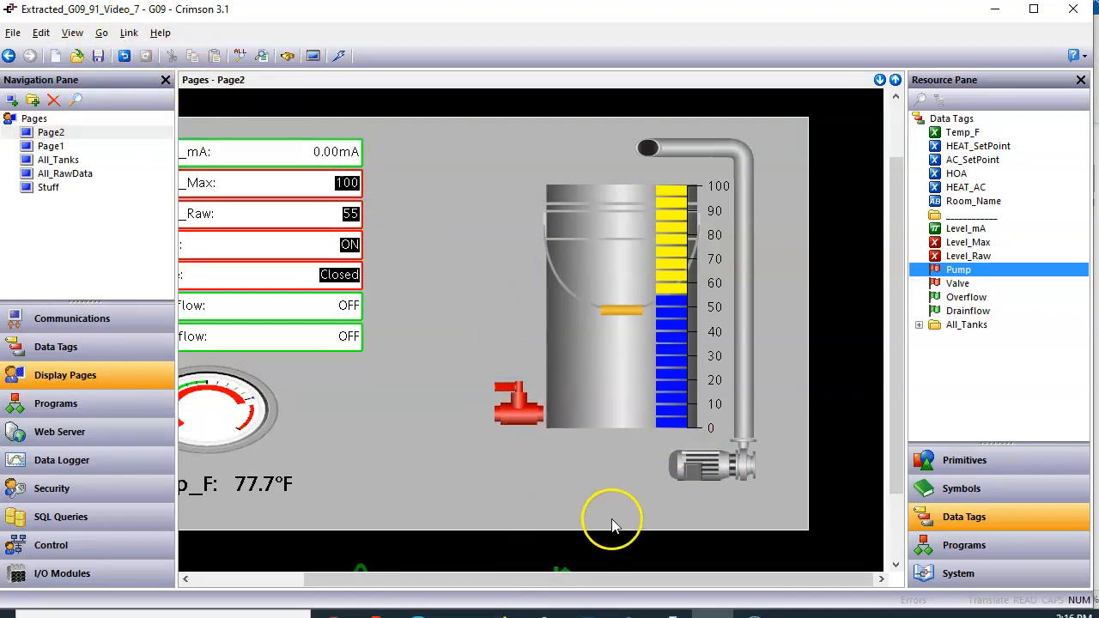
pyautogui.click(712, 464)
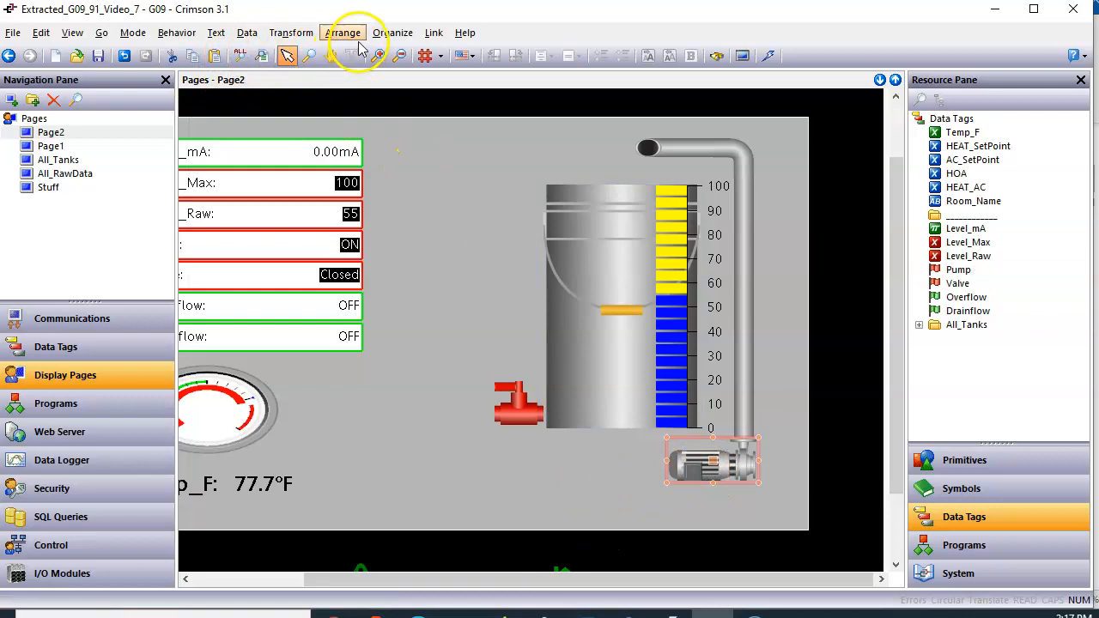
pyautogui.click(392, 33)
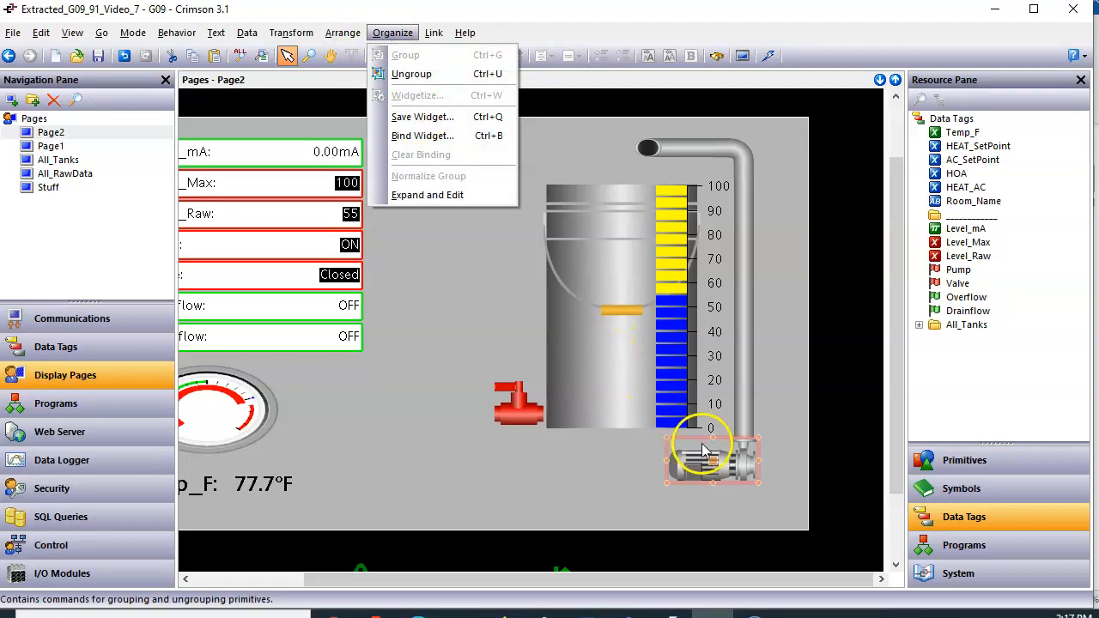
pyautogui.moveTo(462, 136)
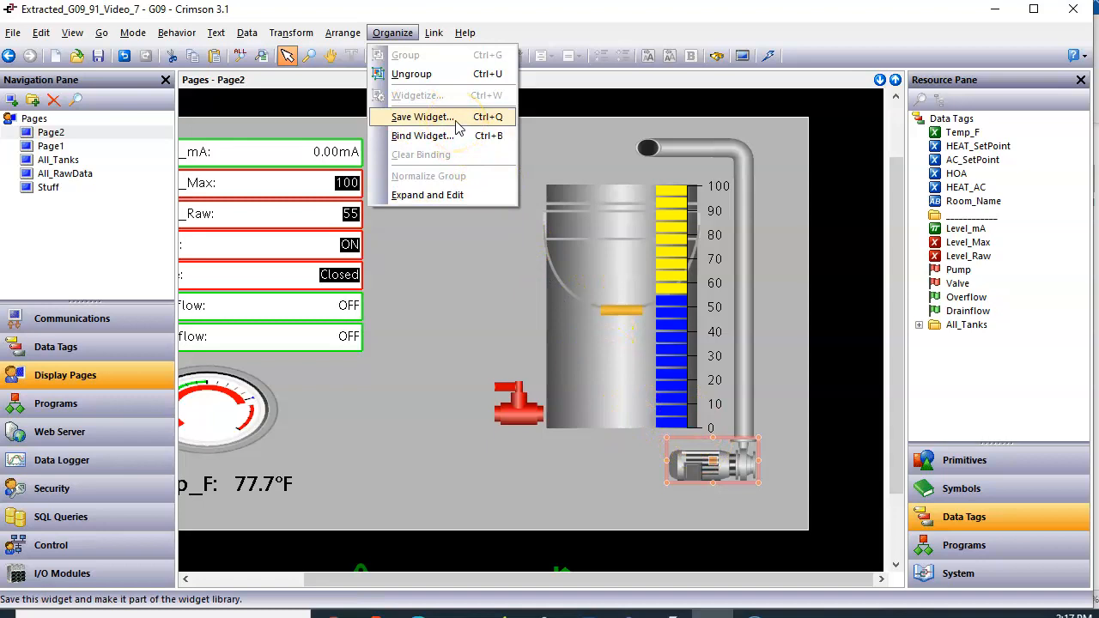
pyautogui.click(426, 196)
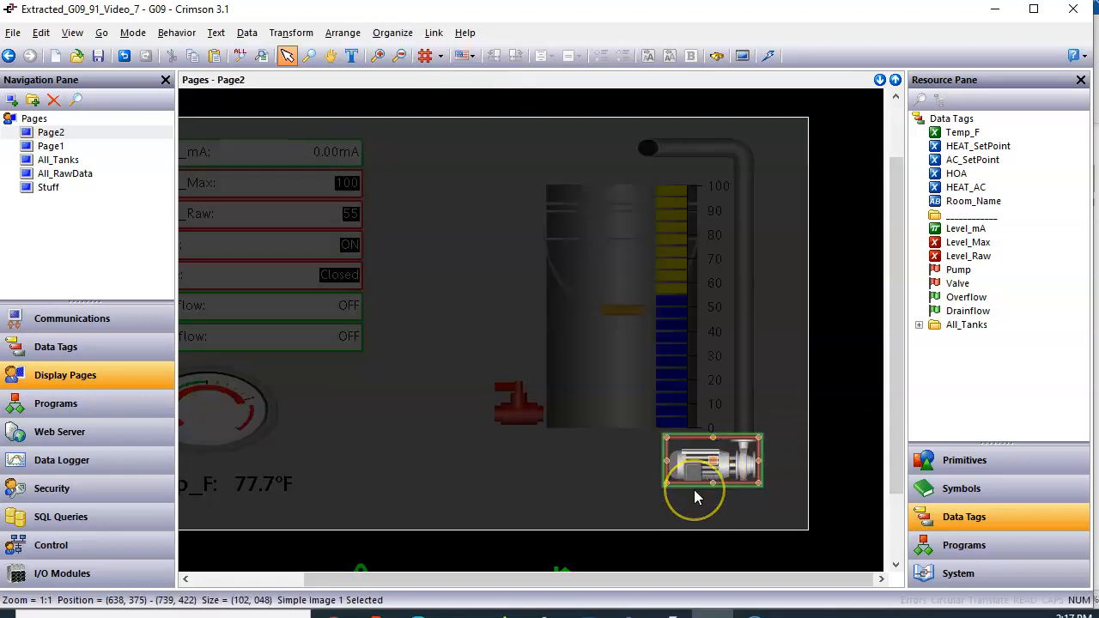
pyautogui.moveTo(661, 453)
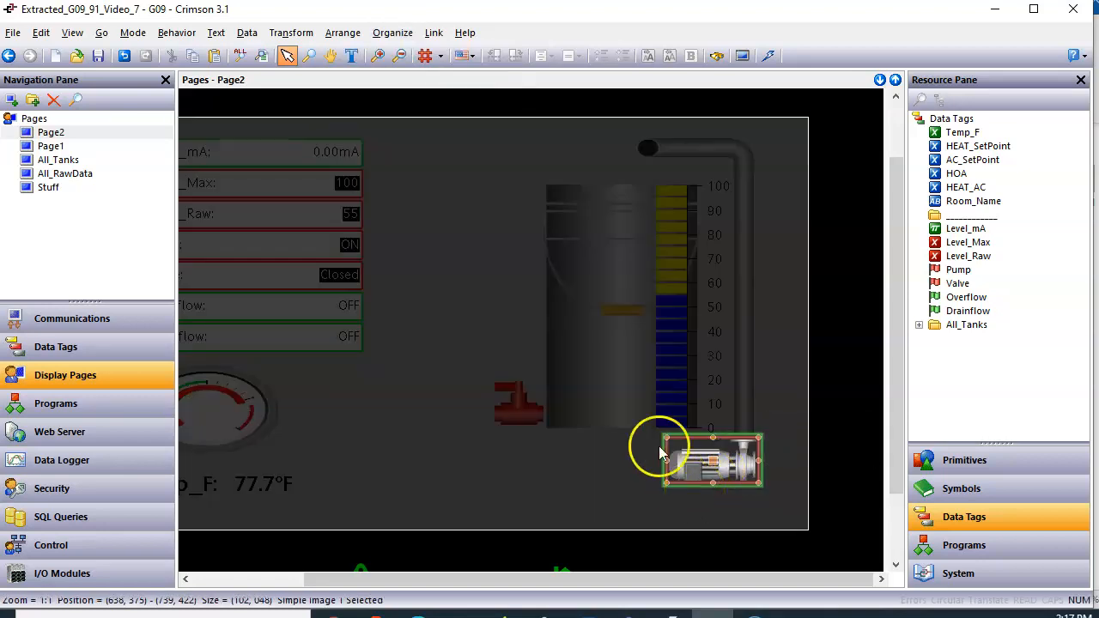
# Drag the pump widget into place under the tank's outlet pipe
pyautogui.click(391, 33)
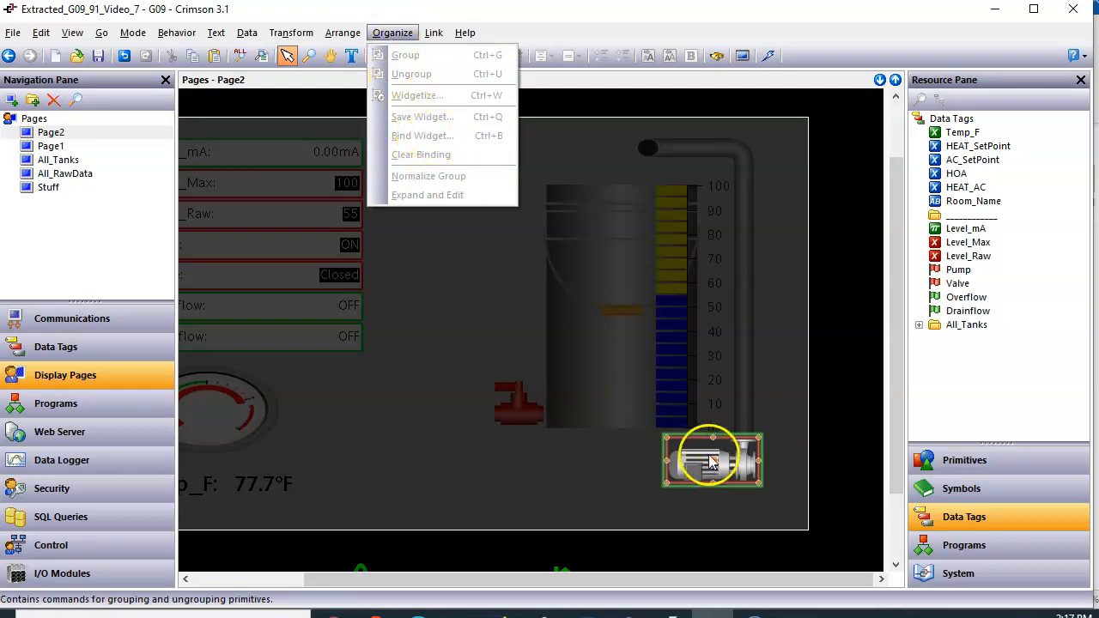
pyautogui.moveTo(713, 460); pyautogui.dragTo(685, 463)
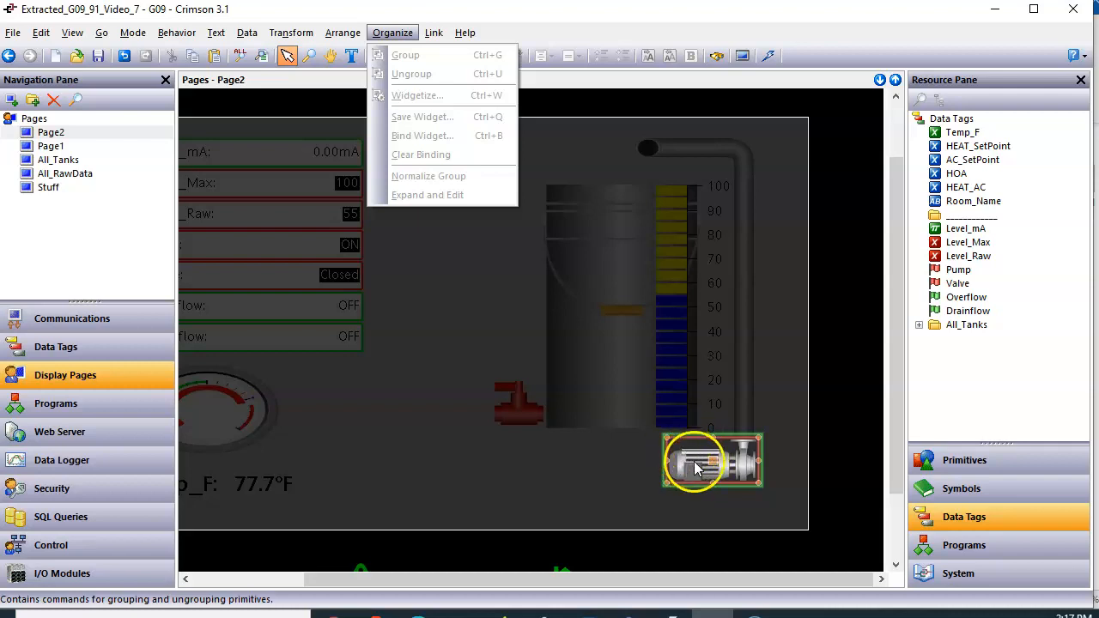
pyautogui.moveTo(713, 470)
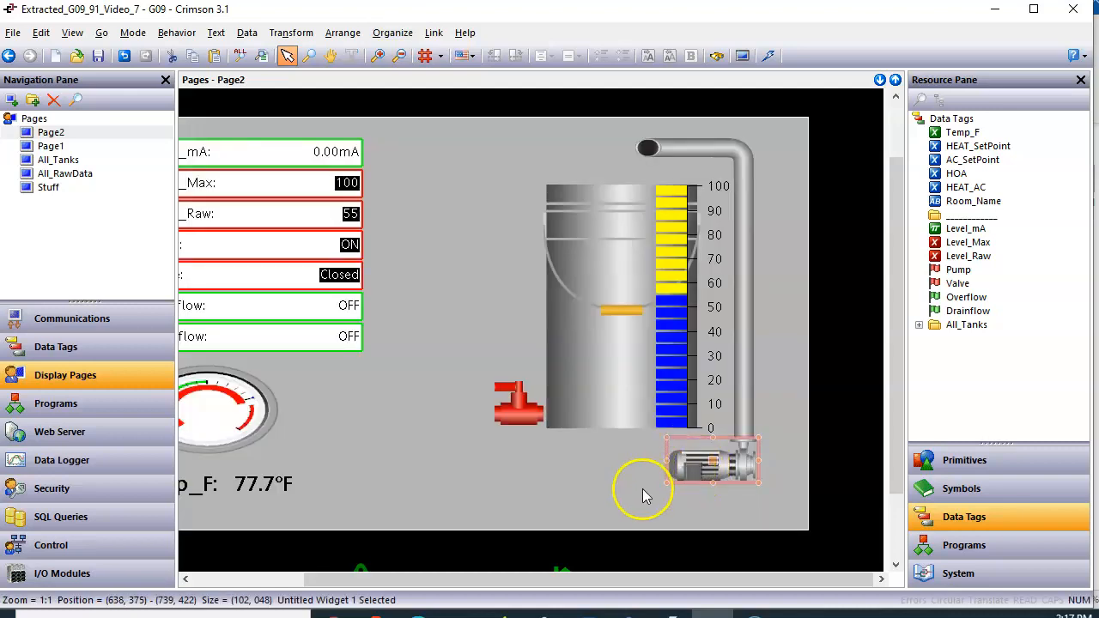
pyautogui.moveTo(713, 461); pyautogui.dragTo(687, 463)
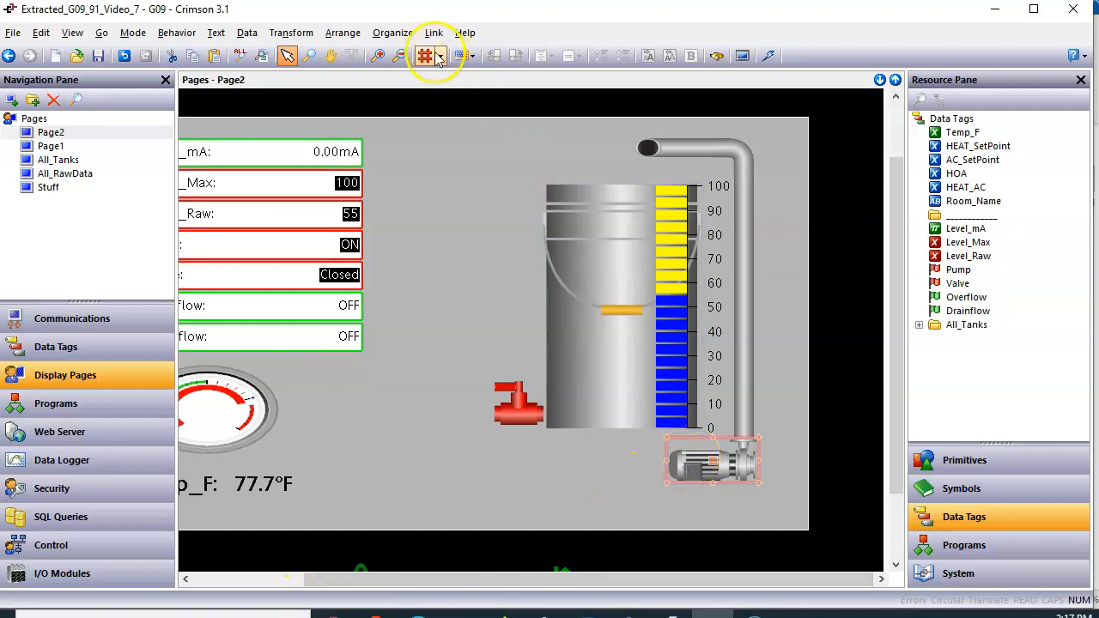
# Save the pump widget to the library as My_Pump, overwriting the existing file
pyautogui.click(392, 33)
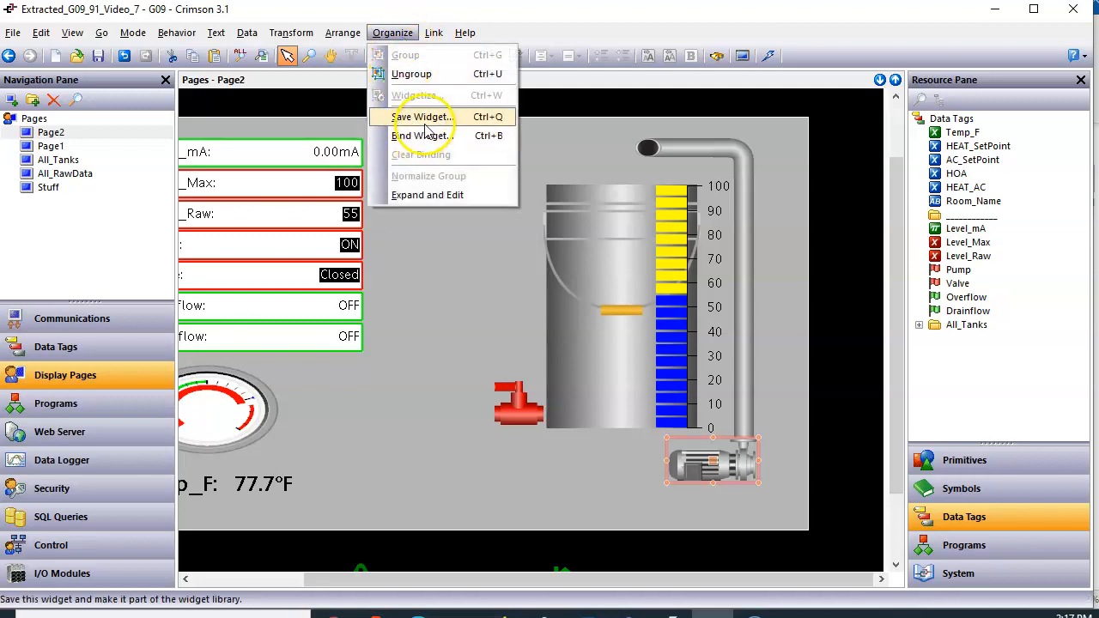
pyautogui.click(422, 116)
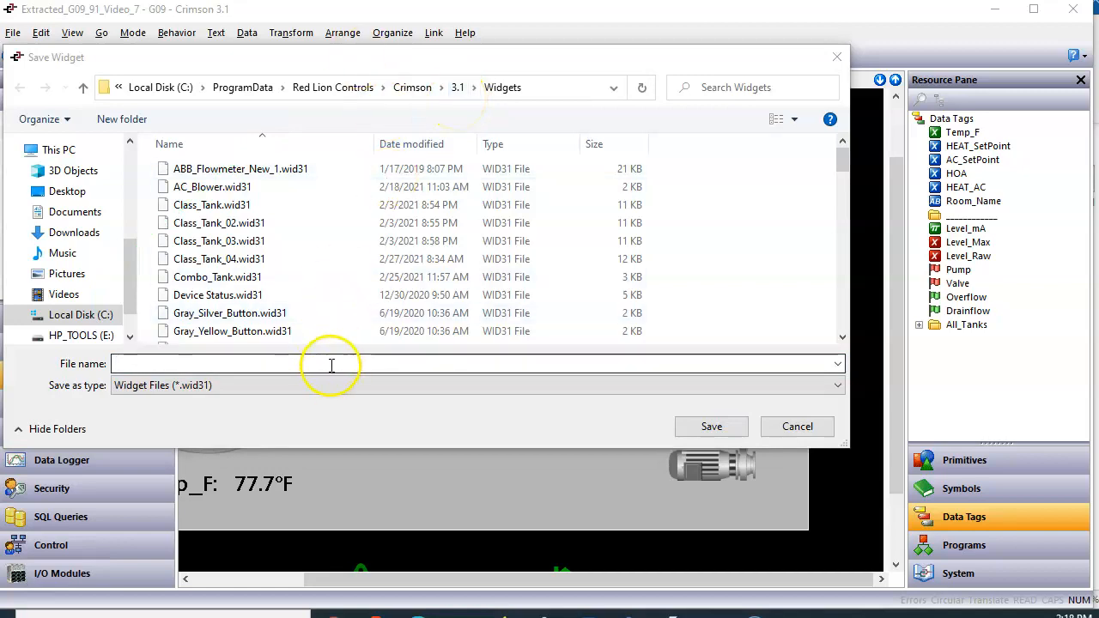
pyautogui.write('M')
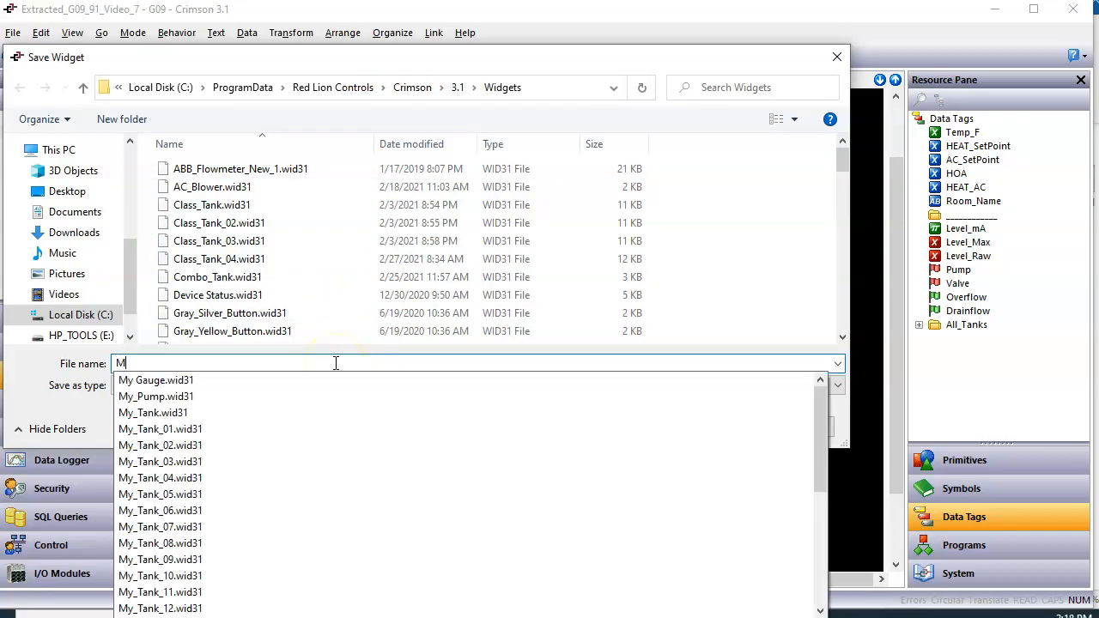
pyautogui.write('y_Pum')
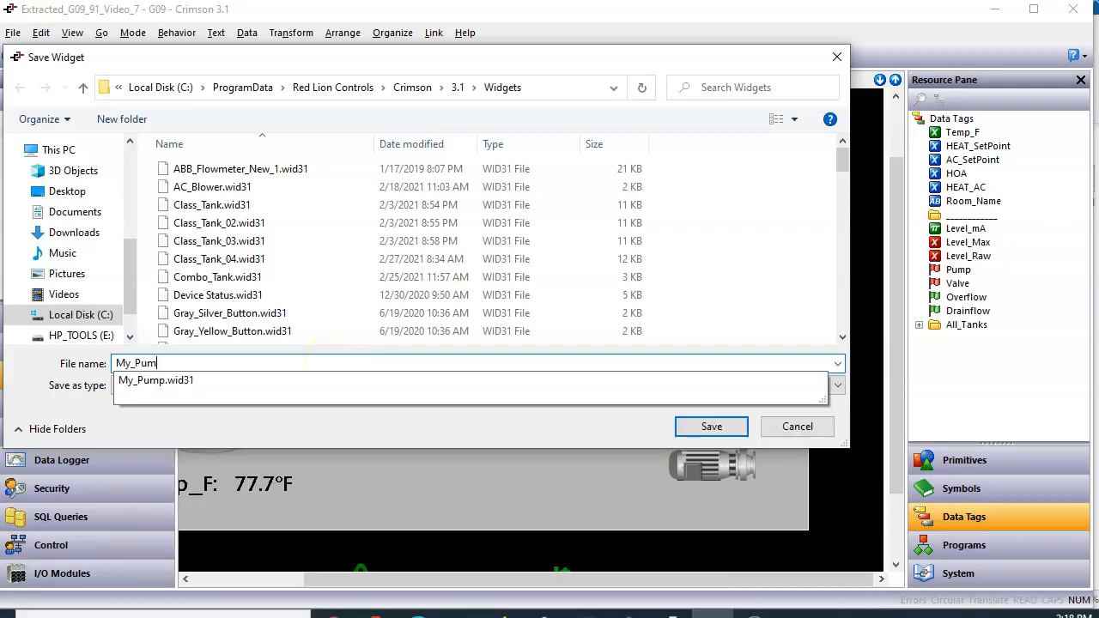
pyautogui.click(710, 426)
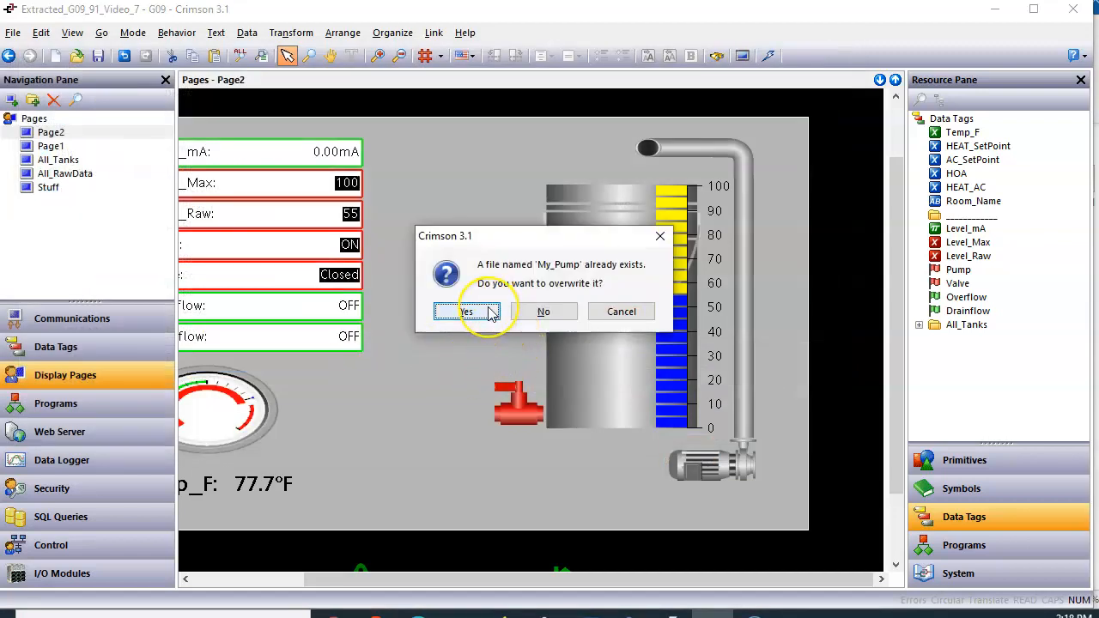
pyautogui.click(467, 311)
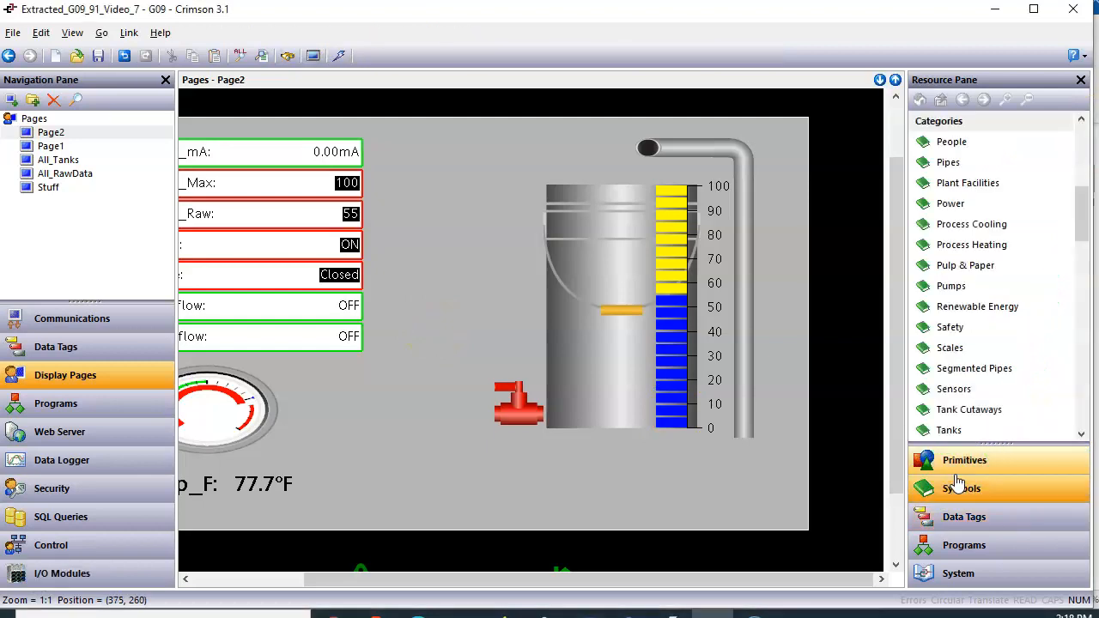
# Place My_Pump.wid31 from Primitives > Widgets onto Page2 below the tank's outlet pipe
pyautogui.click(965, 460)
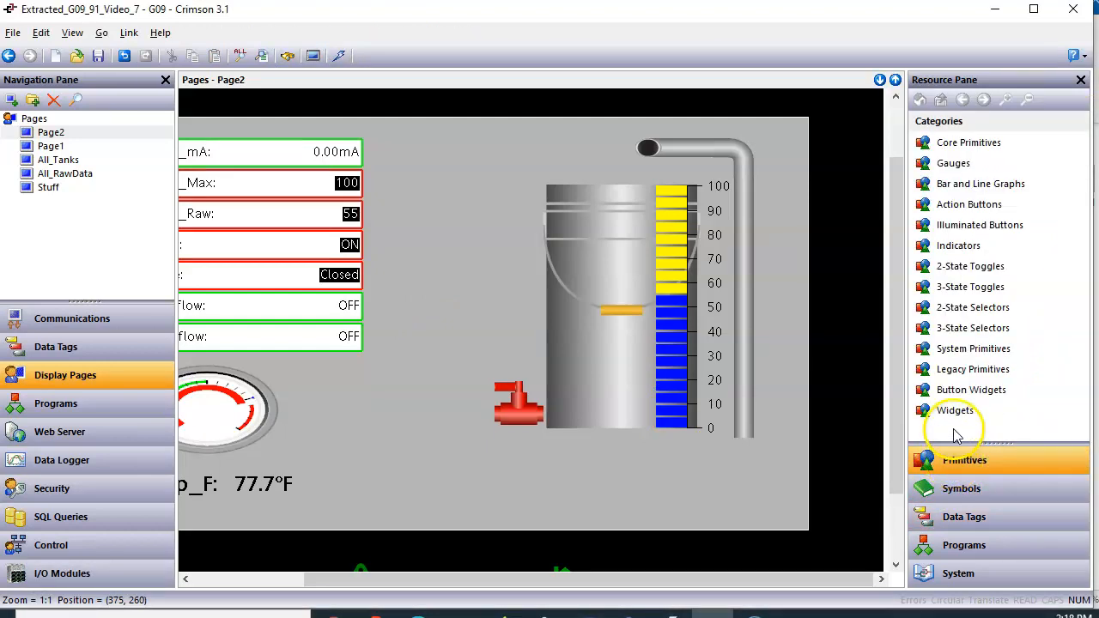
pyautogui.click(955, 411)
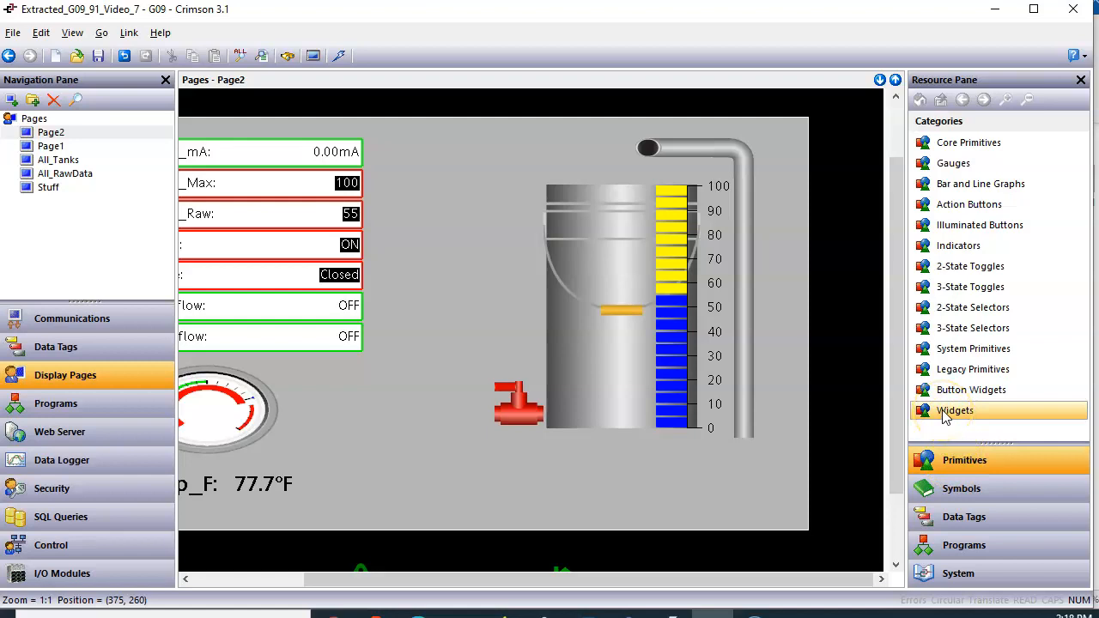
pyautogui.click(955, 410)
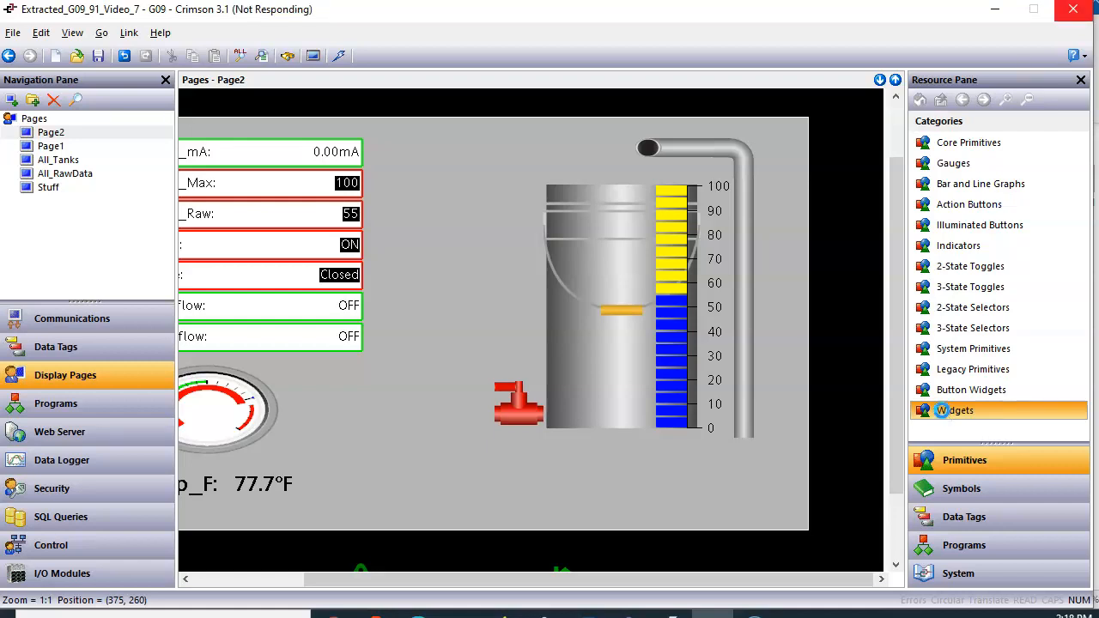
pyautogui.click(960, 410)
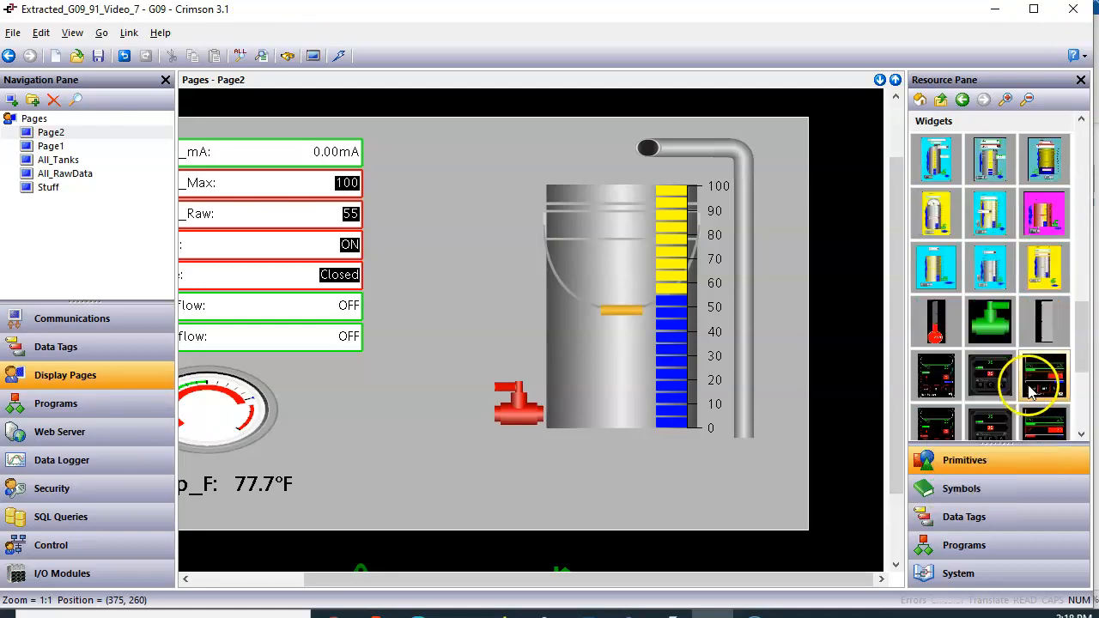
pyautogui.moveTo(993, 322)
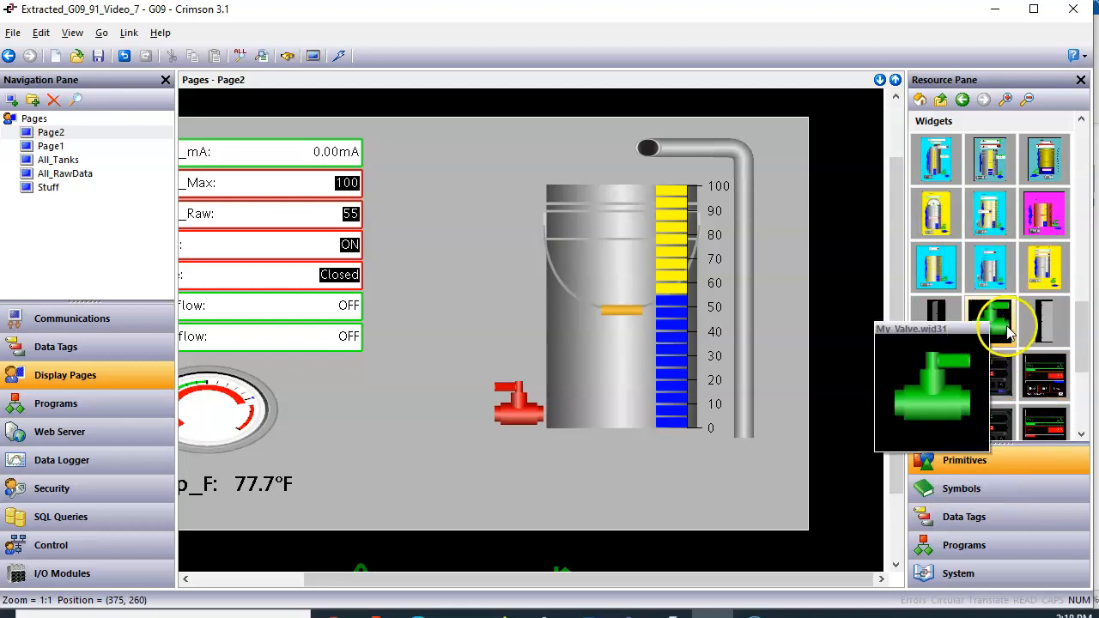
pyautogui.scroll(-3)
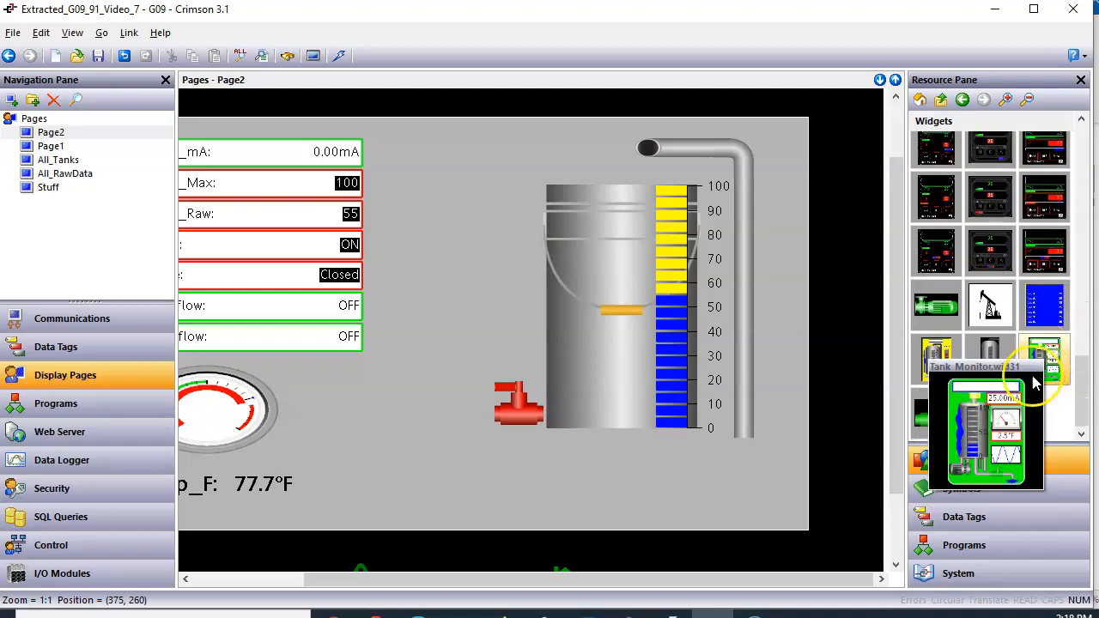
pyautogui.scroll(-3)
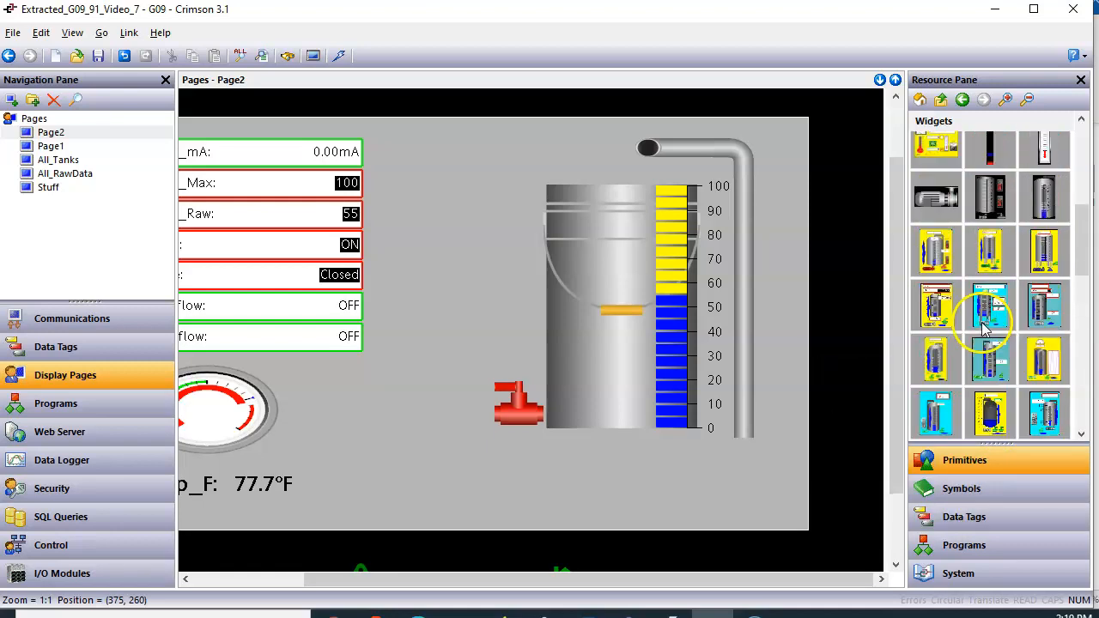
pyautogui.moveTo(936, 197)
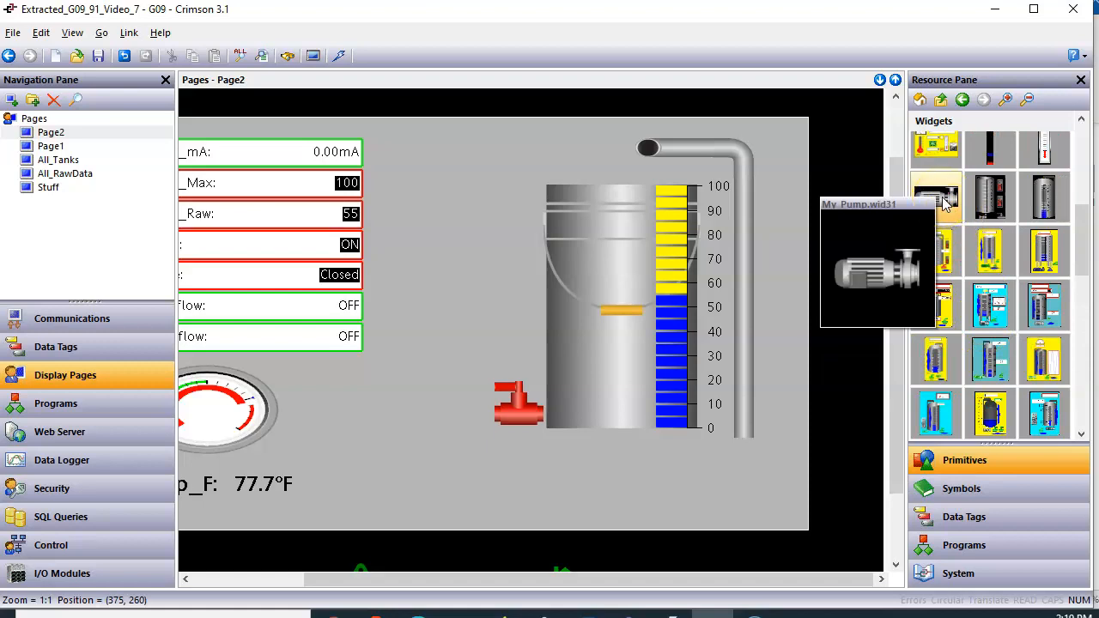
pyautogui.moveTo(936, 197); pyautogui.dragTo(708, 467)
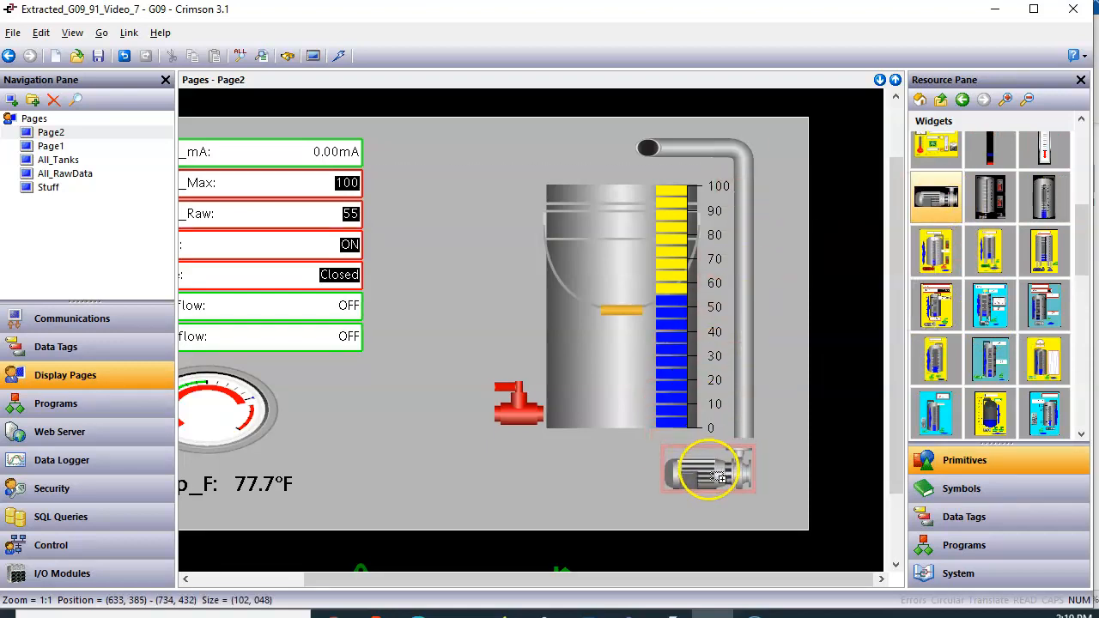
# Bind the placed pump widget's Pump Tag to the Pump tag so it shows green
pyautogui.click(707, 467)
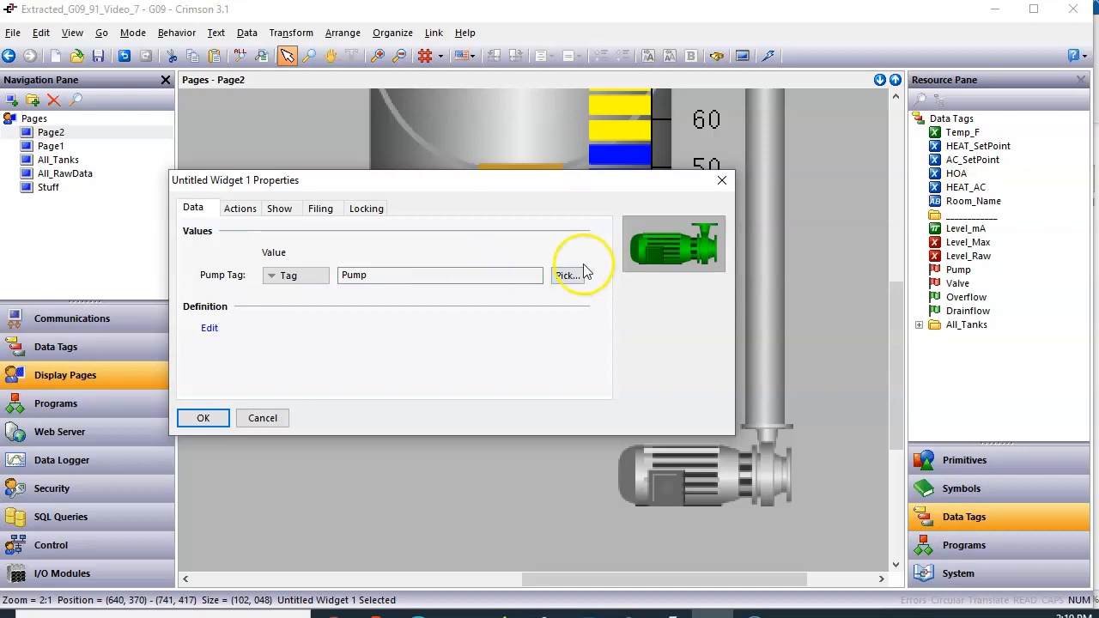
pyautogui.click(202, 419)
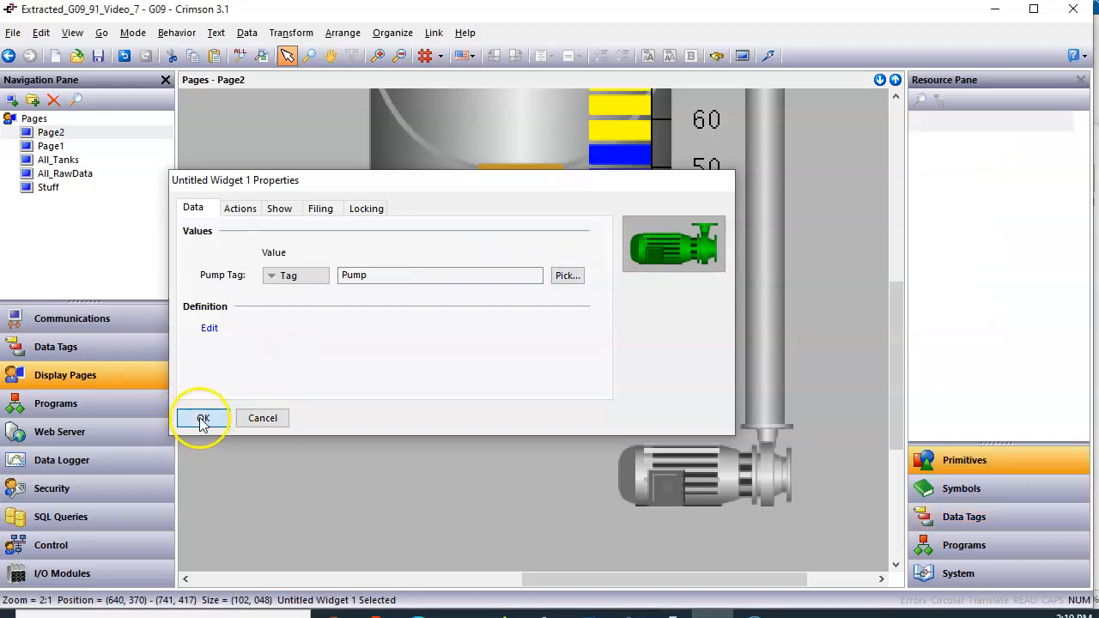
pyautogui.click(203, 419)
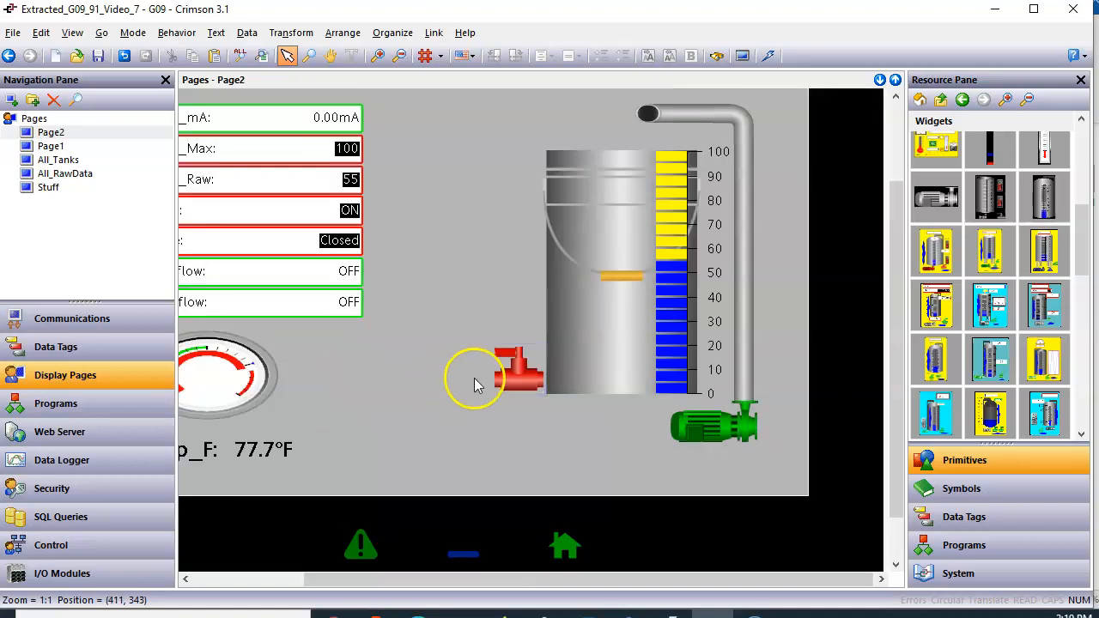
# Bring up the context menu on the red valve image to widgetize it
pyautogui.rightClick(515, 369)
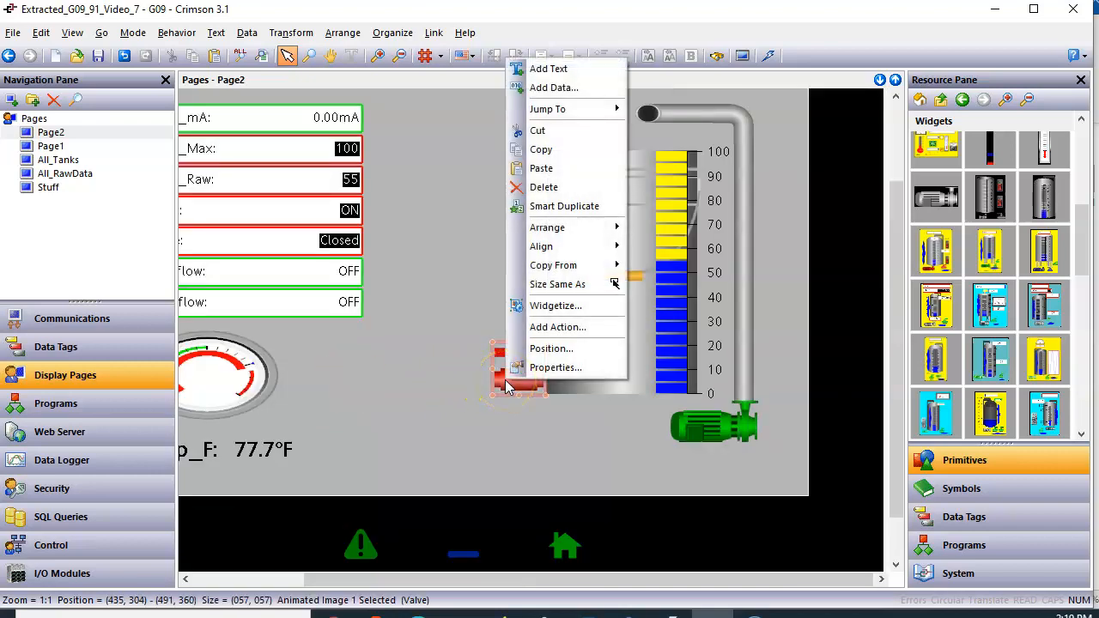
pyautogui.moveTo(556, 306)
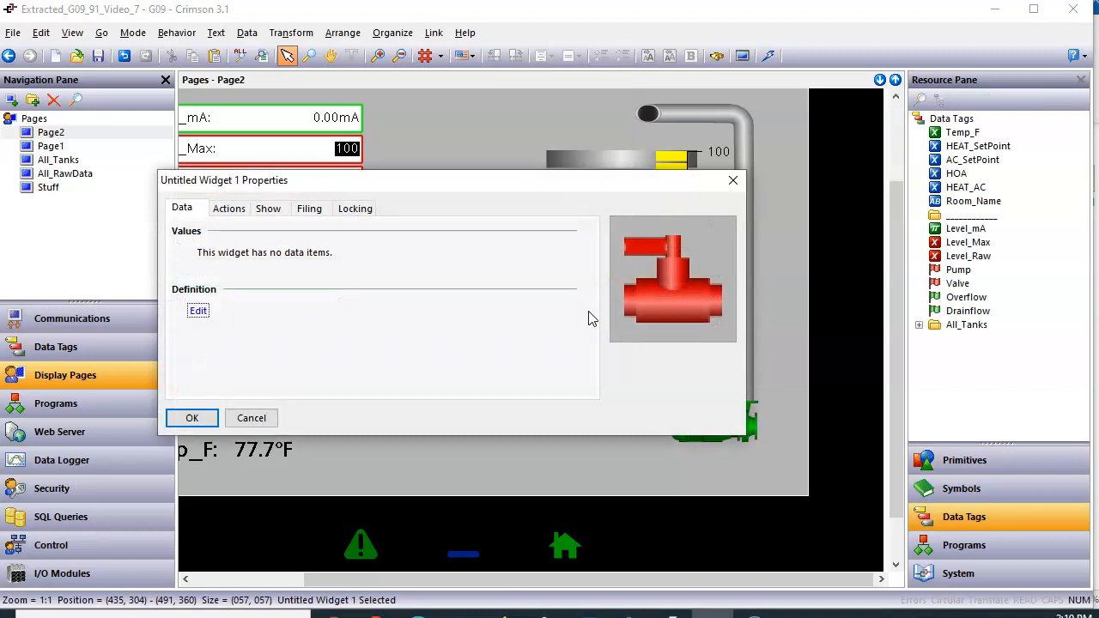
pyautogui.moveTo(285, 264)
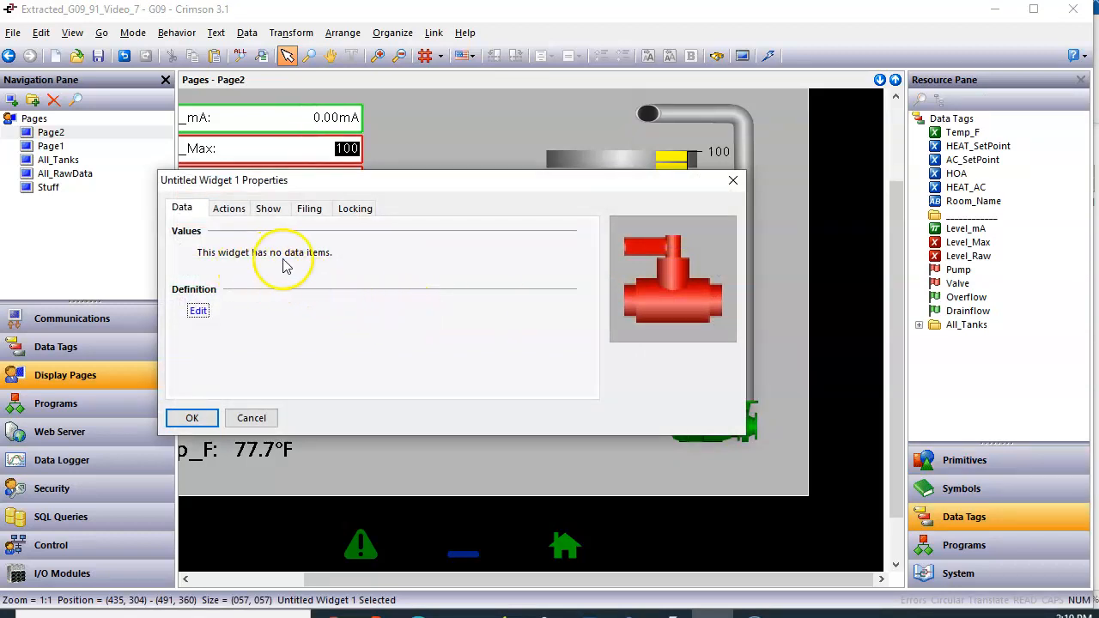
pyautogui.moveTo(622, 283)
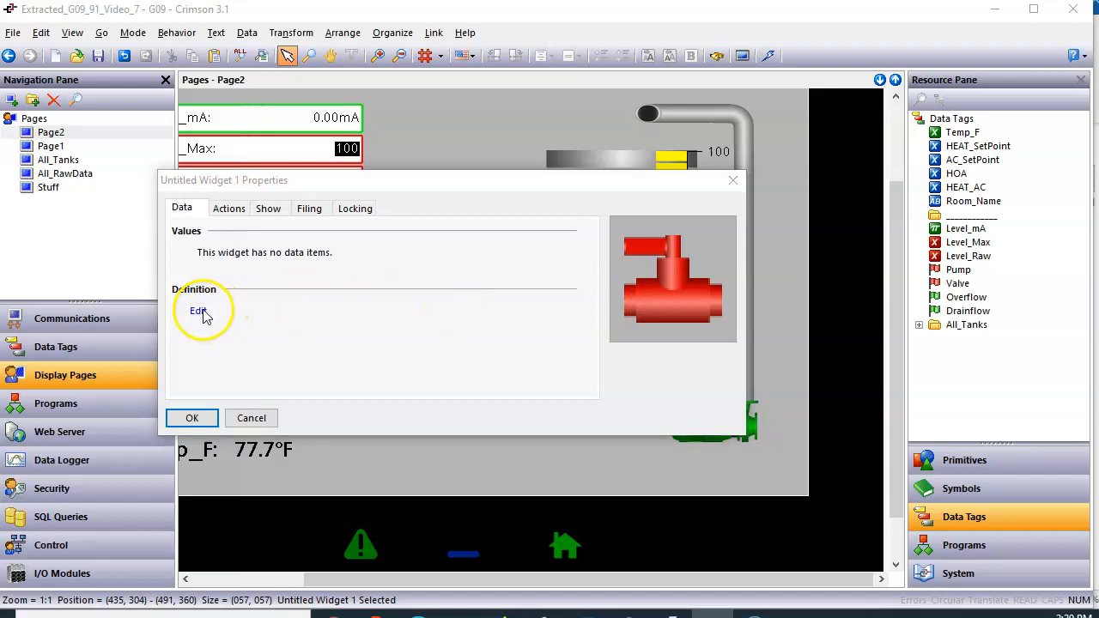
# Define one data item named Valve, described 'Valve Bool Flag Tag', with Integer data type
pyautogui.click(199, 311)
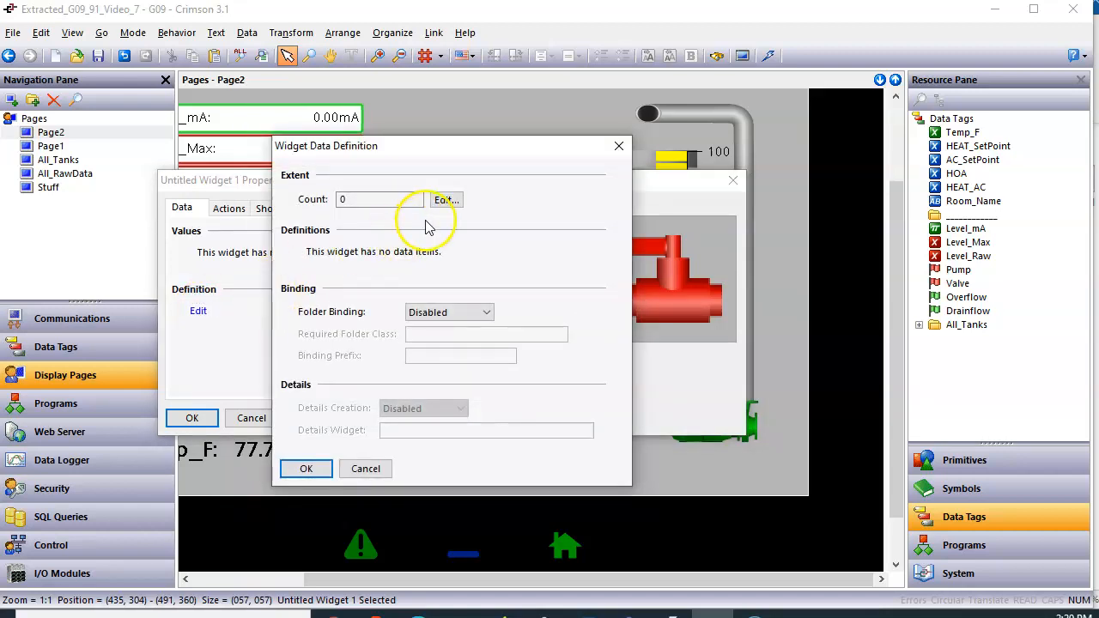
pyautogui.click(446, 199)
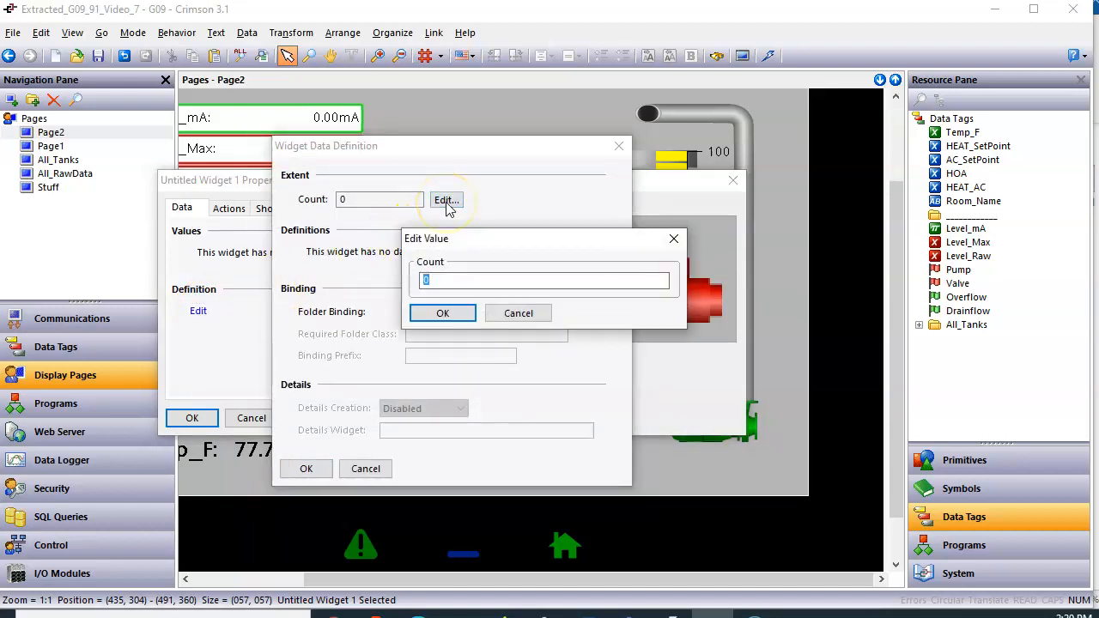
pyautogui.click(443, 313)
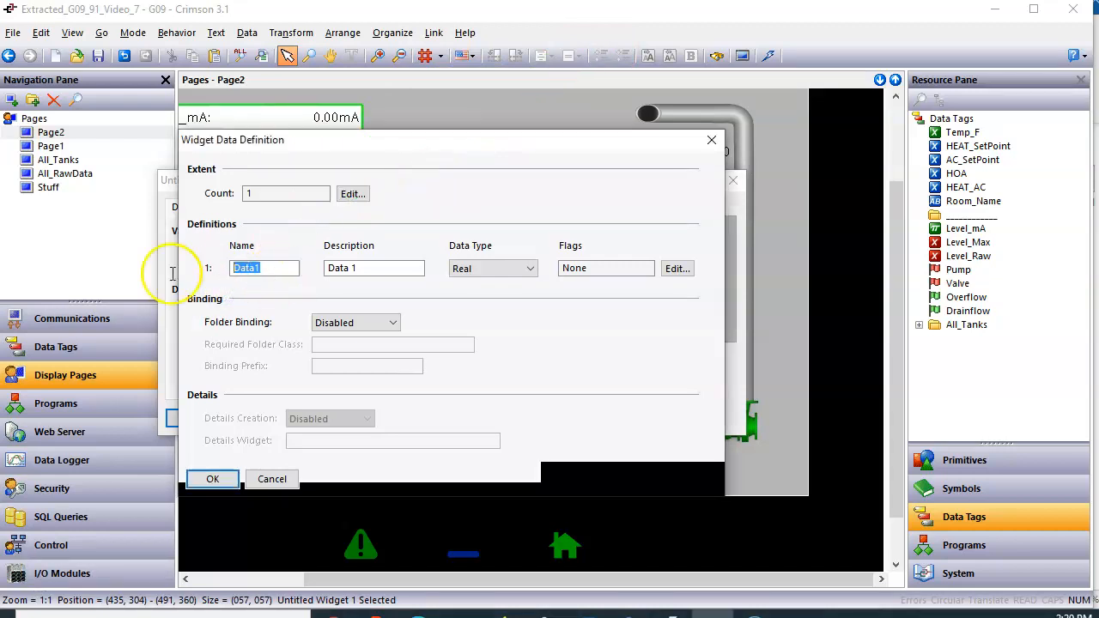
pyautogui.write('Valve')
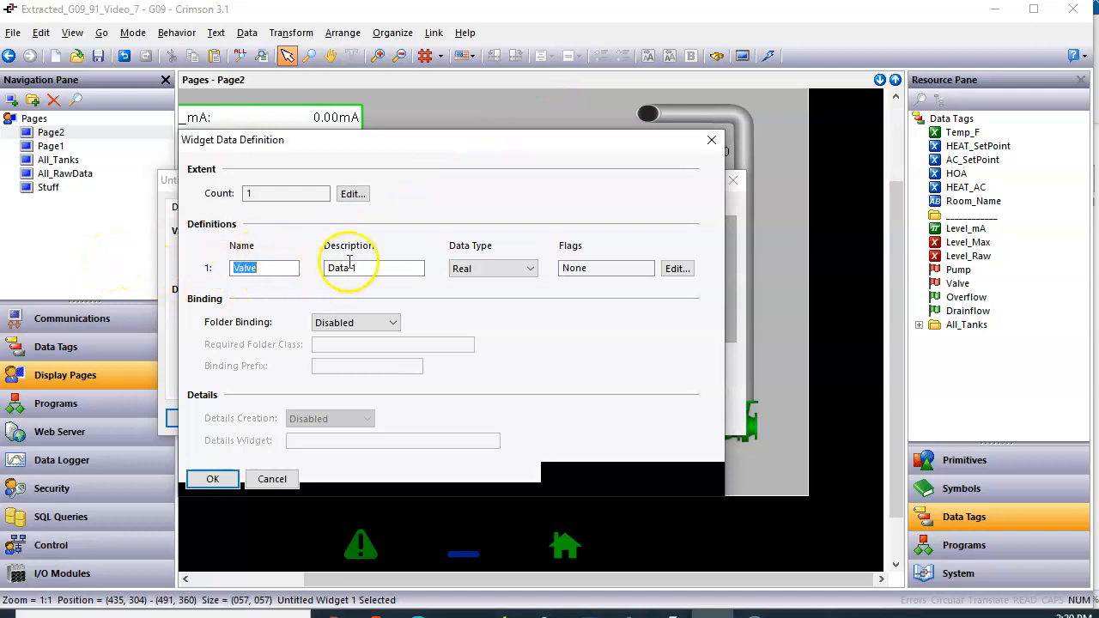
pyautogui.write('V')
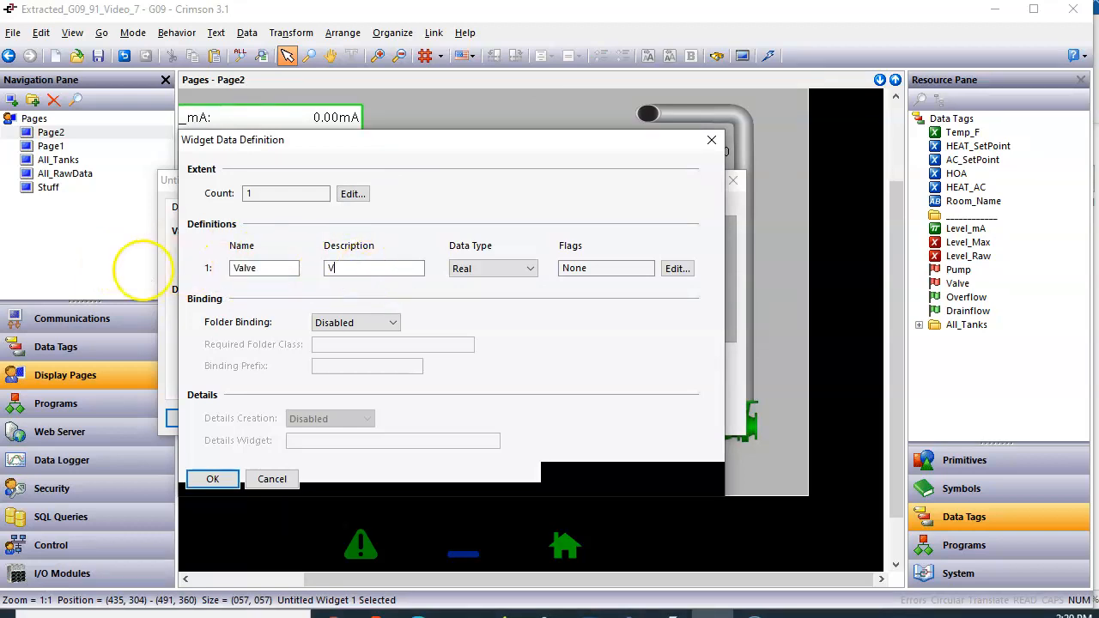
pyautogui.write('alve Bool G')
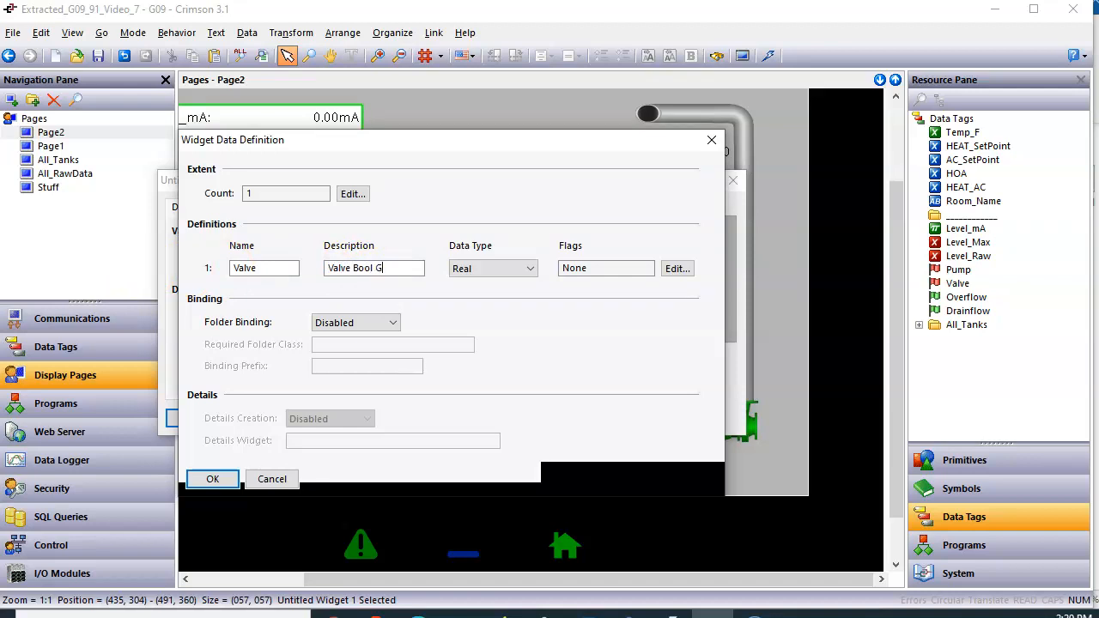
pyautogui.write('lag Tag')
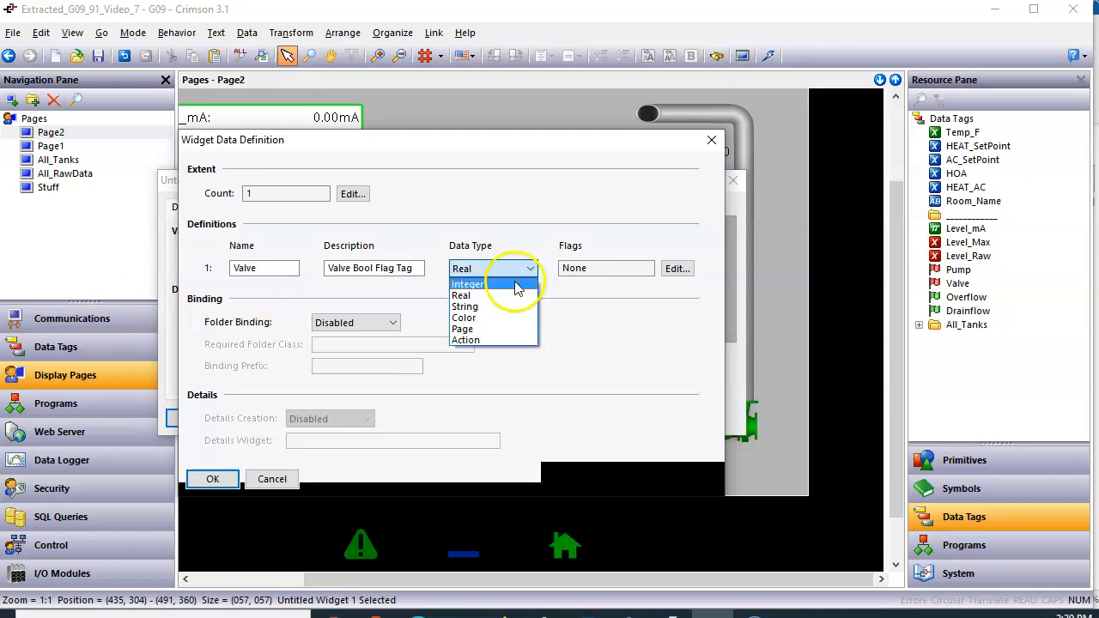
pyautogui.click(467, 285)
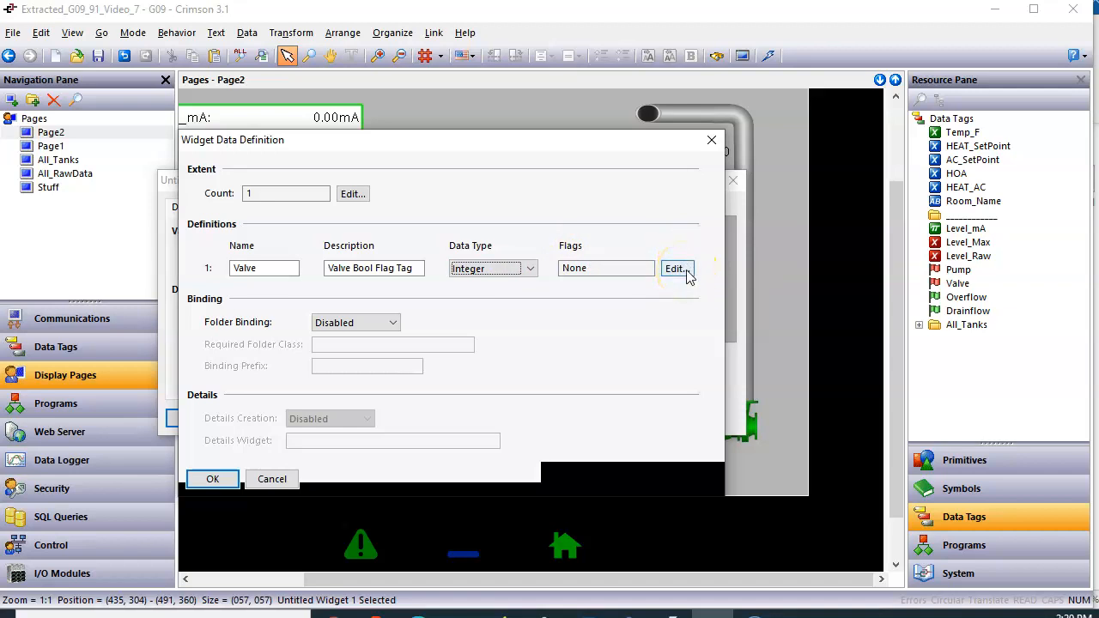
# Give the Valve item the Tag and Writable flags and set Folder Binding to Enabled
pyautogui.click(677, 267)
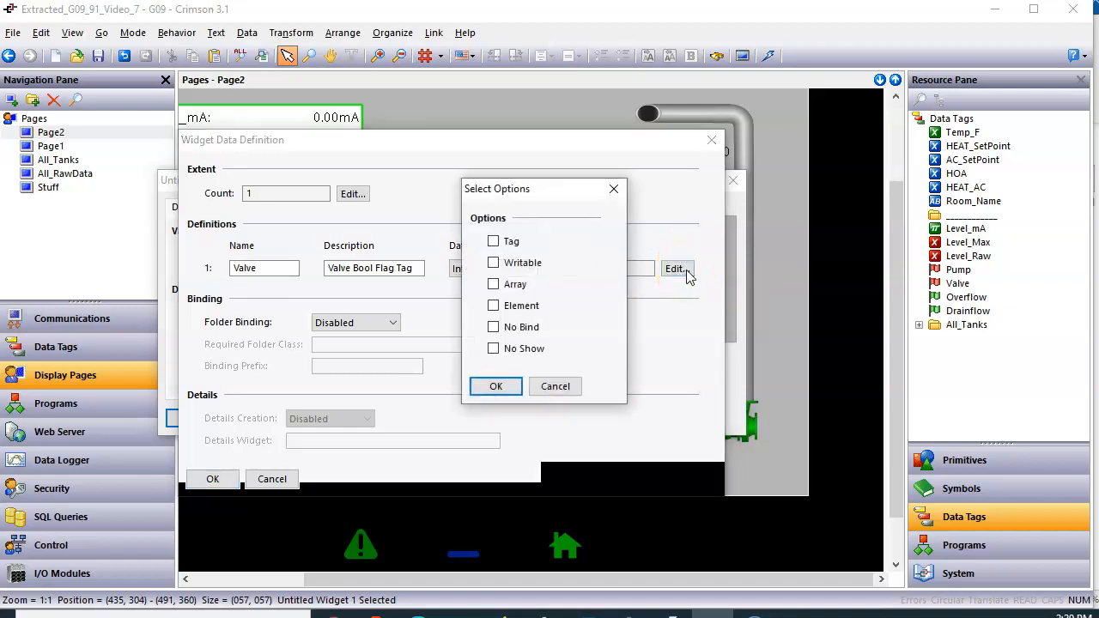
pyautogui.click(493, 240)
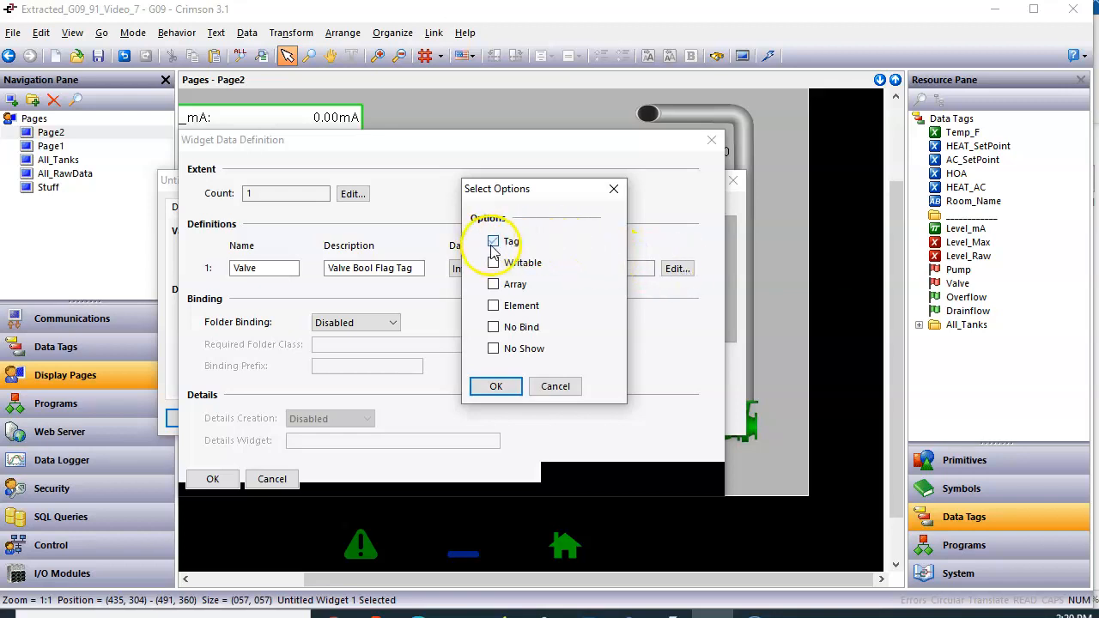
pyautogui.click(493, 240)
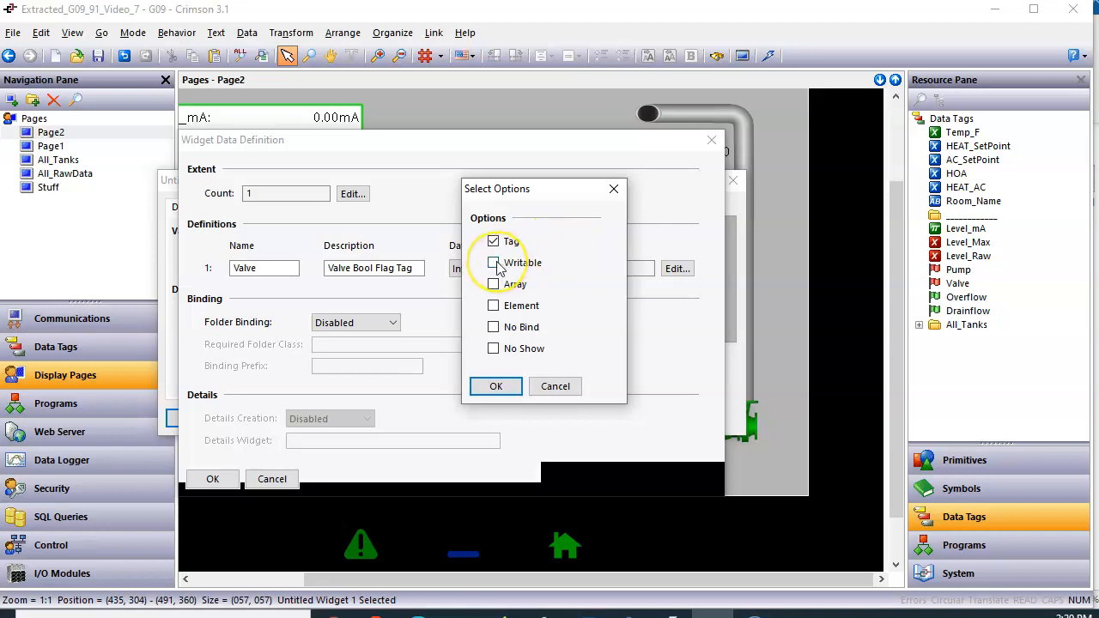
pyautogui.click(494, 262)
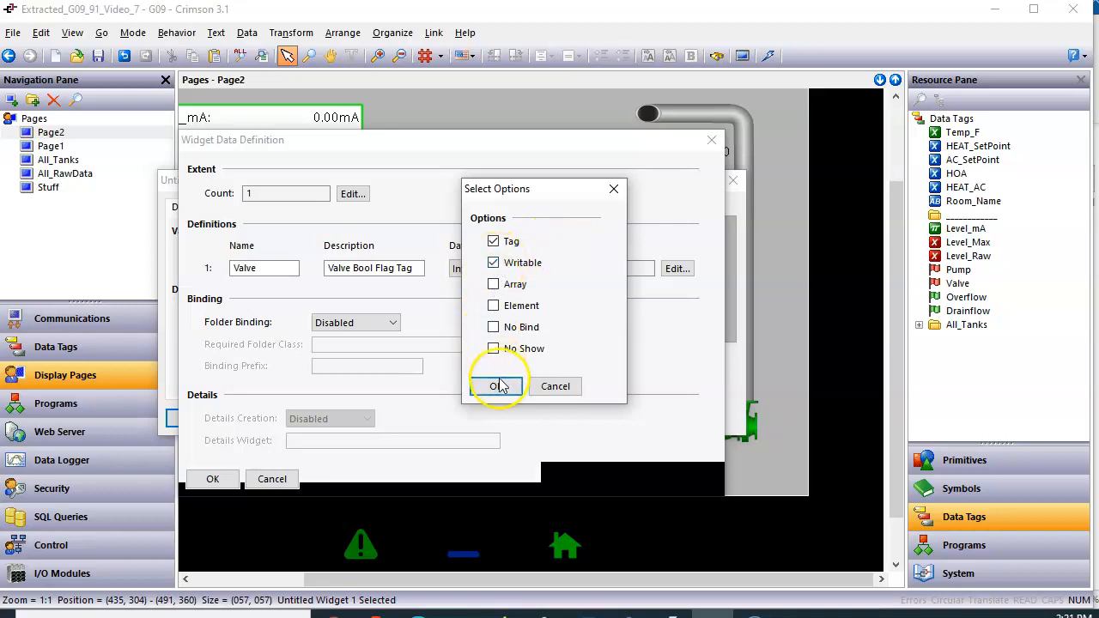
pyautogui.click(498, 385)
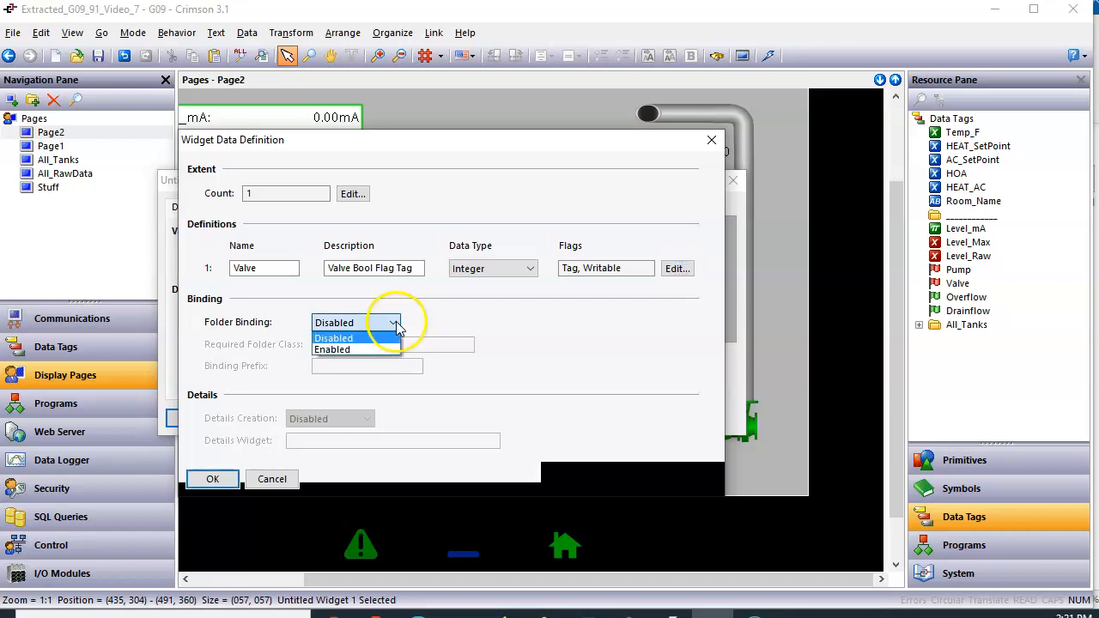
pyautogui.click(333, 348)
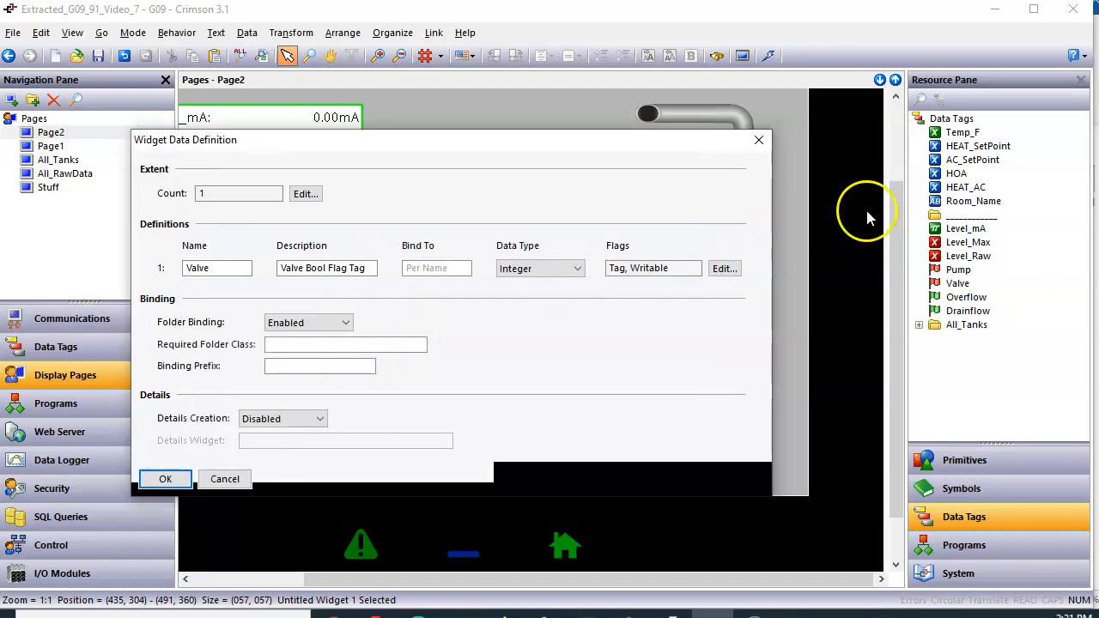
pyautogui.moveTo(309, 313)
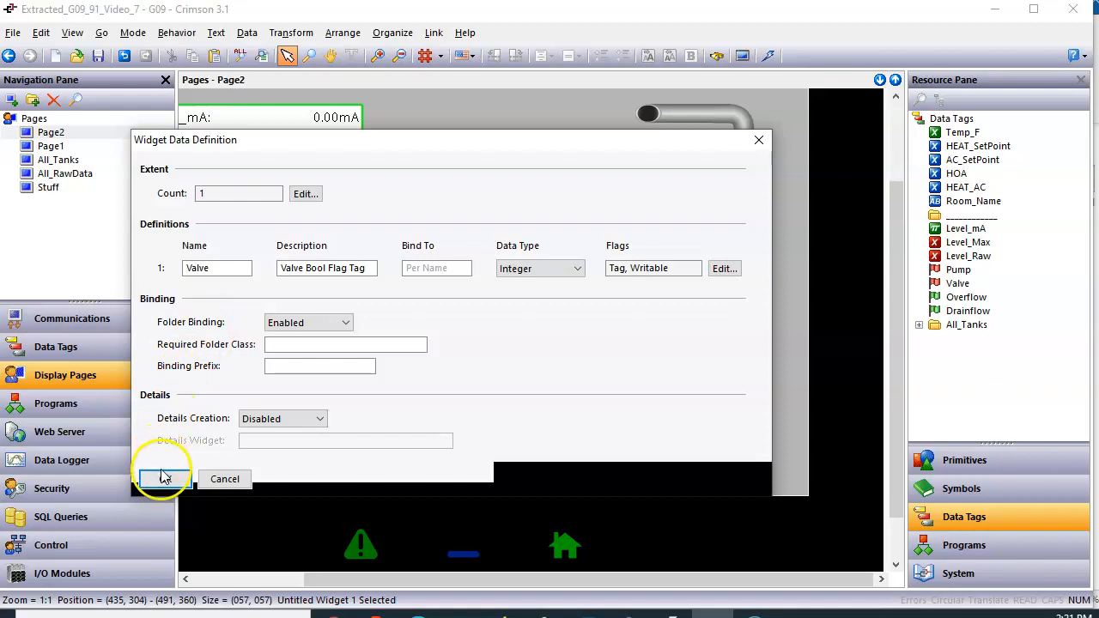
# Confirm the Widget Data Definition and the valve widget's Properties dialogs
pyautogui.click(163, 477)
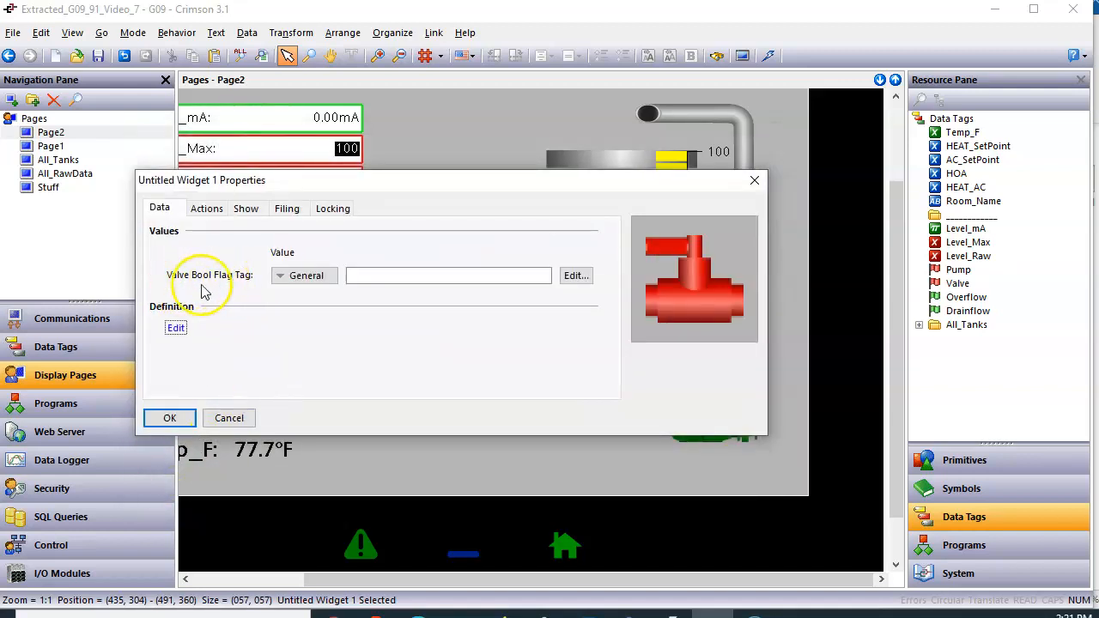
pyautogui.moveTo(226, 288)
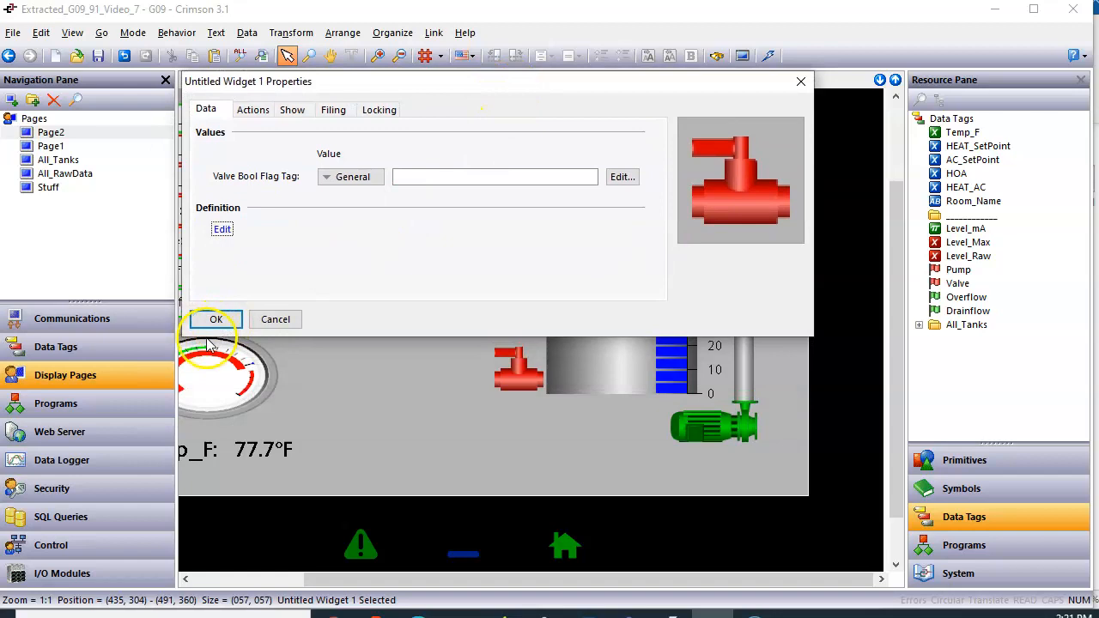
pyautogui.moveTo(506, 374)
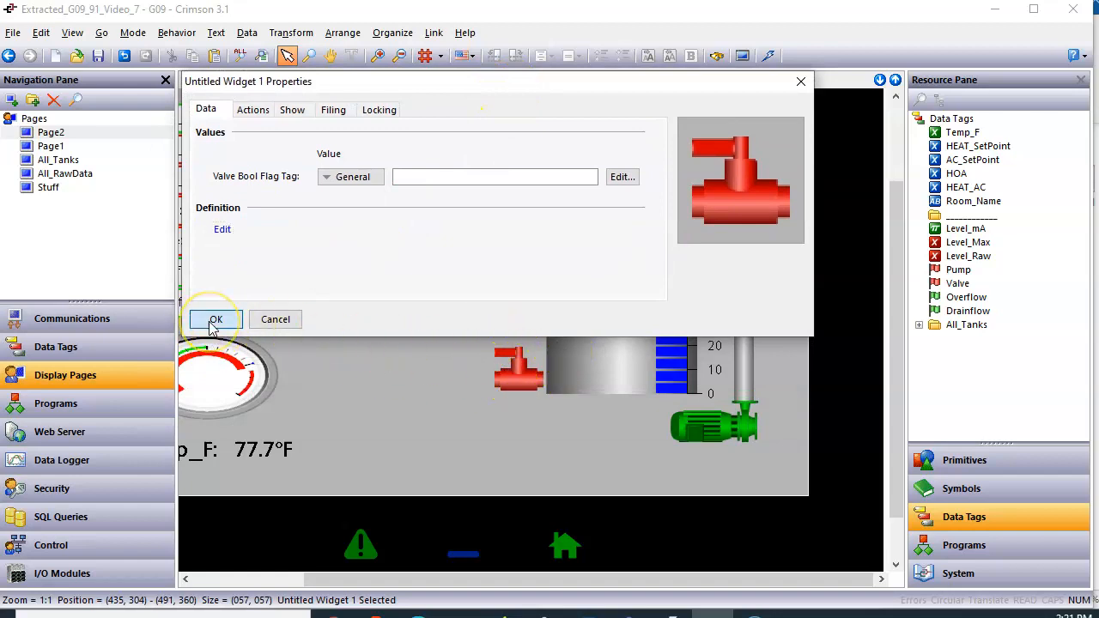
pyautogui.click(216, 320)
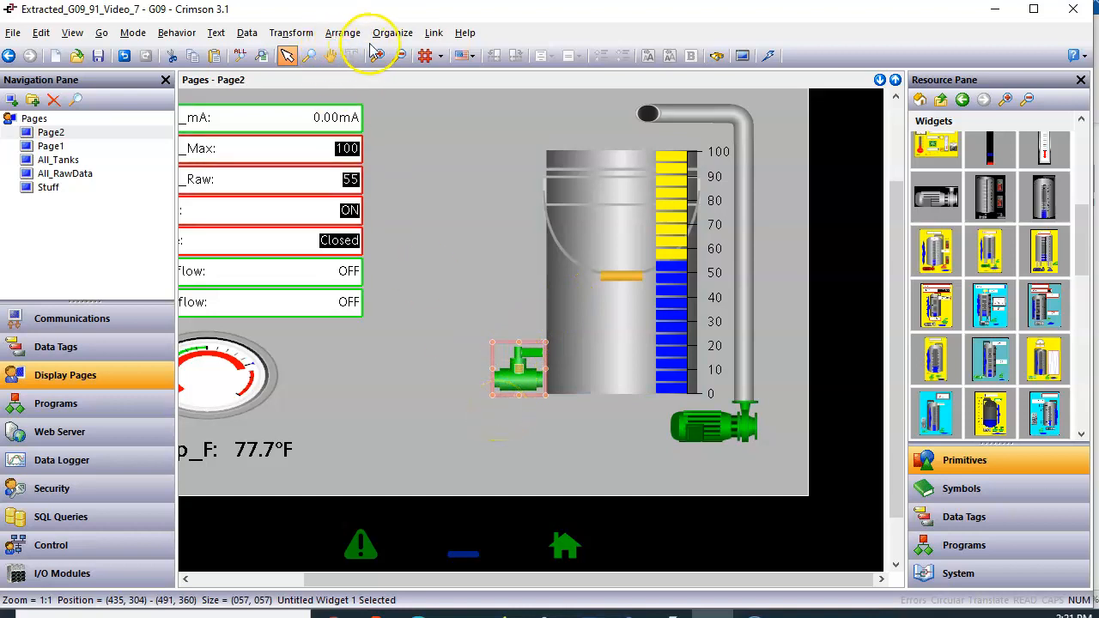
# Save the valve to the widget library as My_Valve, overwriting the existing file
pyautogui.click(392, 32)
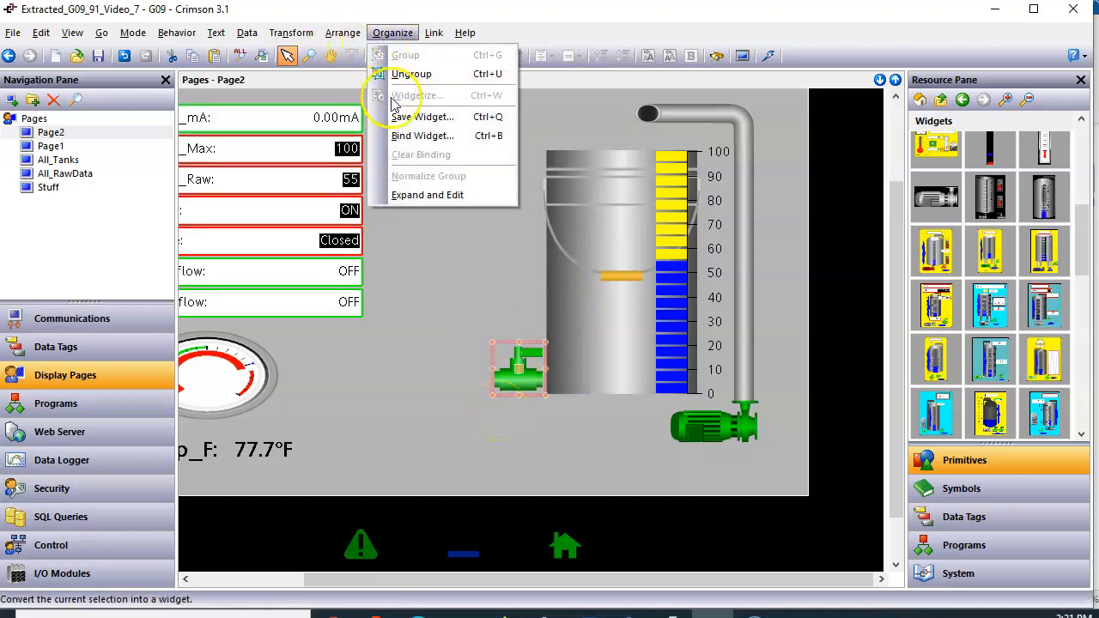
pyautogui.click(421, 117)
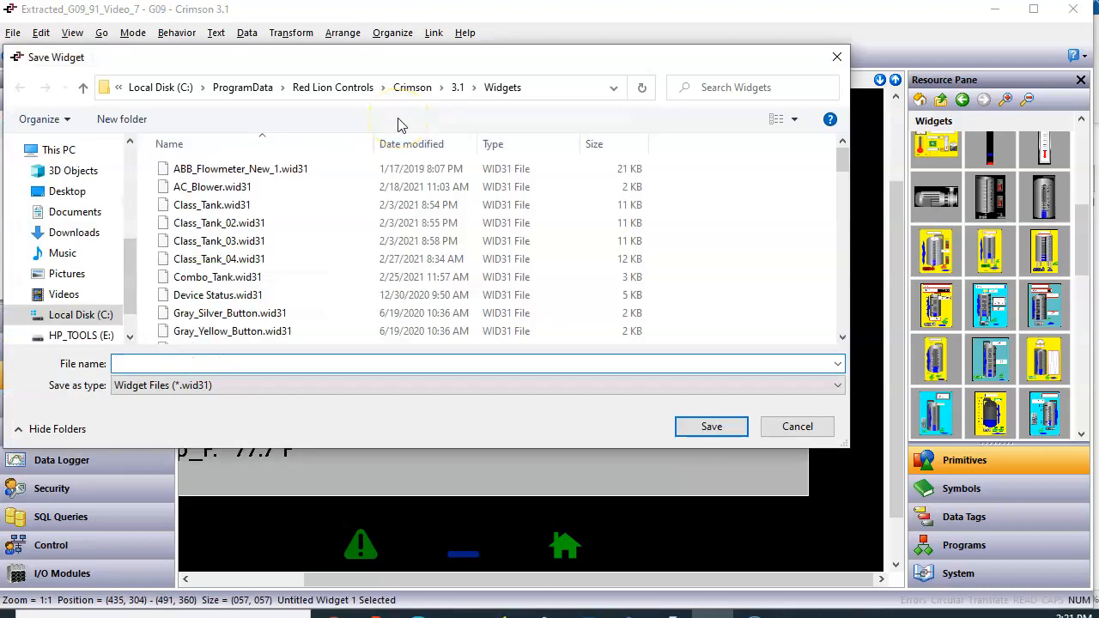
pyautogui.write('My_Valbe')
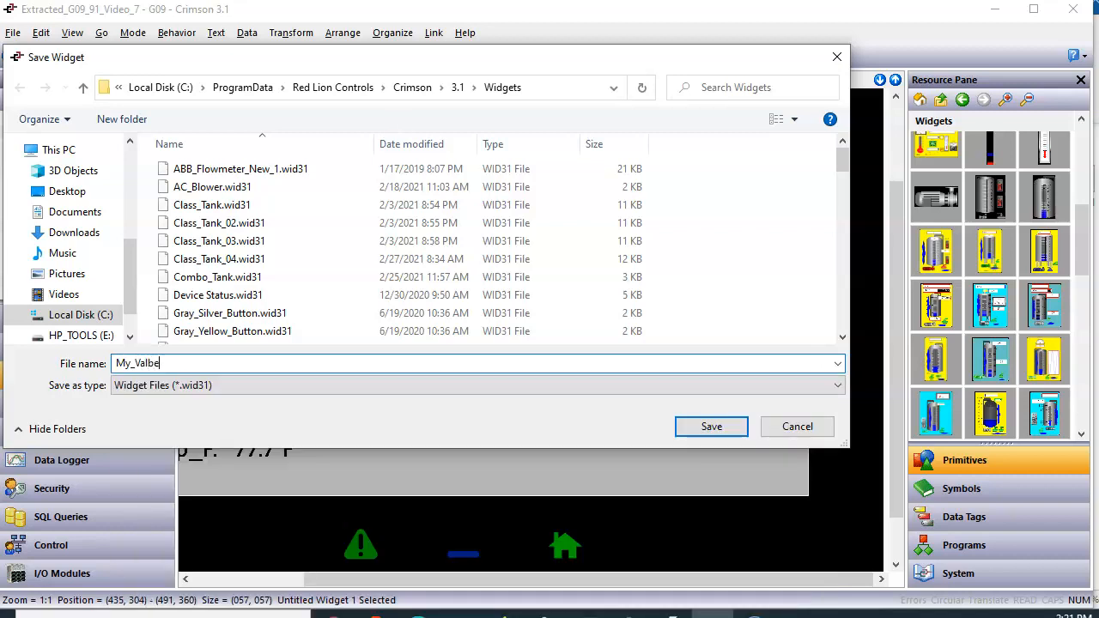
pyautogui.write('My_Valve')
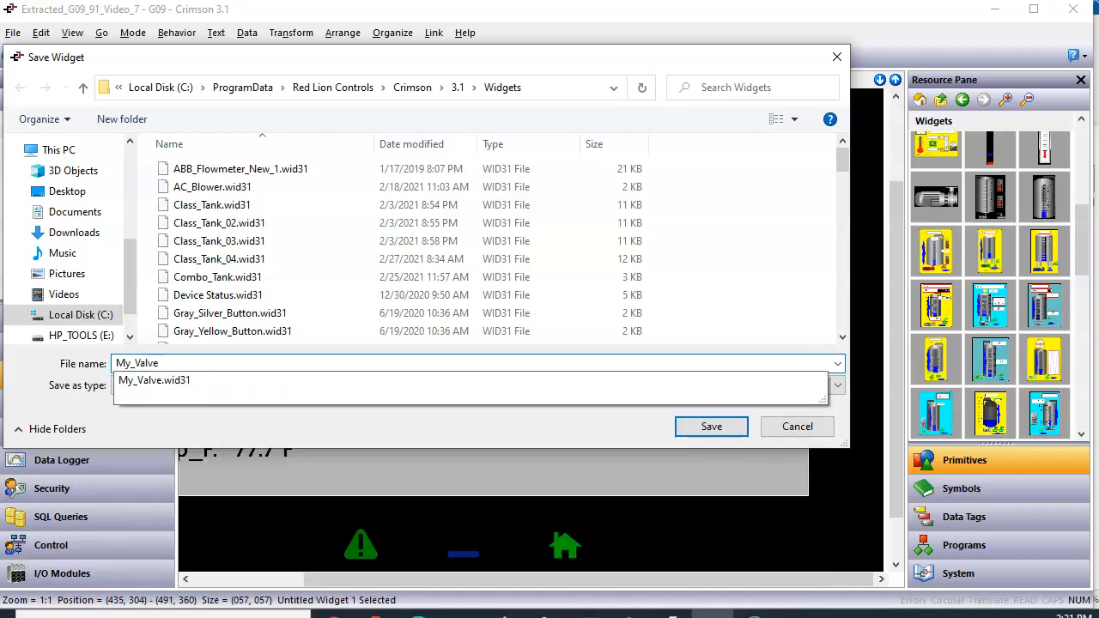
pyautogui.click(711, 425)
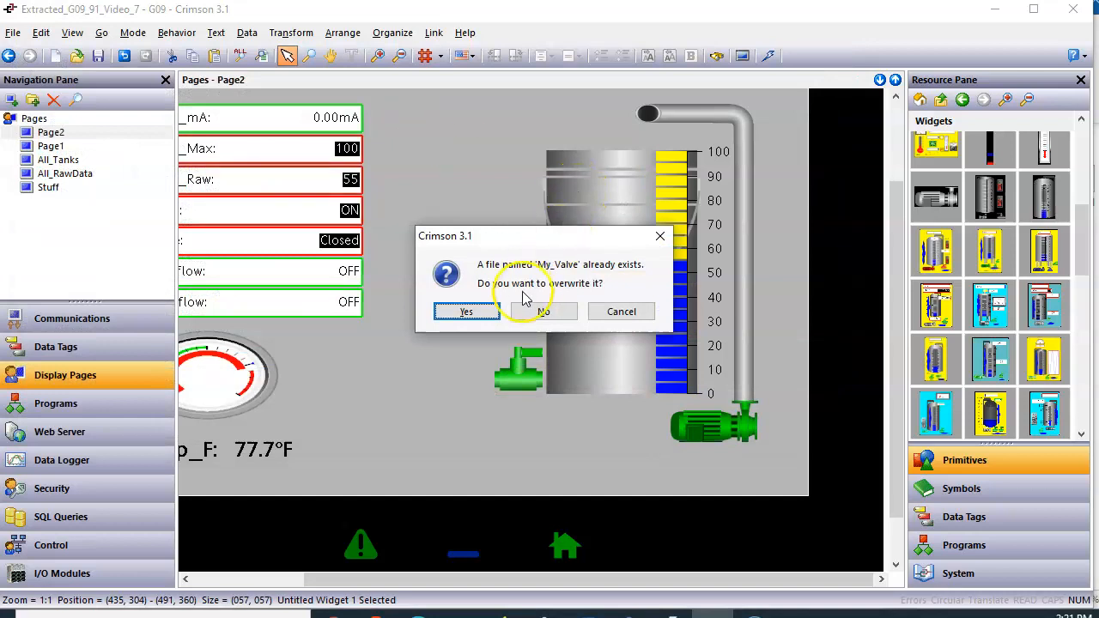
pyautogui.click(466, 311)
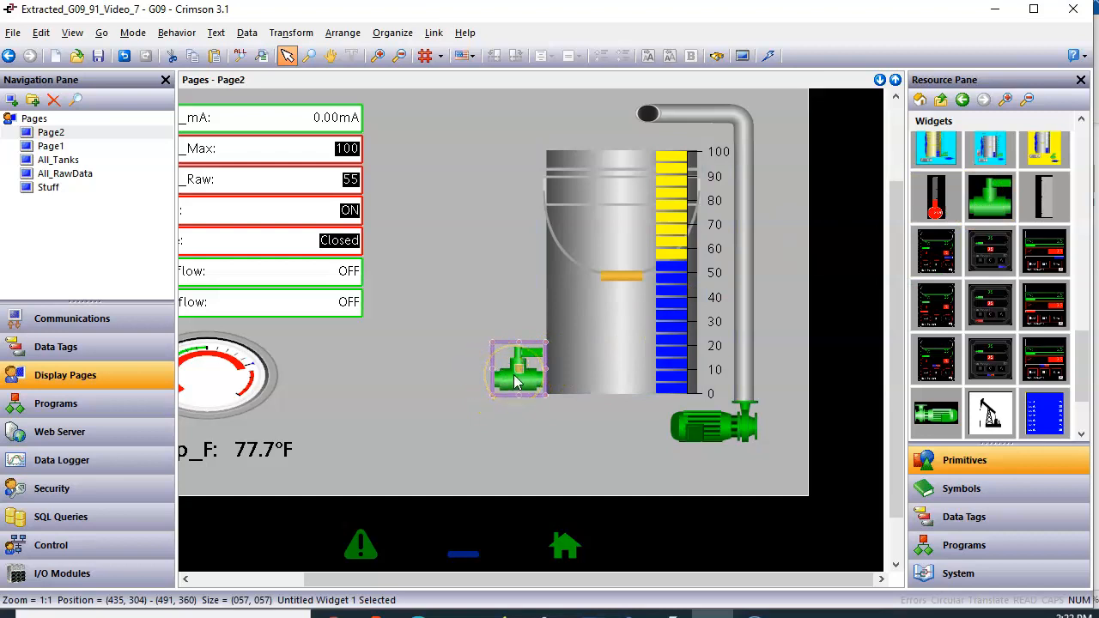
# Bind the valve widget's Valve Bool Flag Tag to the Valve tag and download the project
pyautogui.rightClick(516, 369)
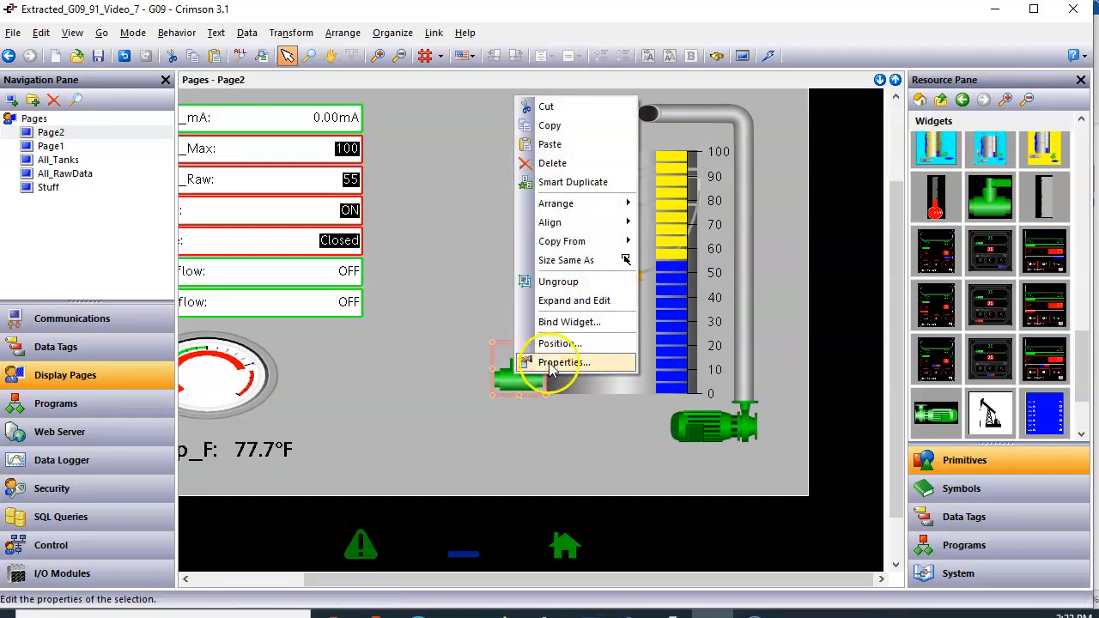
pyautogui.click(563, 360)
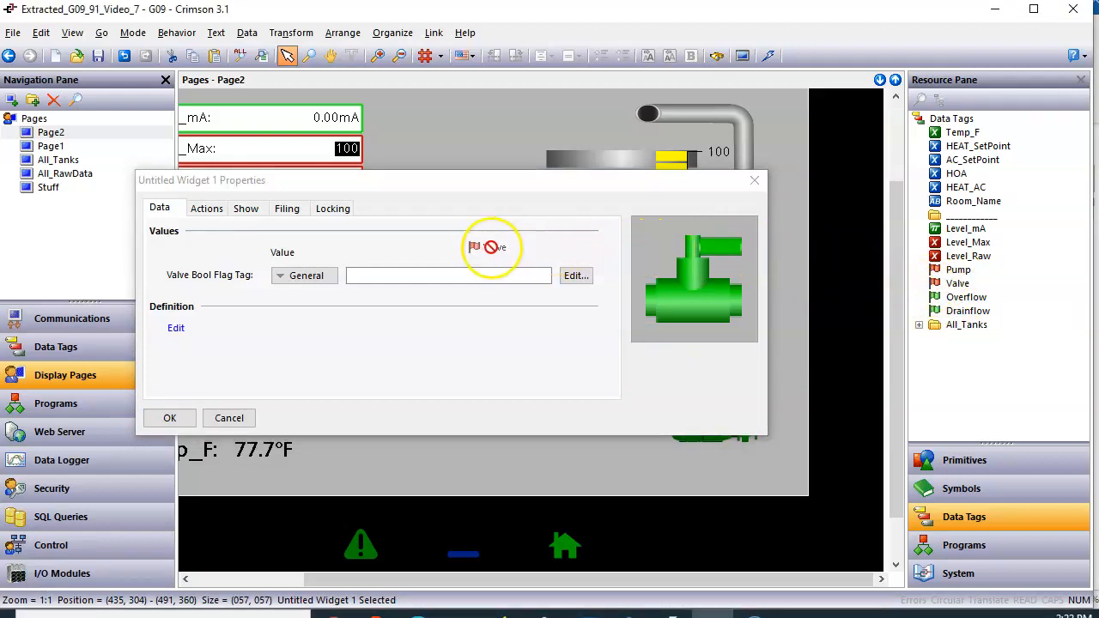
pyautogui.click(306, 274)
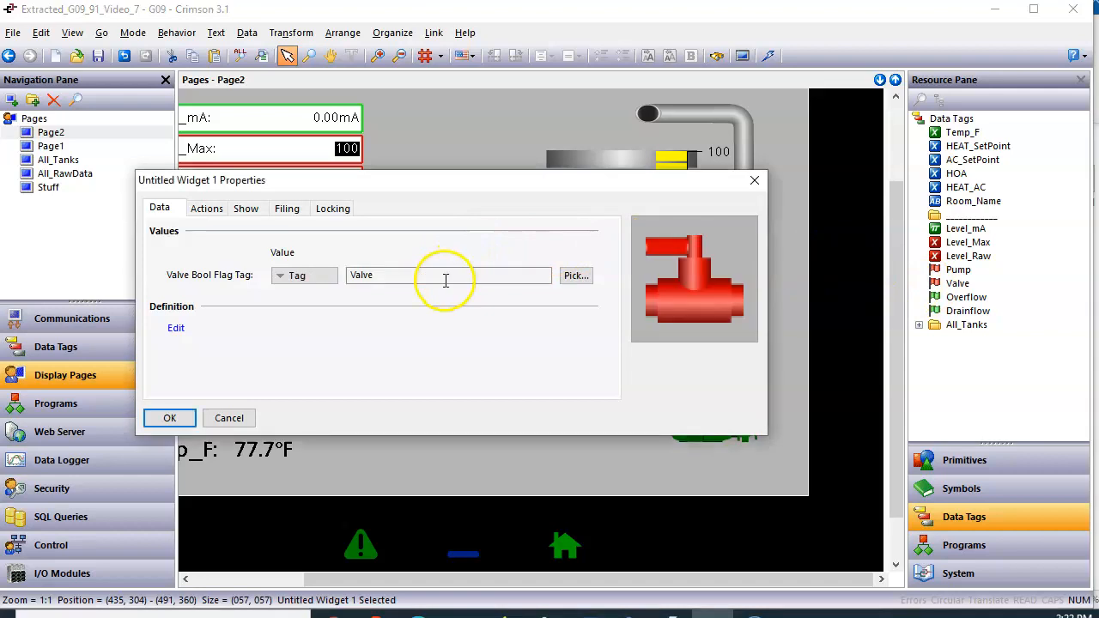
pyautogui.click(169, 419)
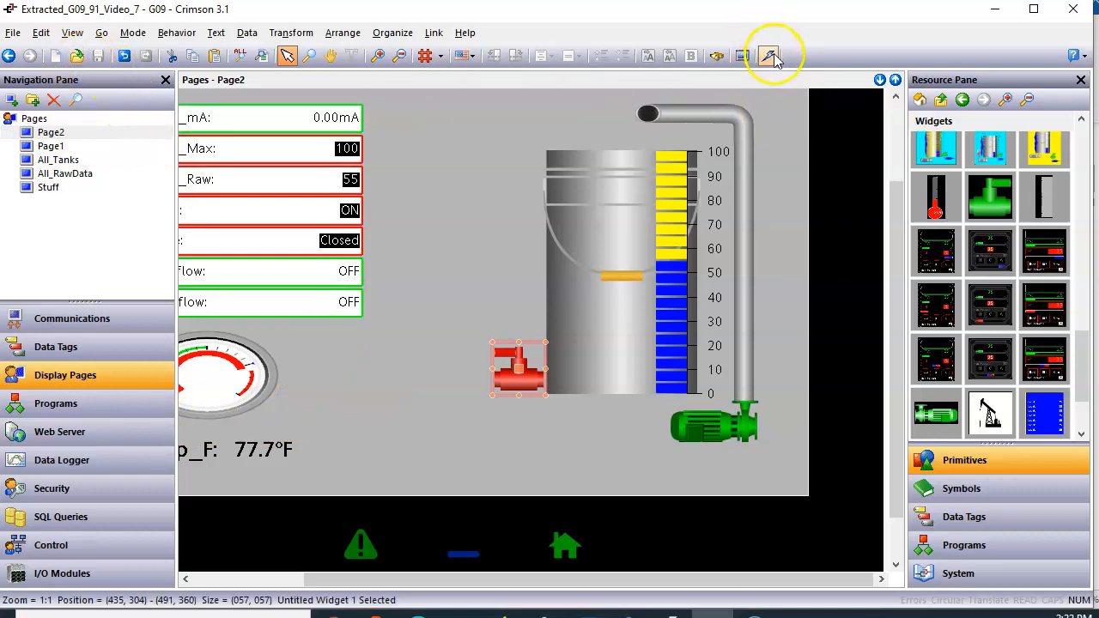
pyautogui.click(769, 55)
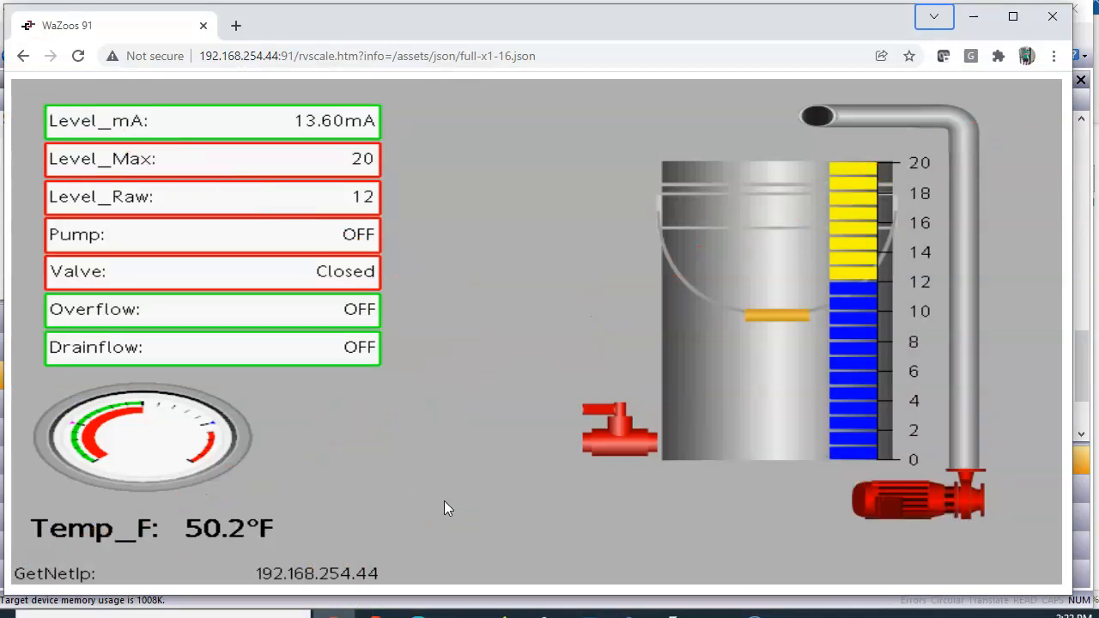
# In the browser HMI, toggle the valve open then closed and the pump on then off
pyautogui.click(618, 429)
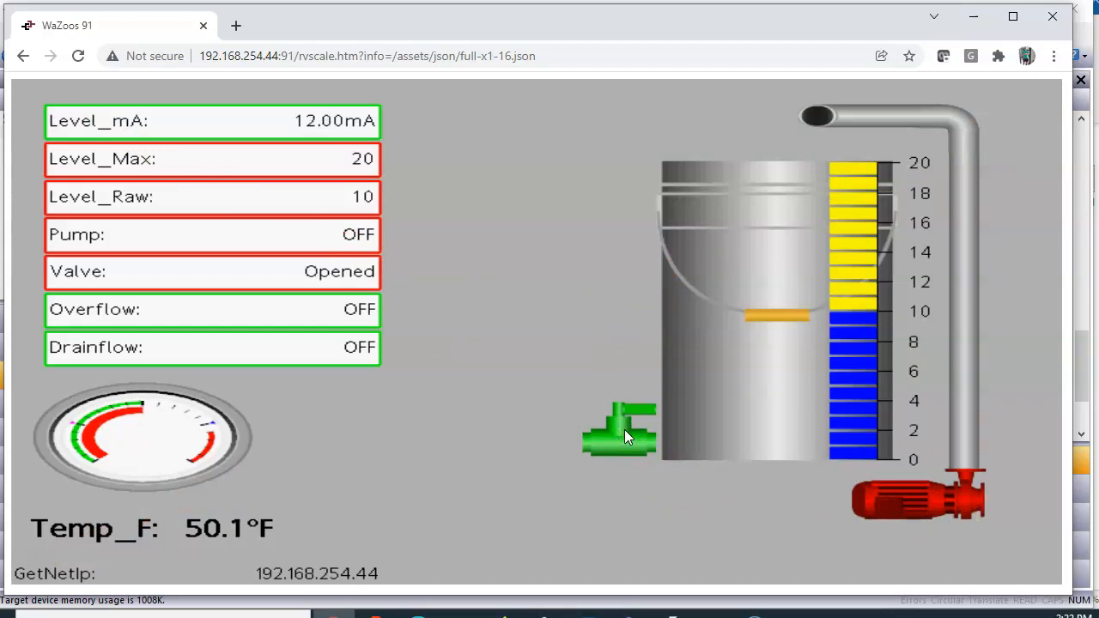
pyautogui.click(620, 430)
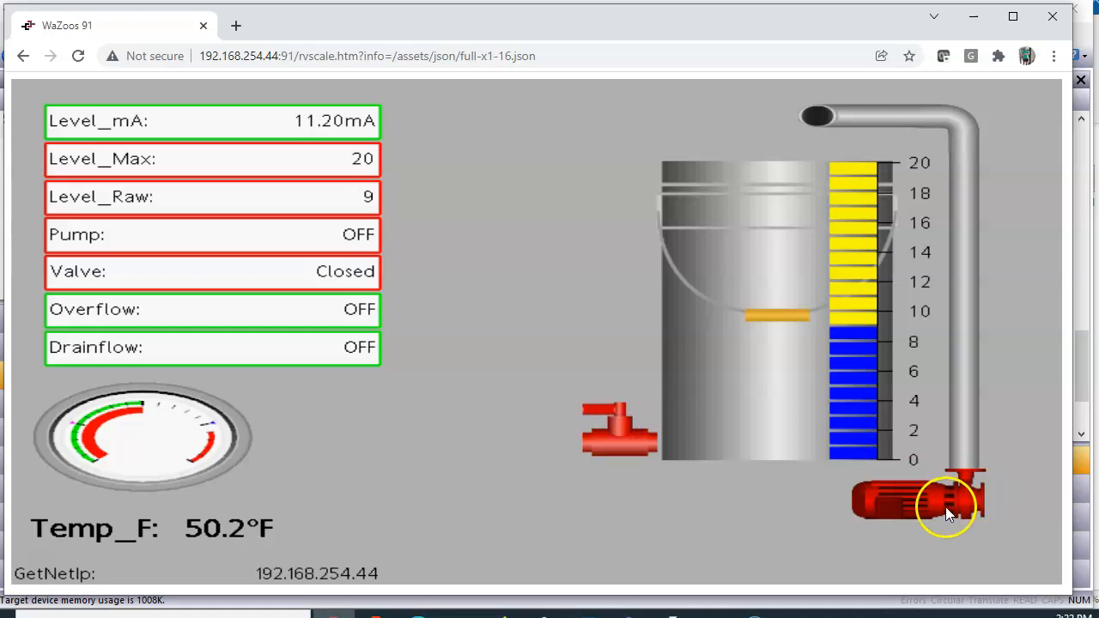
pyautogui.click(918, 502)
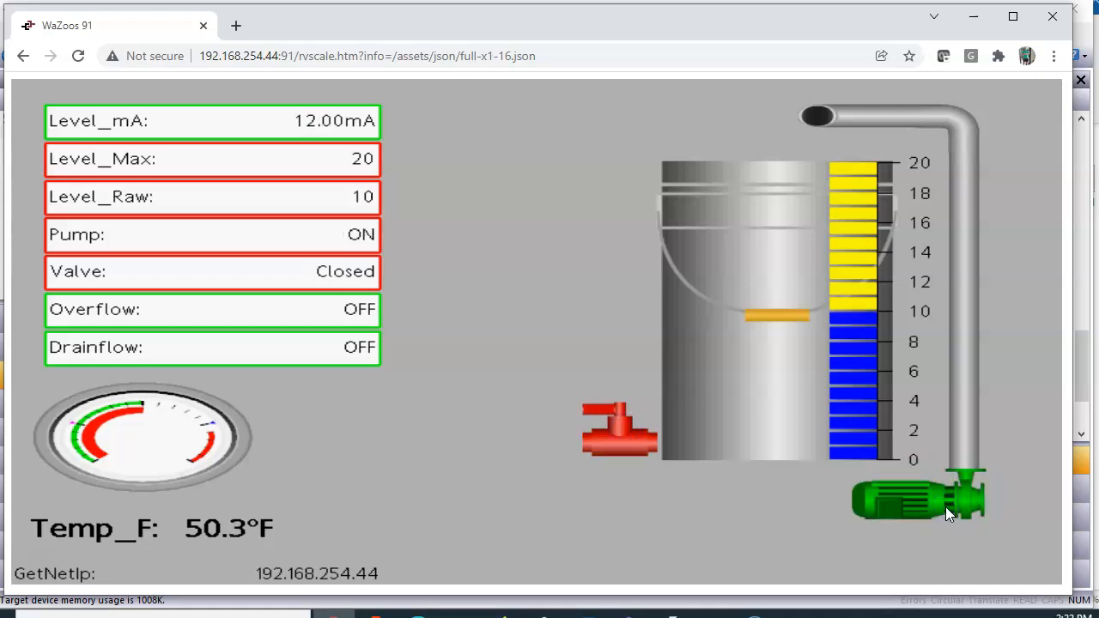
pyautogui.click(944, 498)
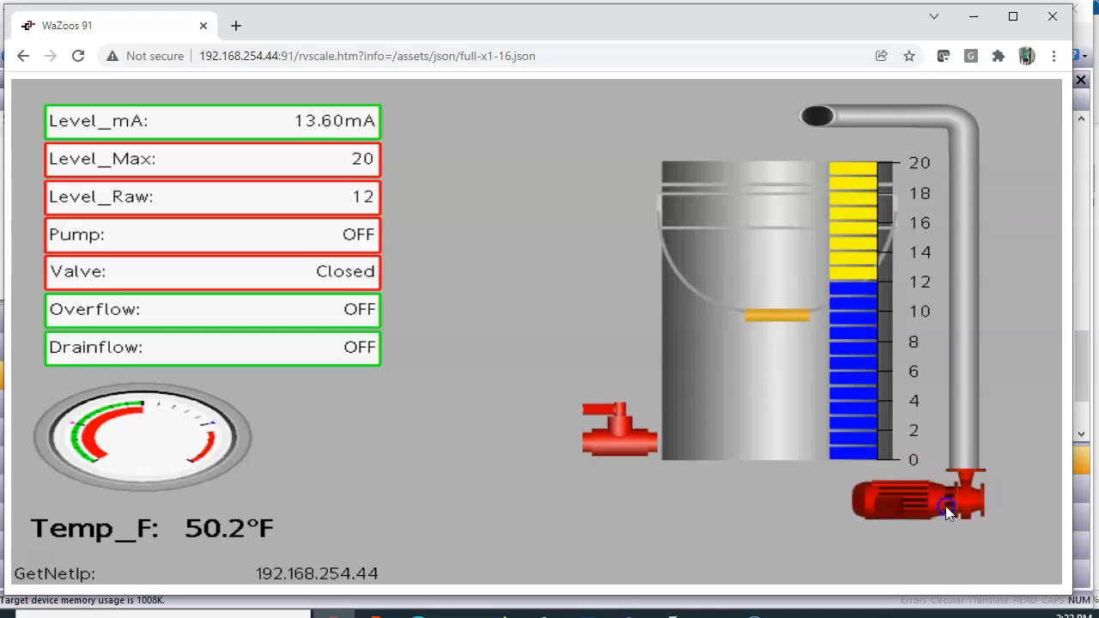